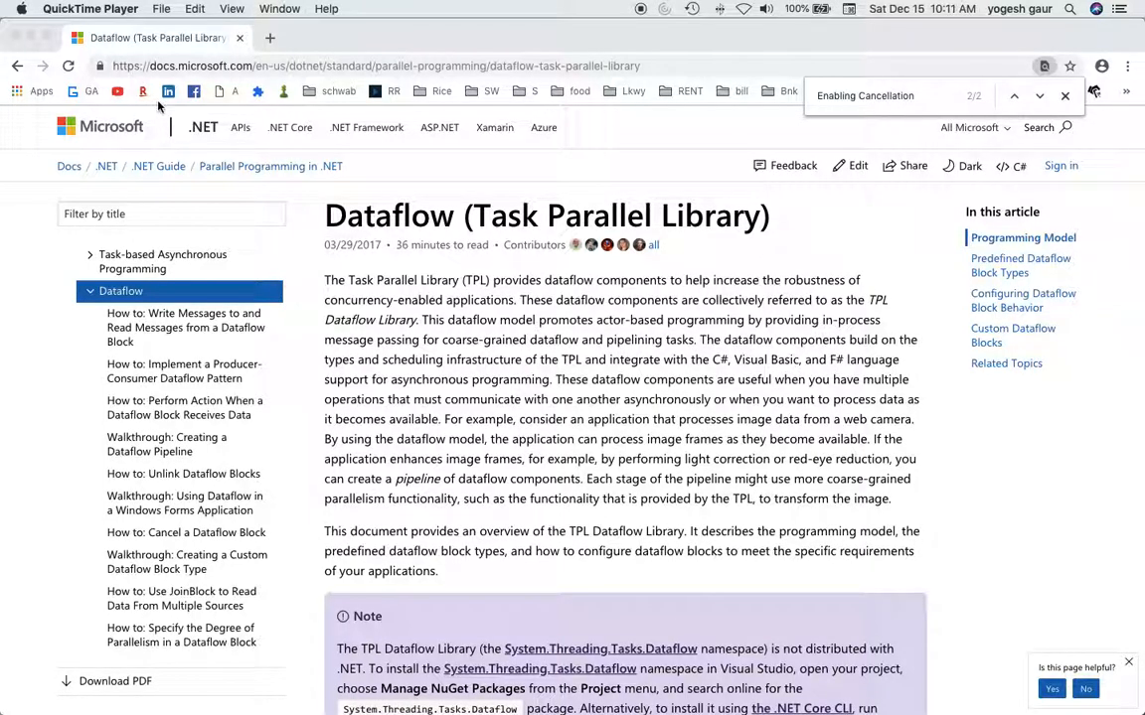
mouse_move(418, 237)
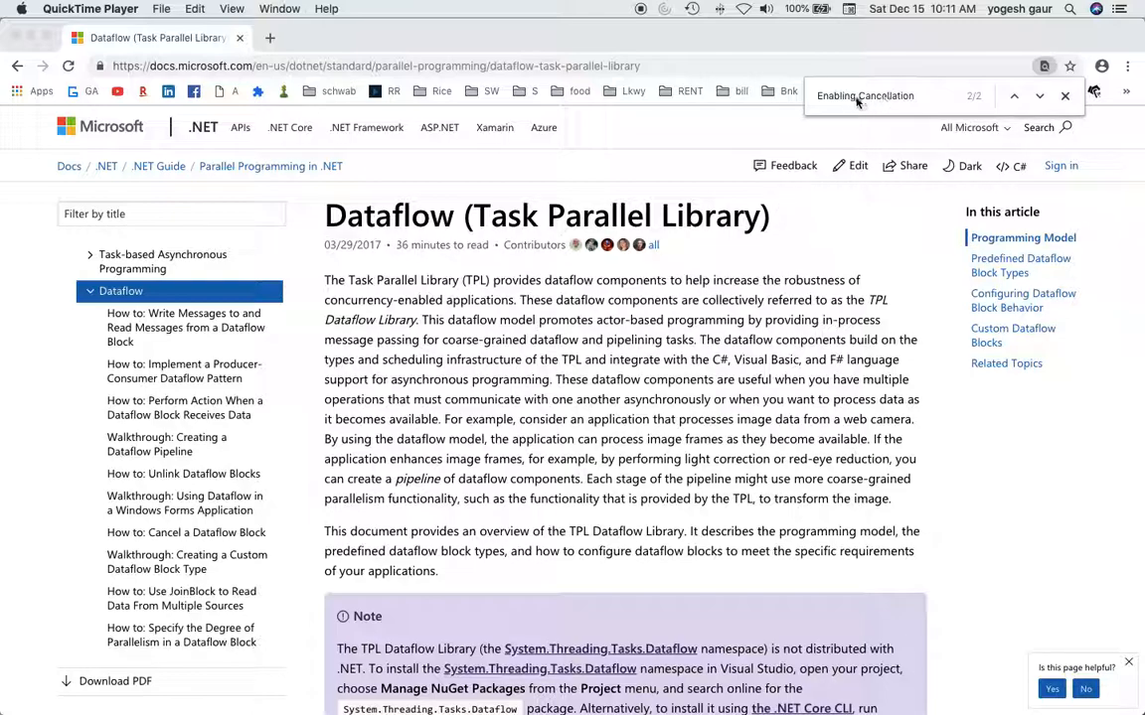
Step: Jump to the next 'Enabling Cancellation' match on the Dataflow docs page
click(1013, 95)
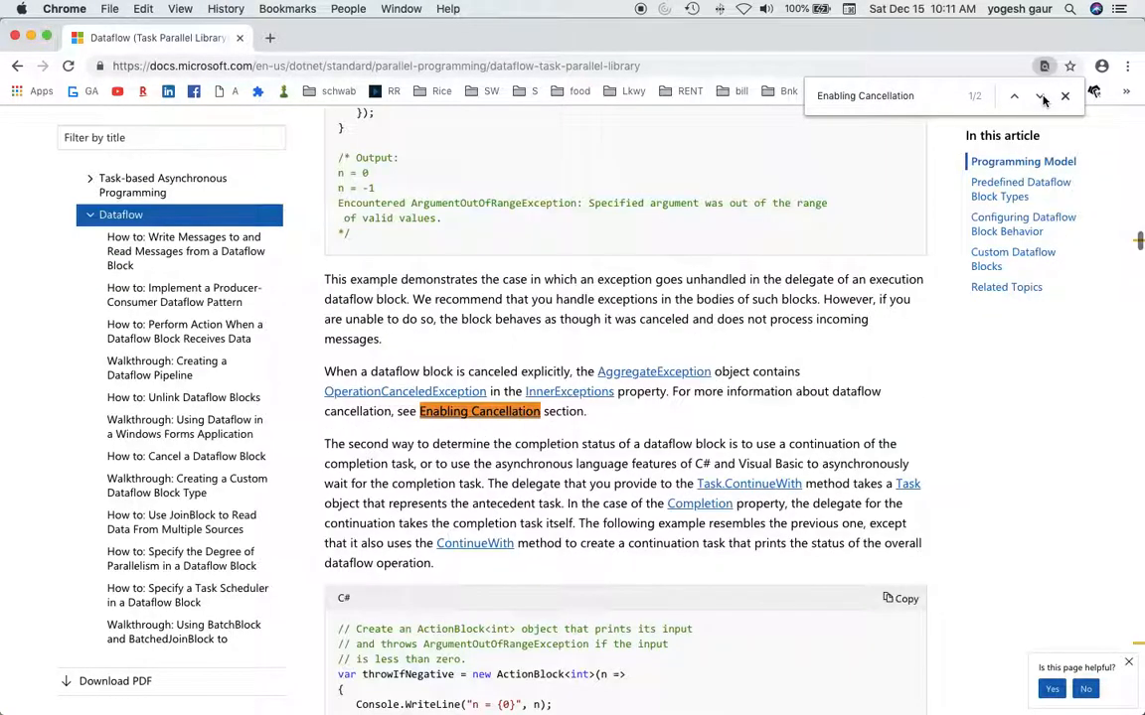
click(1040, 95)
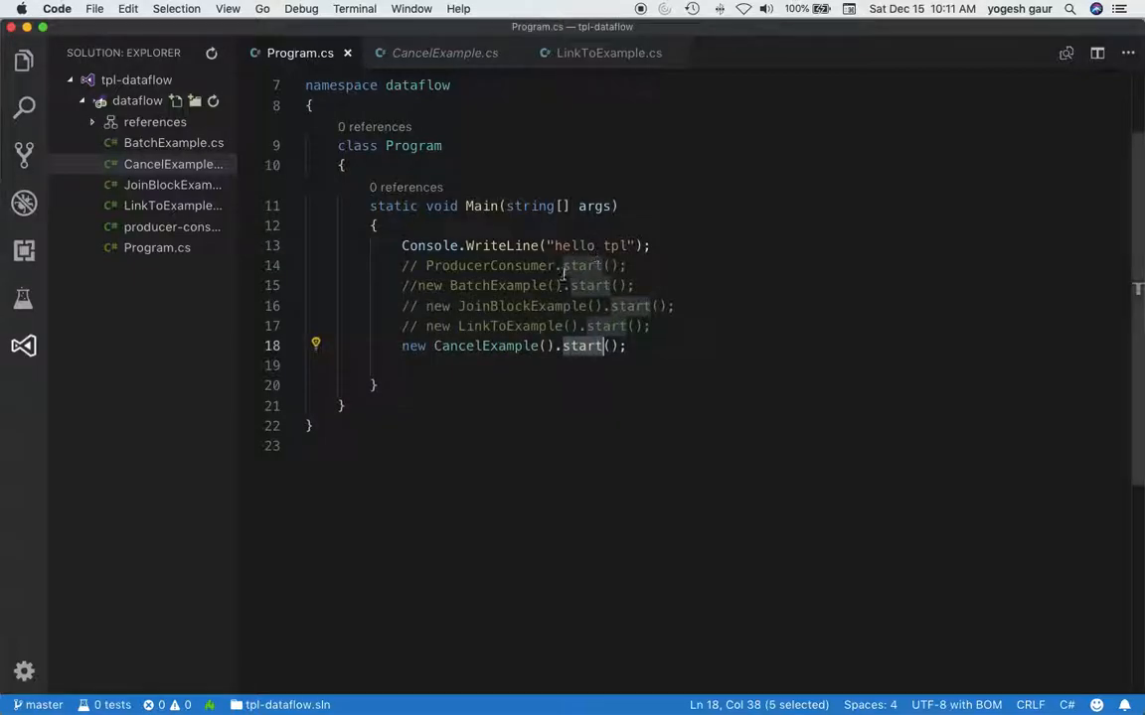
mouse_move(485, 346)
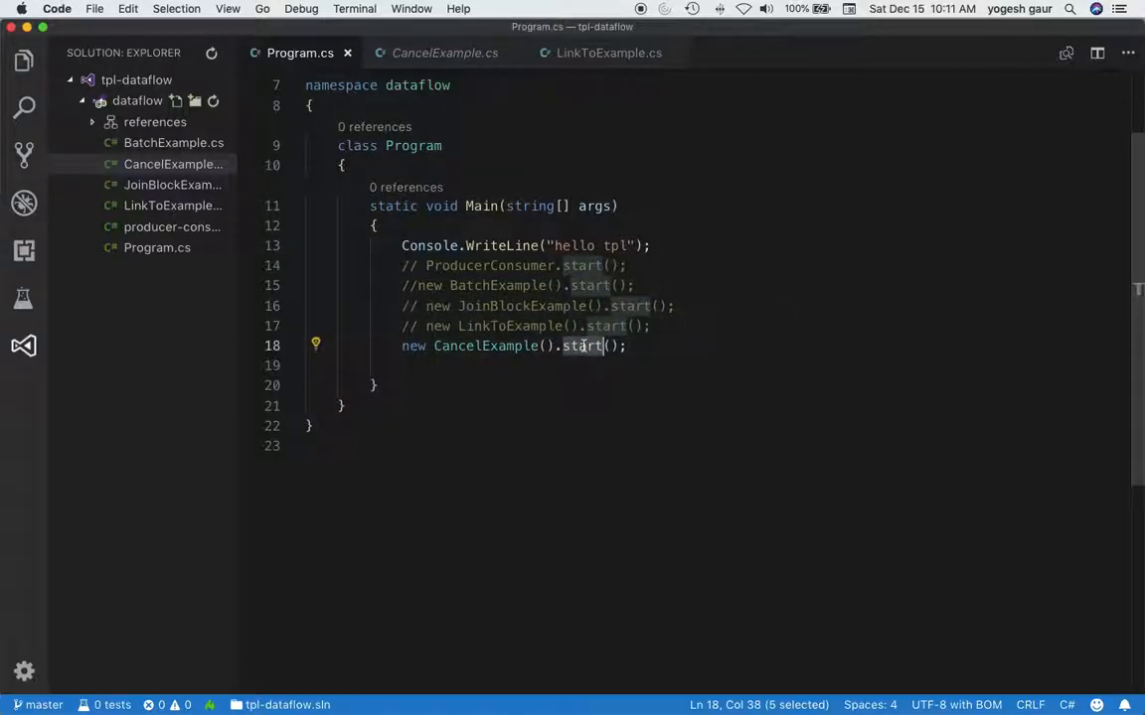
Step: Bring up the context menu on the CancelExample start() call in Program.cs
right_click(584, 346)
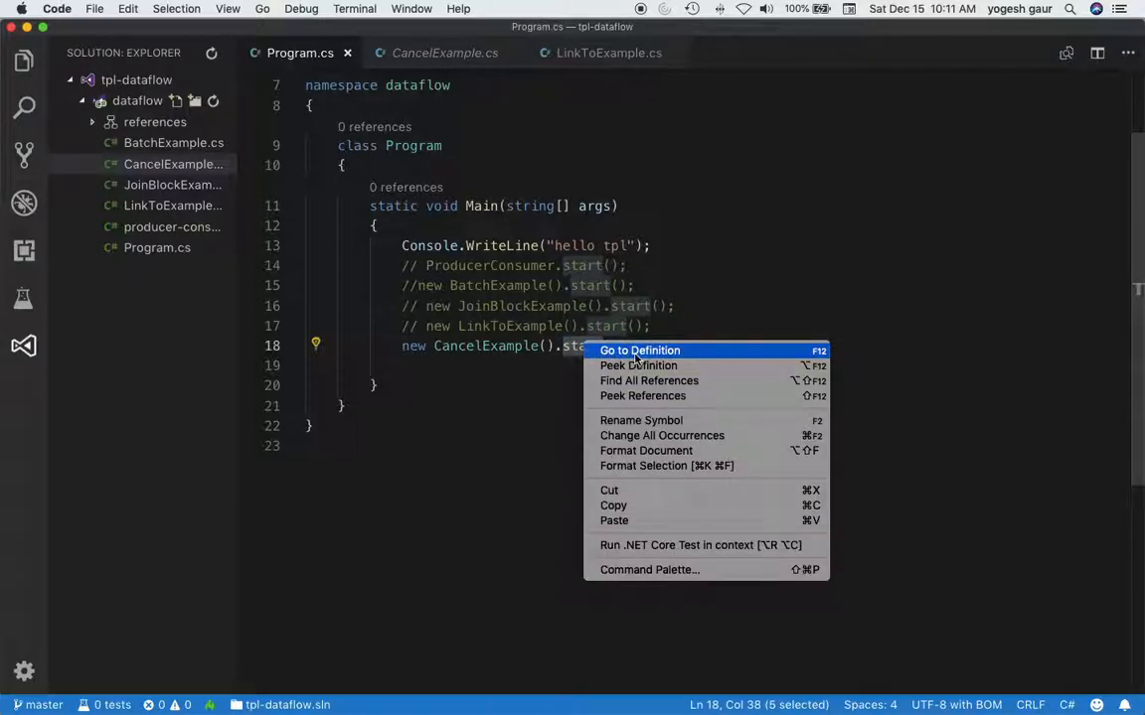
Step: Go to start's definition in CancelExample.cs and highlight consoleTask's uses down to consoleTask.Wait()
click(639, 350)
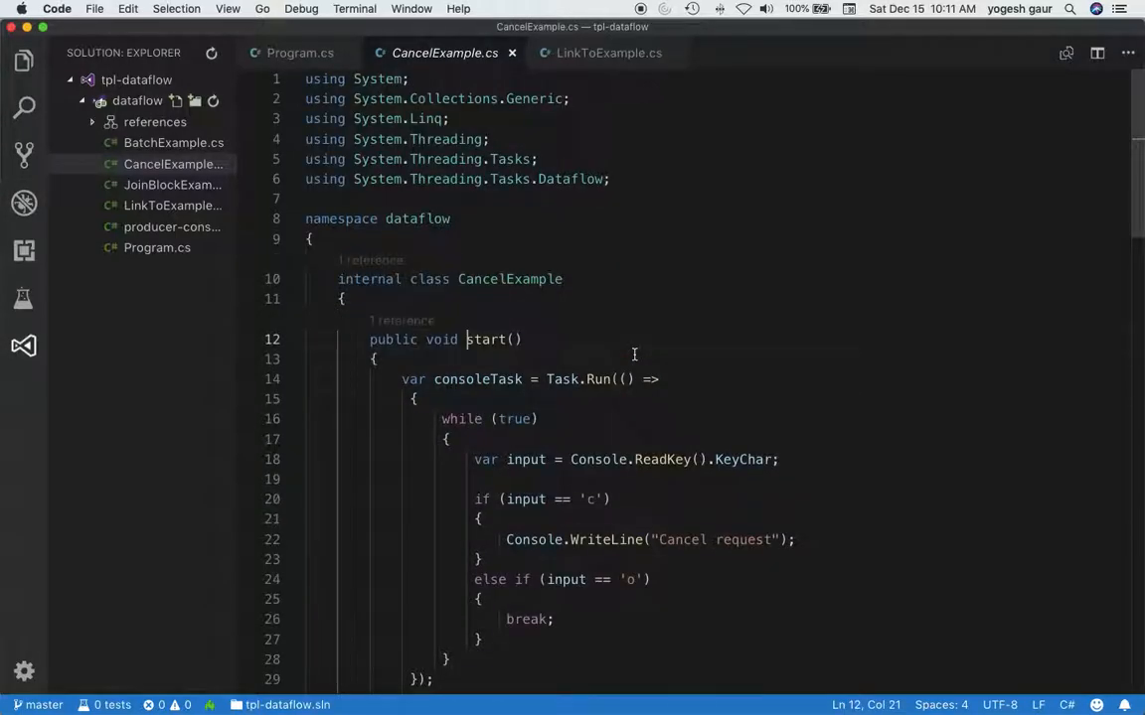
scroll(down, 3)
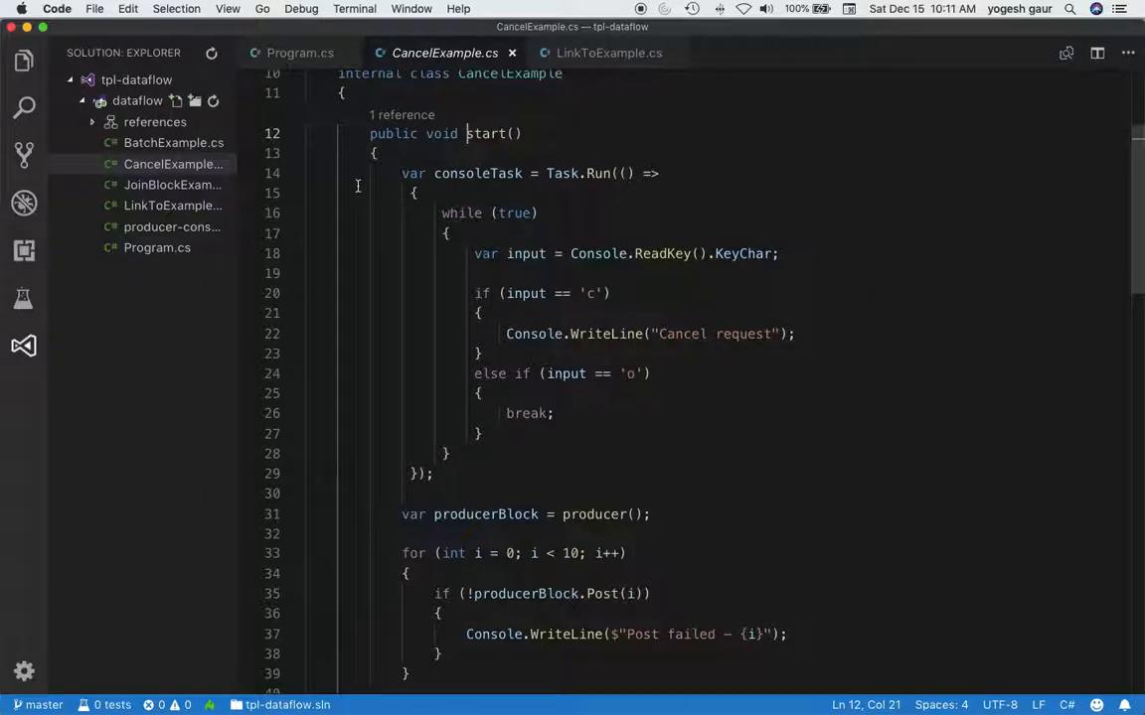
mouse_move(477, 173)
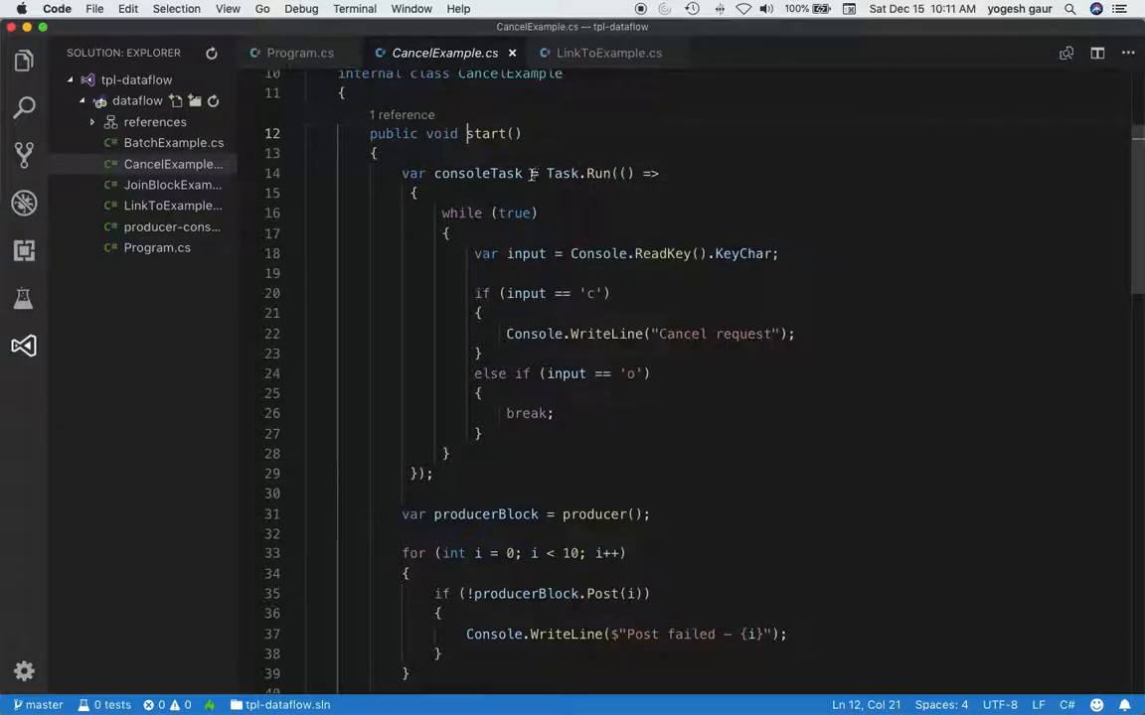
double_click(477, 173)
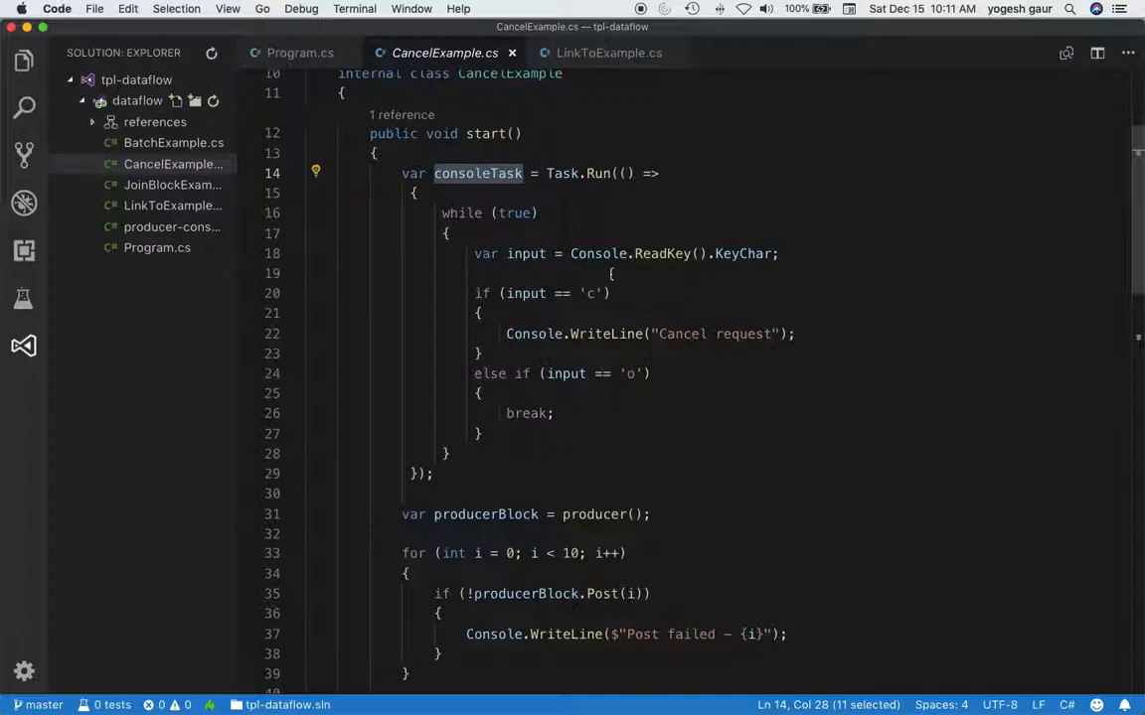
mouse_move(741, 254)
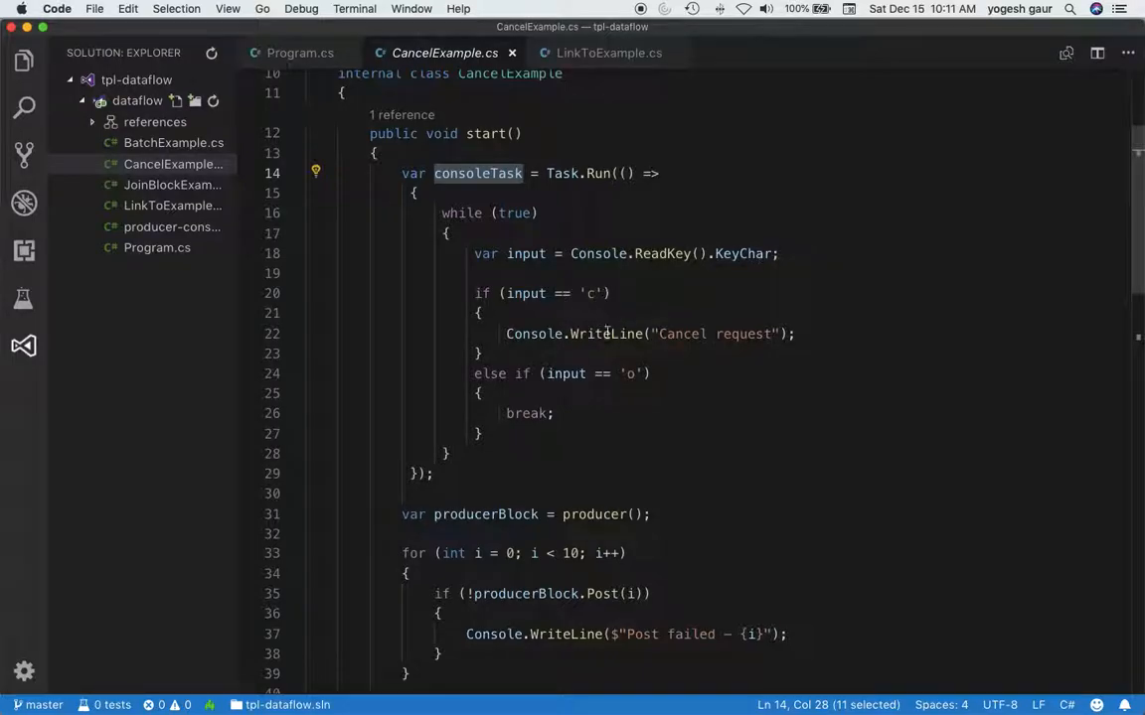
mouse_move(751, 334)
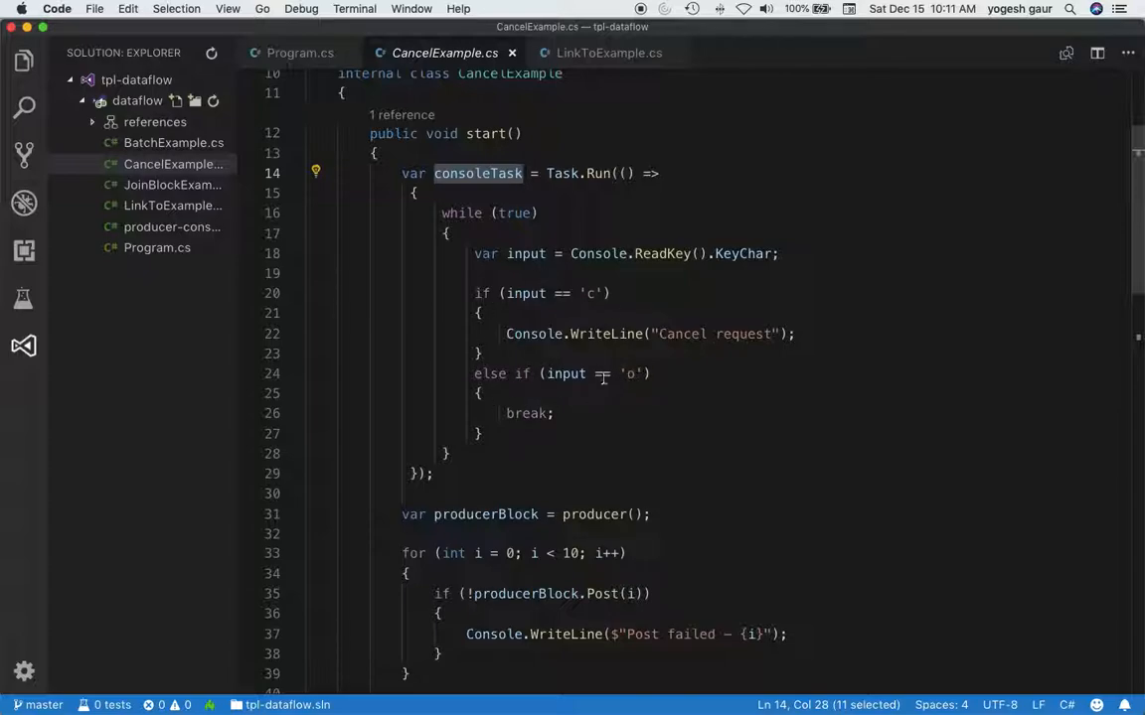
mouse_move(477, 173)
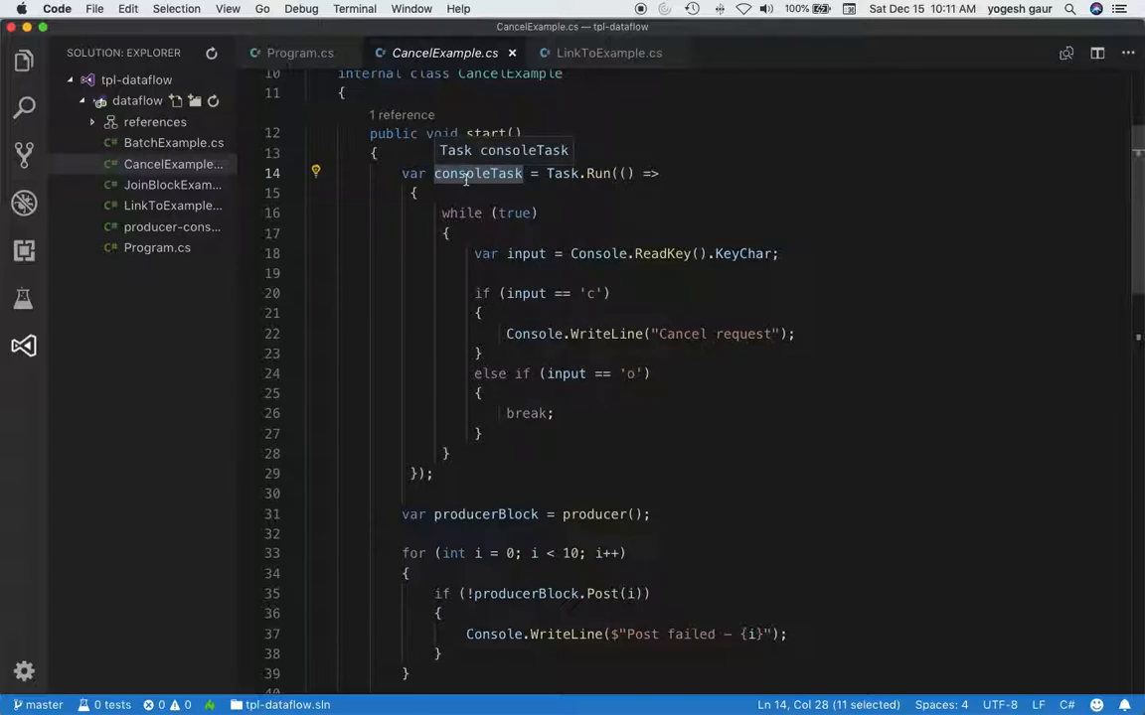
scroll(down, 3)
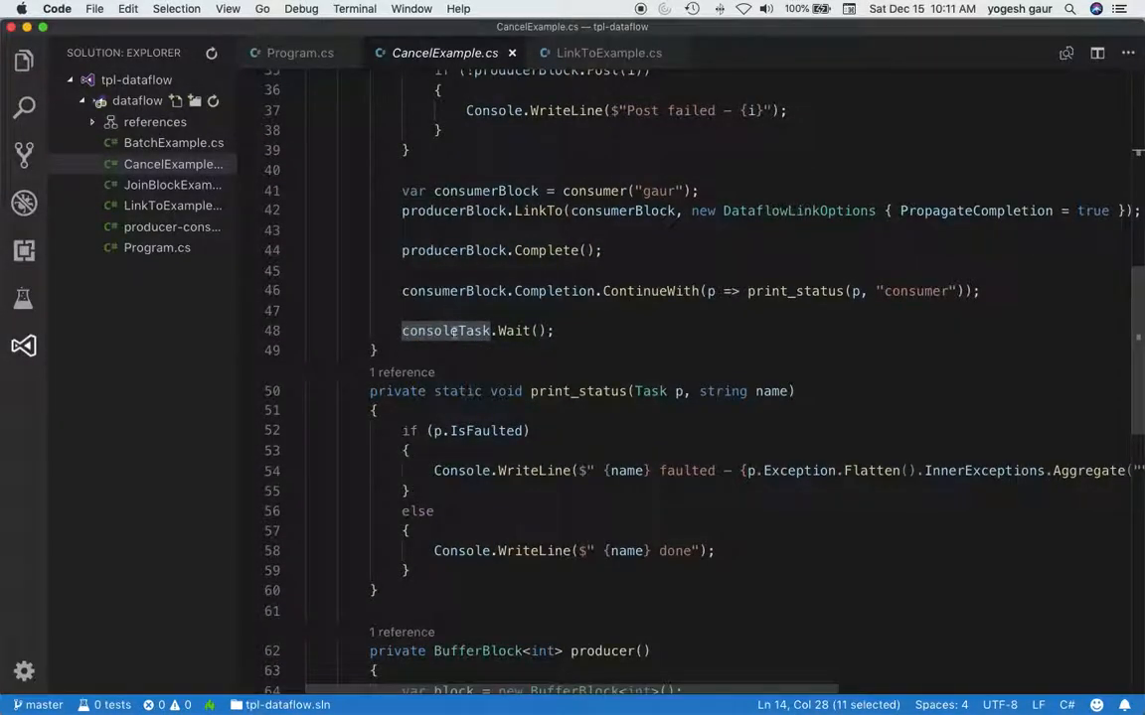
scroll(up, 3)
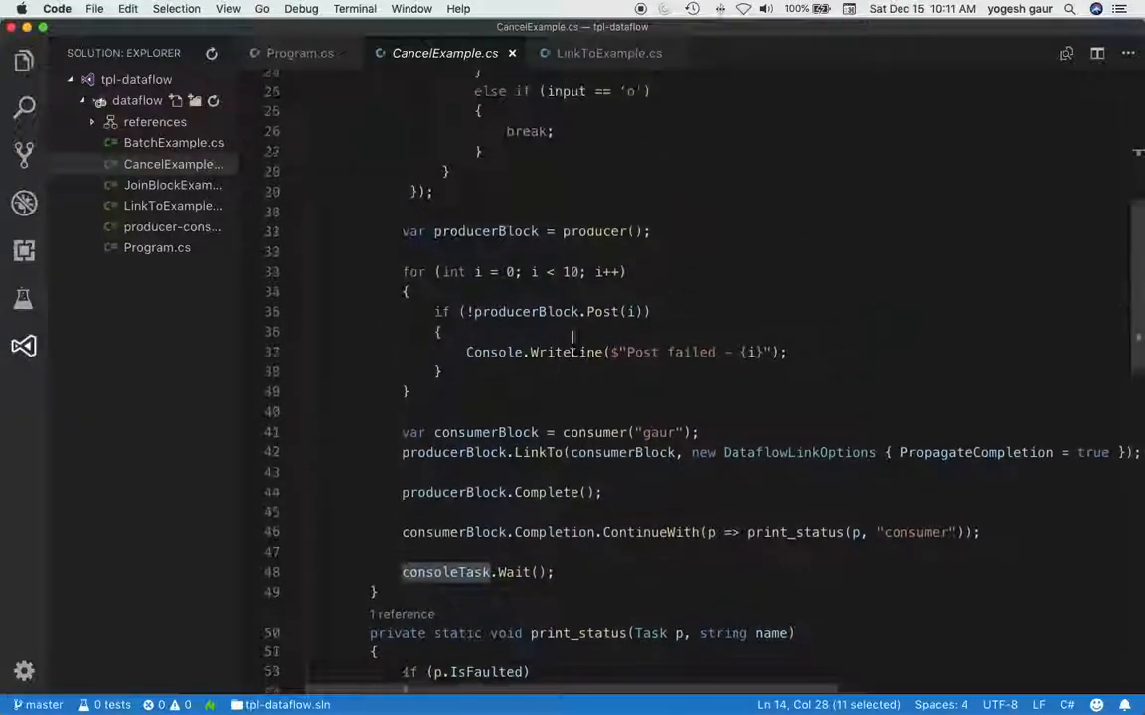
scroll(down, 3)
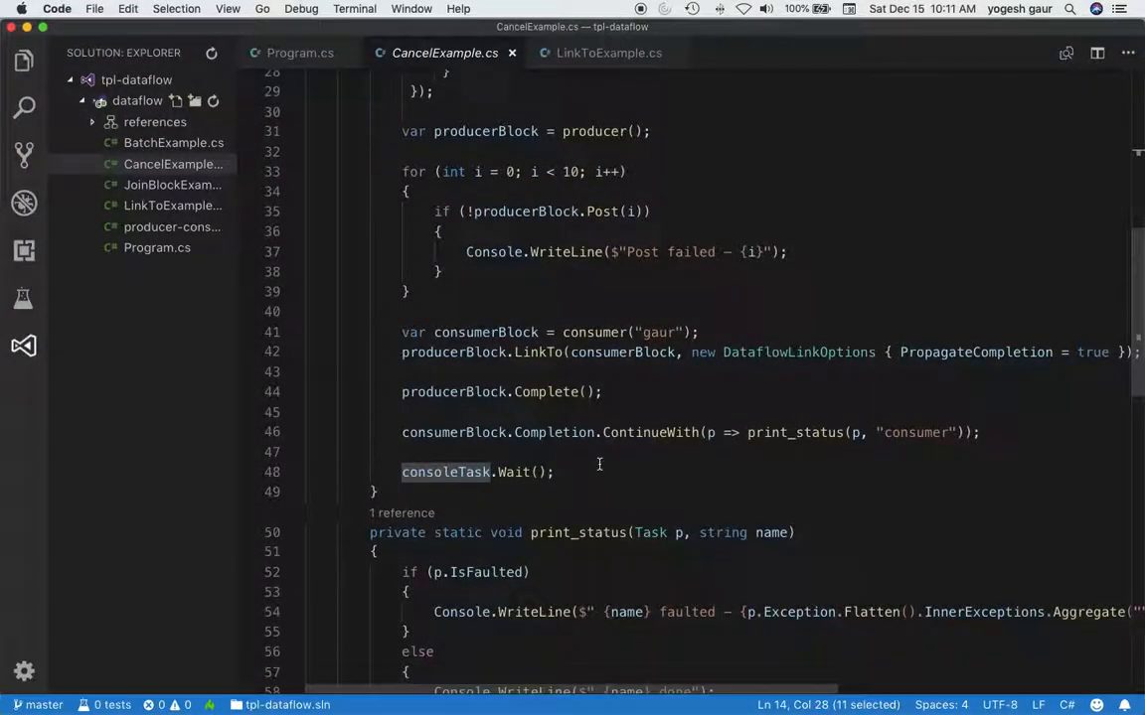
mouse_move(874, 278)
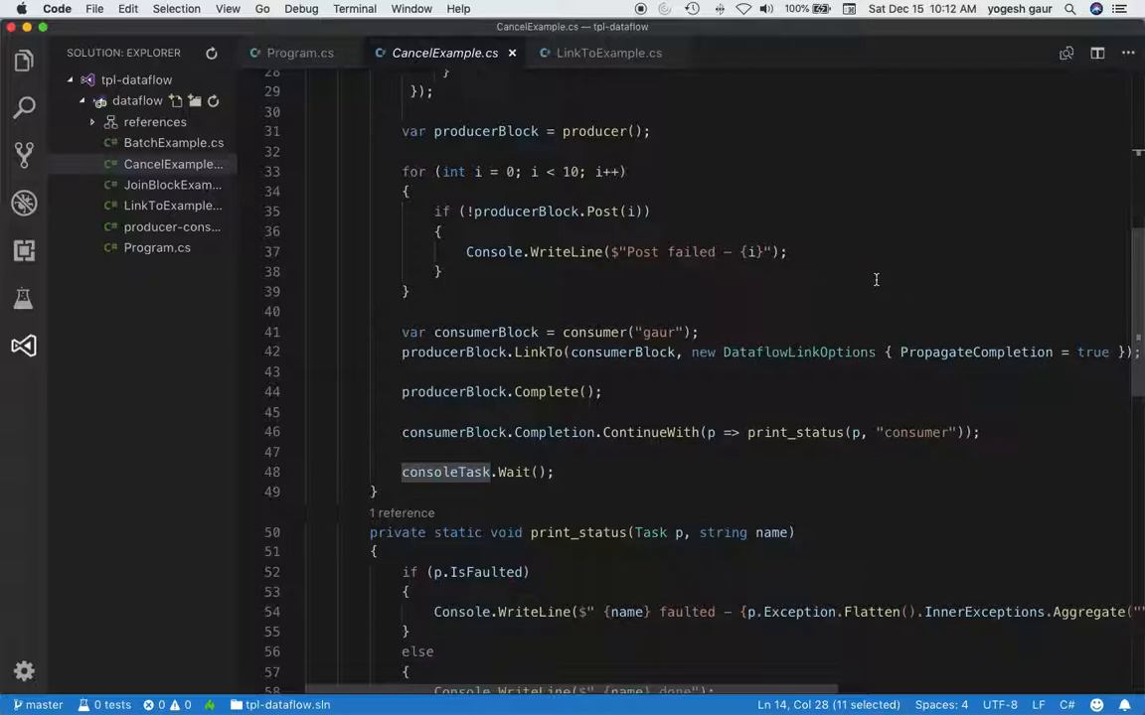
Step: Review the consumer block, LinkTo with PropagateCompletion, ContinueWith print_status, and the print_status method
scroll(up, 3)
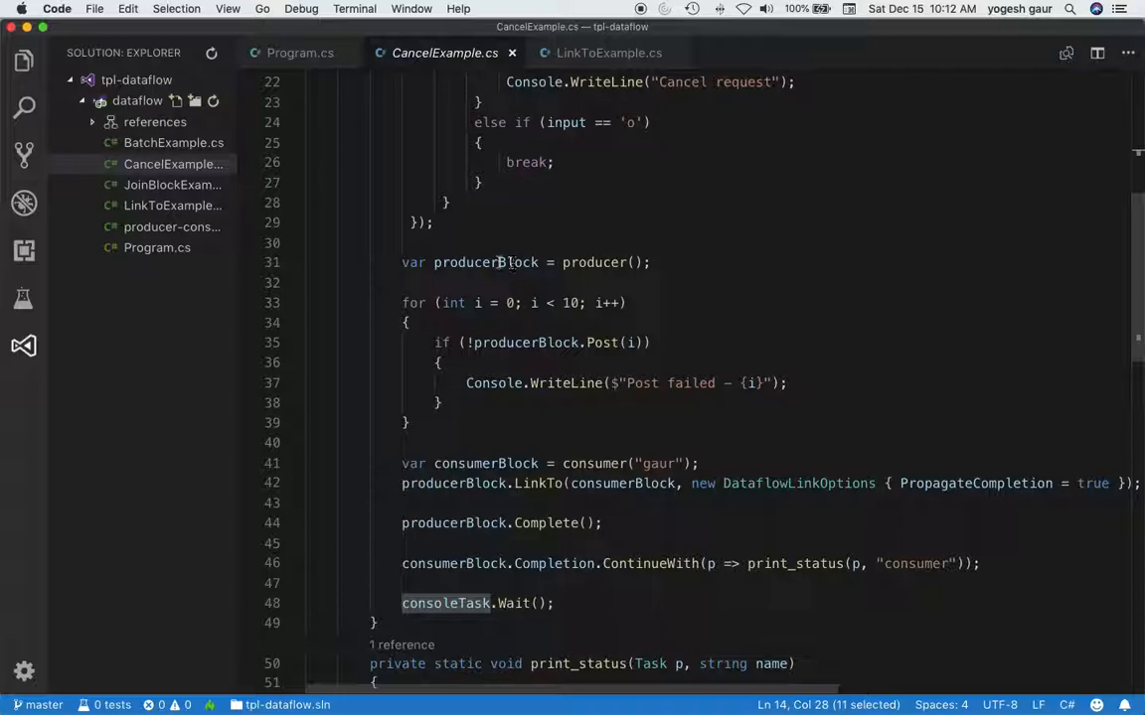
mouse_move(592, 262)
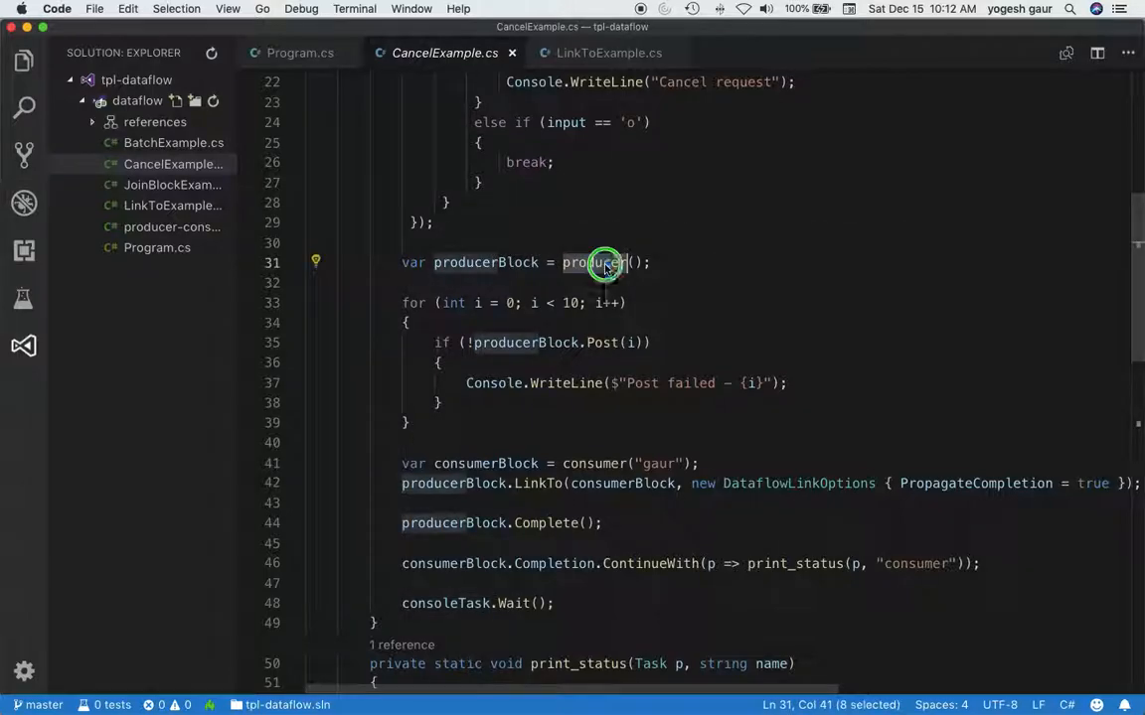
scroll(down, 3)
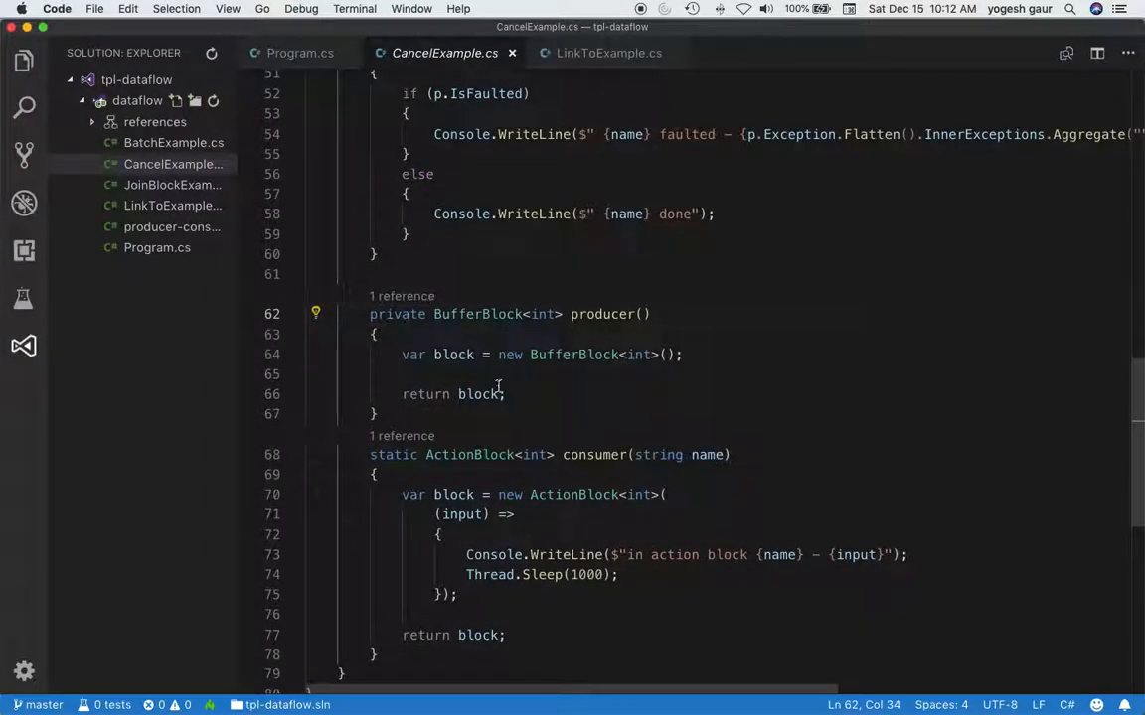
mouse_move(640, 354)
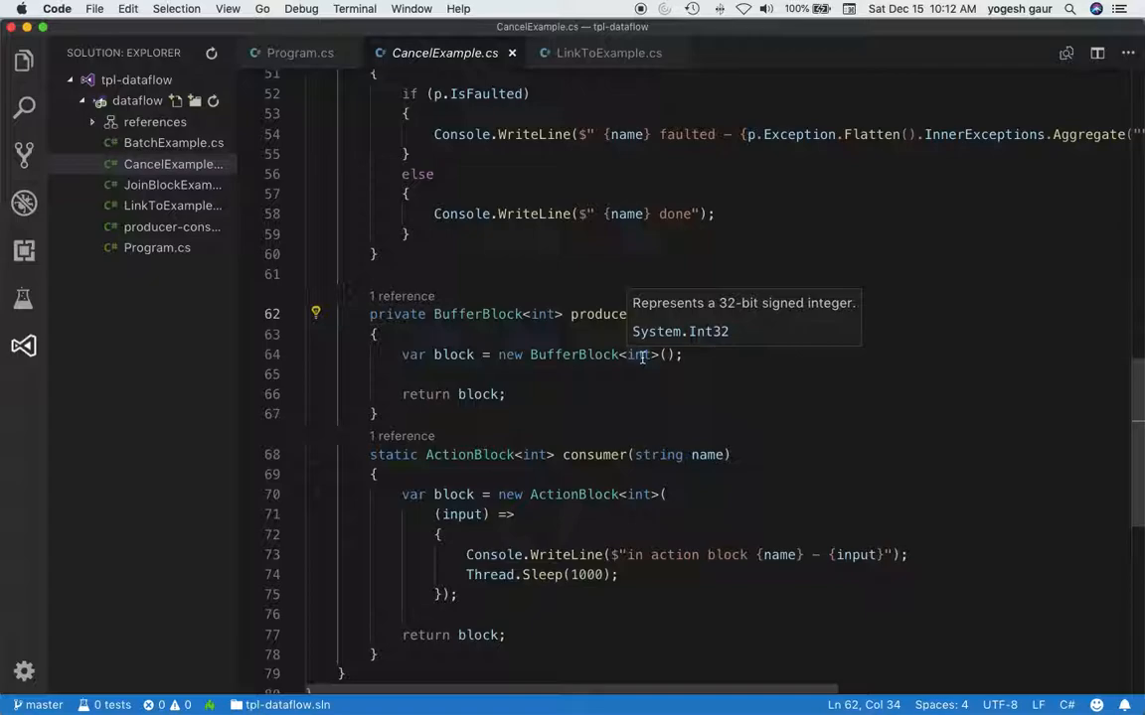
scroll(up, 3)
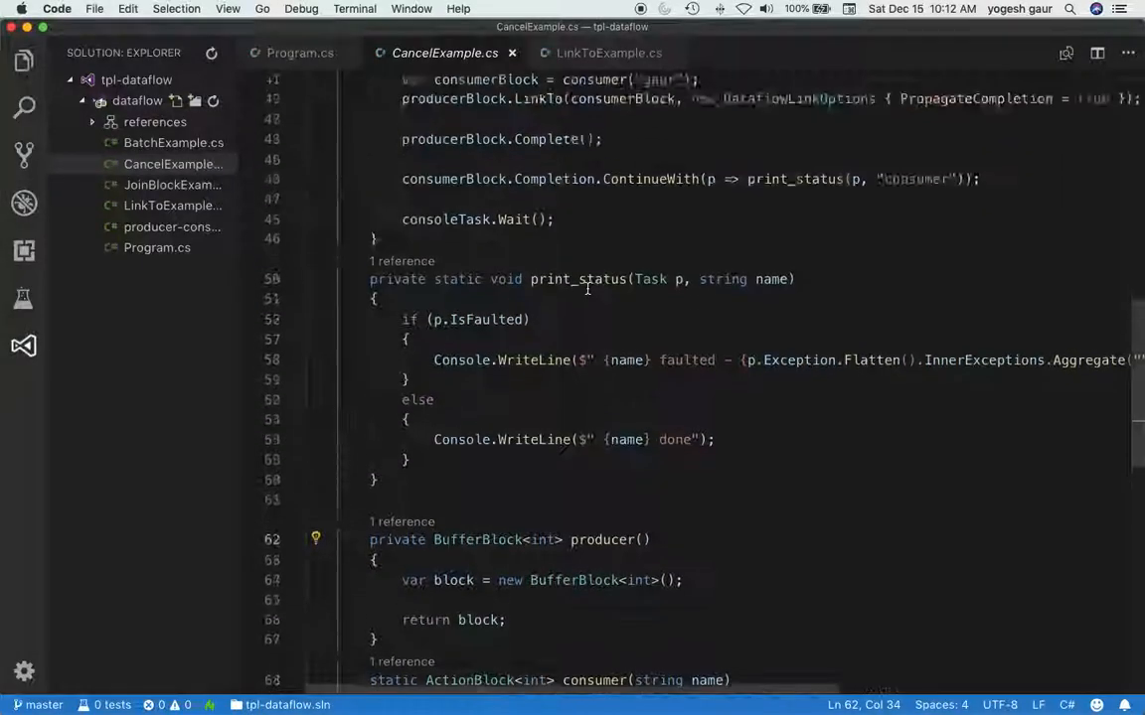
scroll(up, 3)
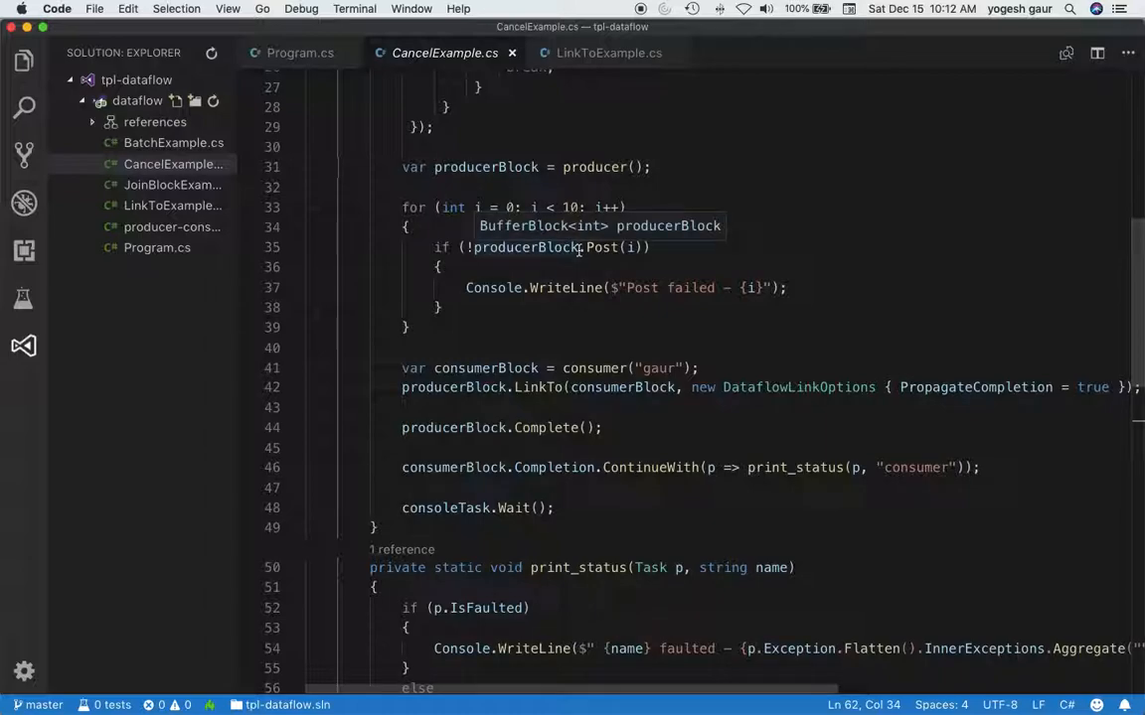
mouse_move(592, 209)
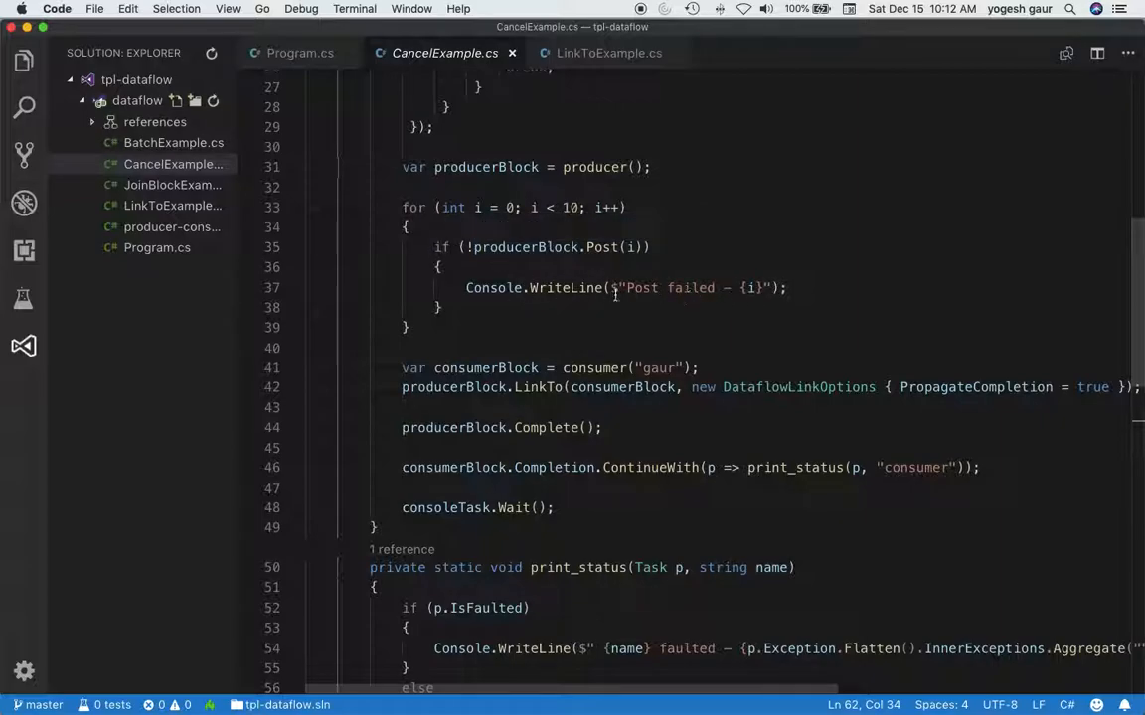
scroll(down, 3)
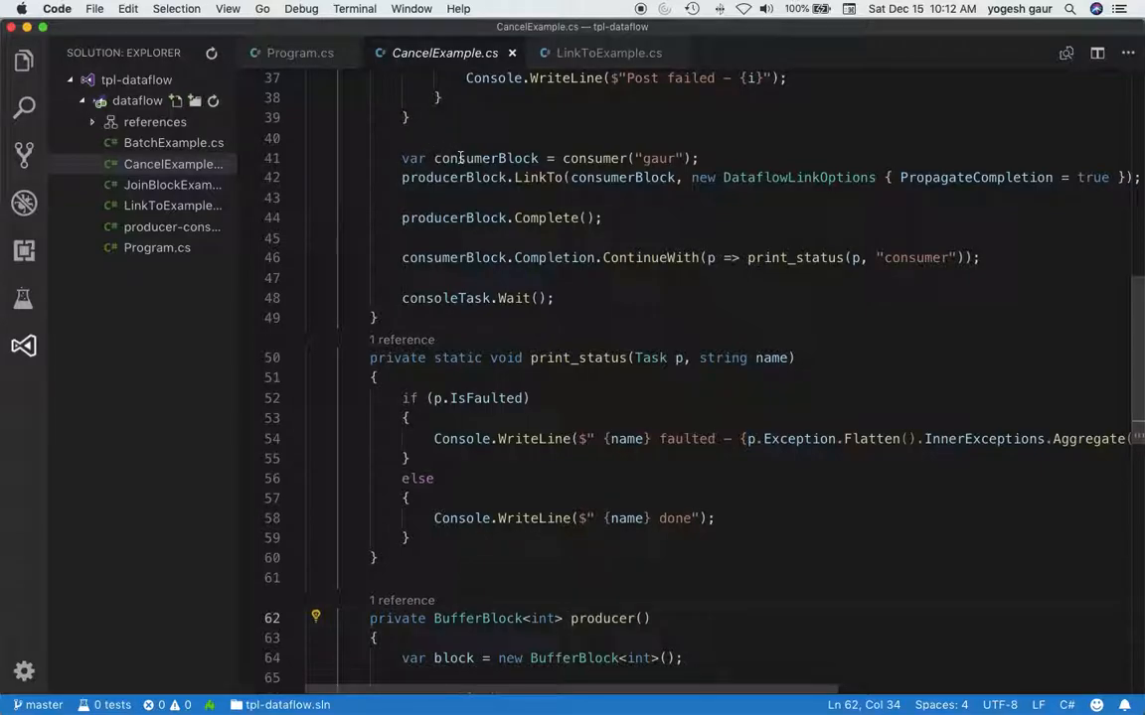
mouse_move(485, 159)
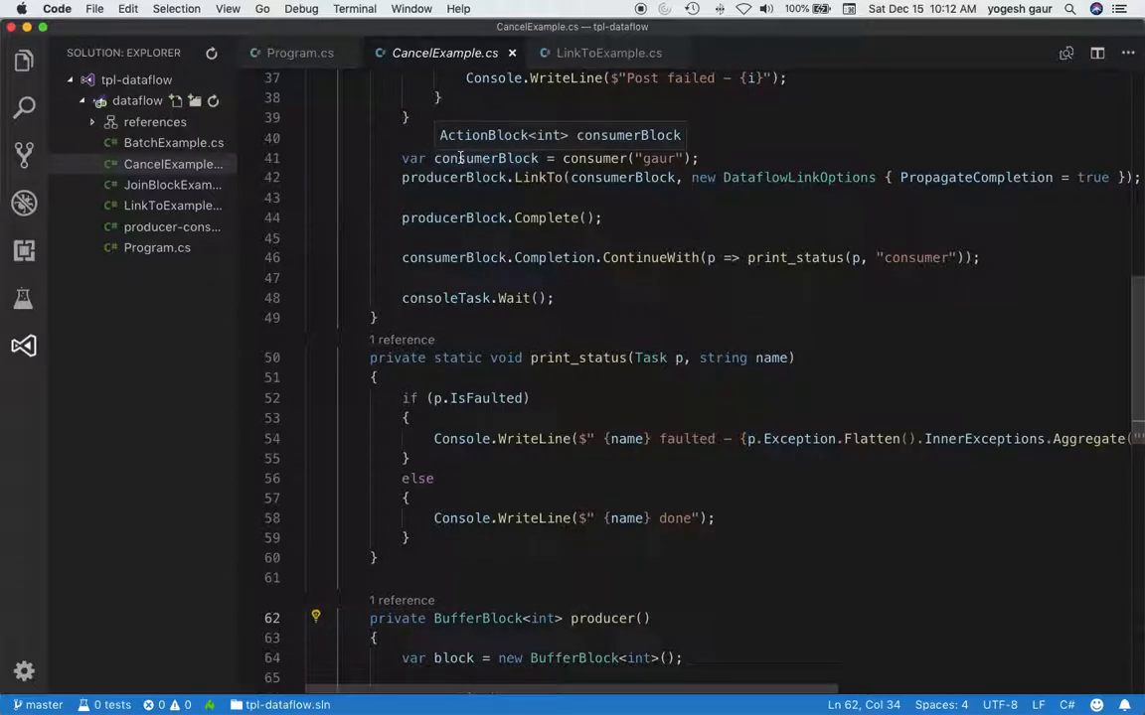
mouse_move(596, 159)
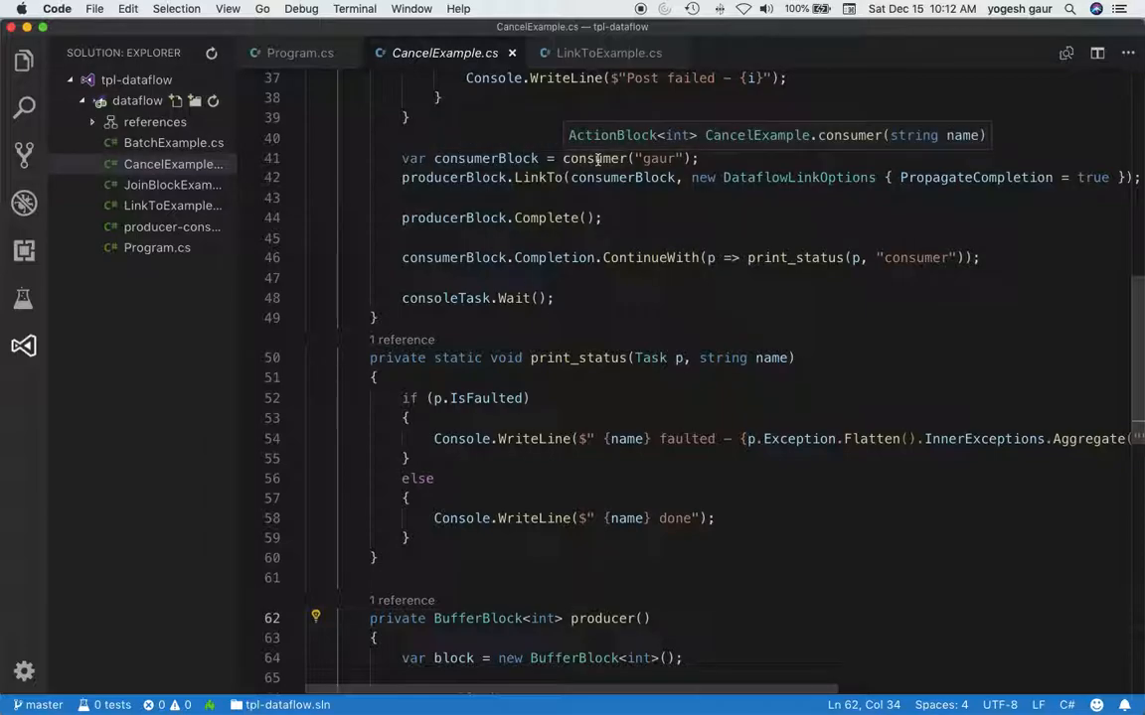
mouse_move(487, 181)
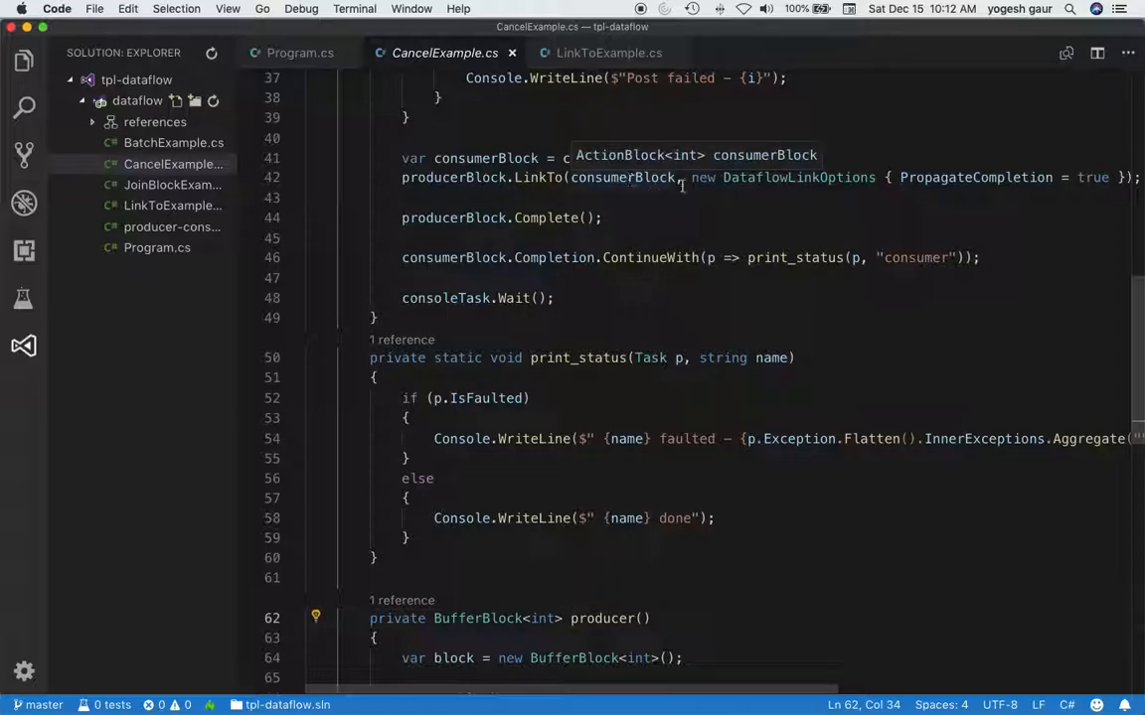
scroll(right, 3)
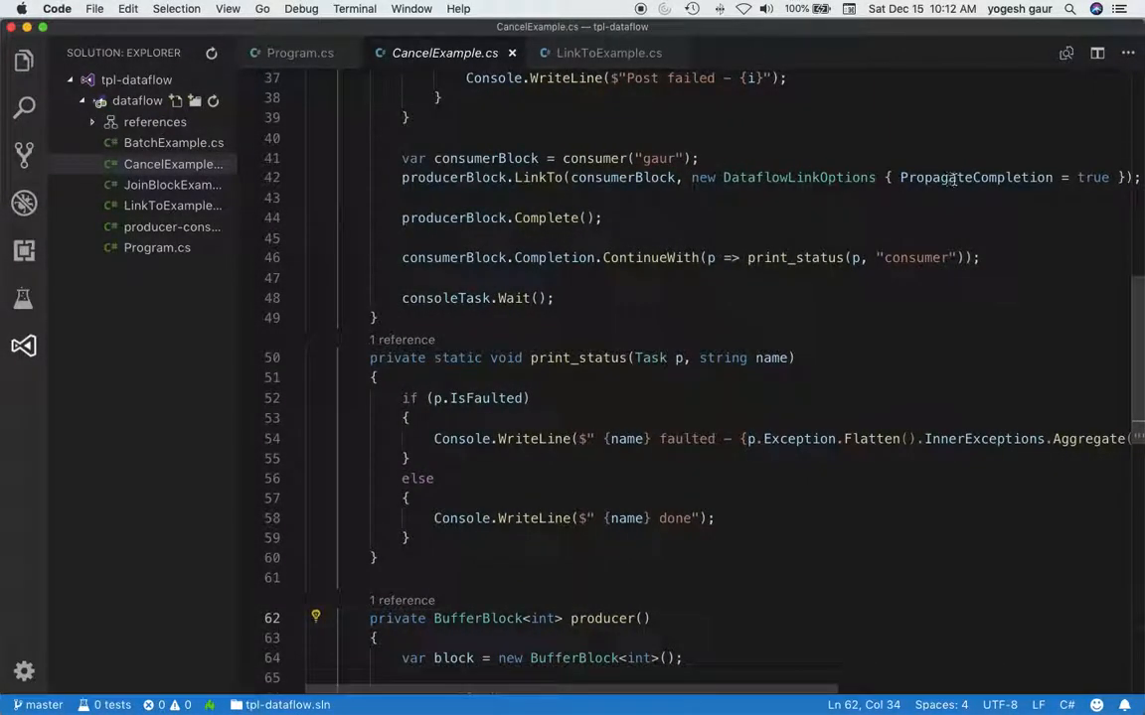
mouse_move(815, 187)
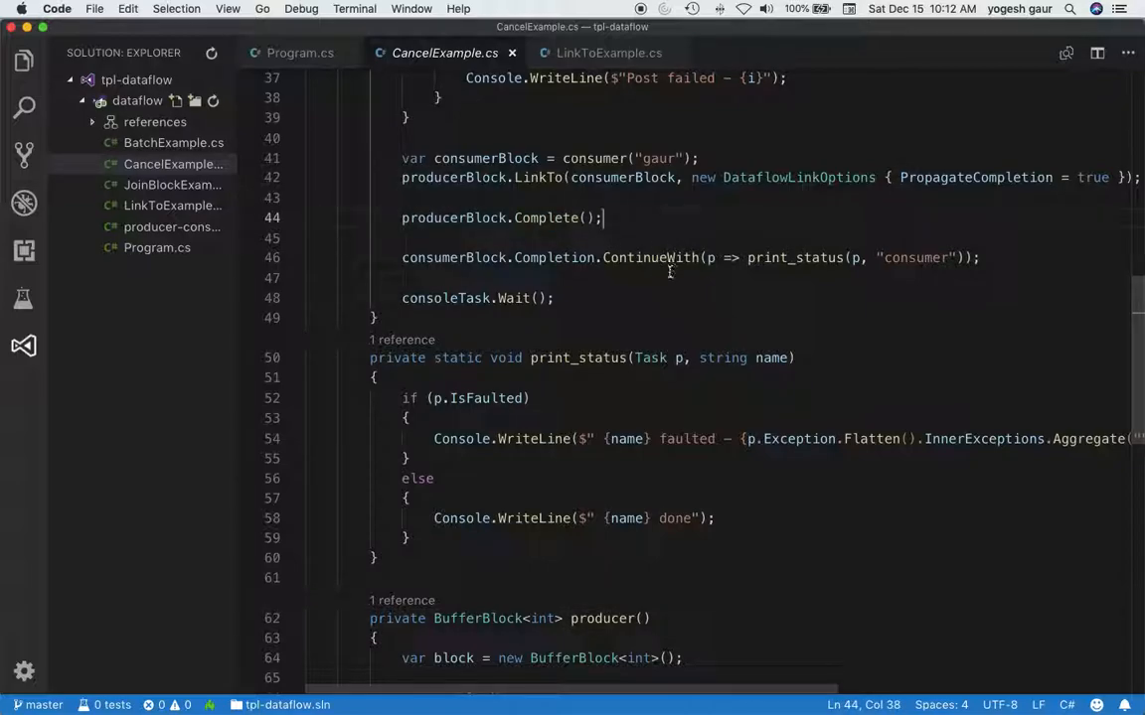
mouse_move(652, 259)
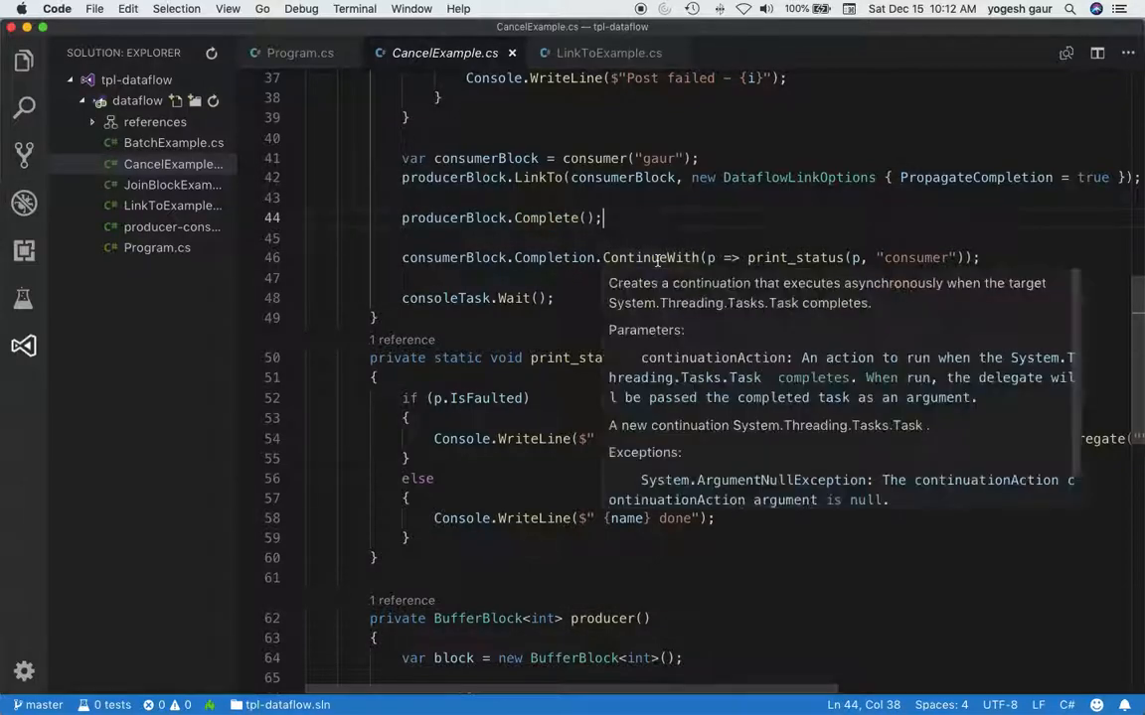
right_click(765, 259)
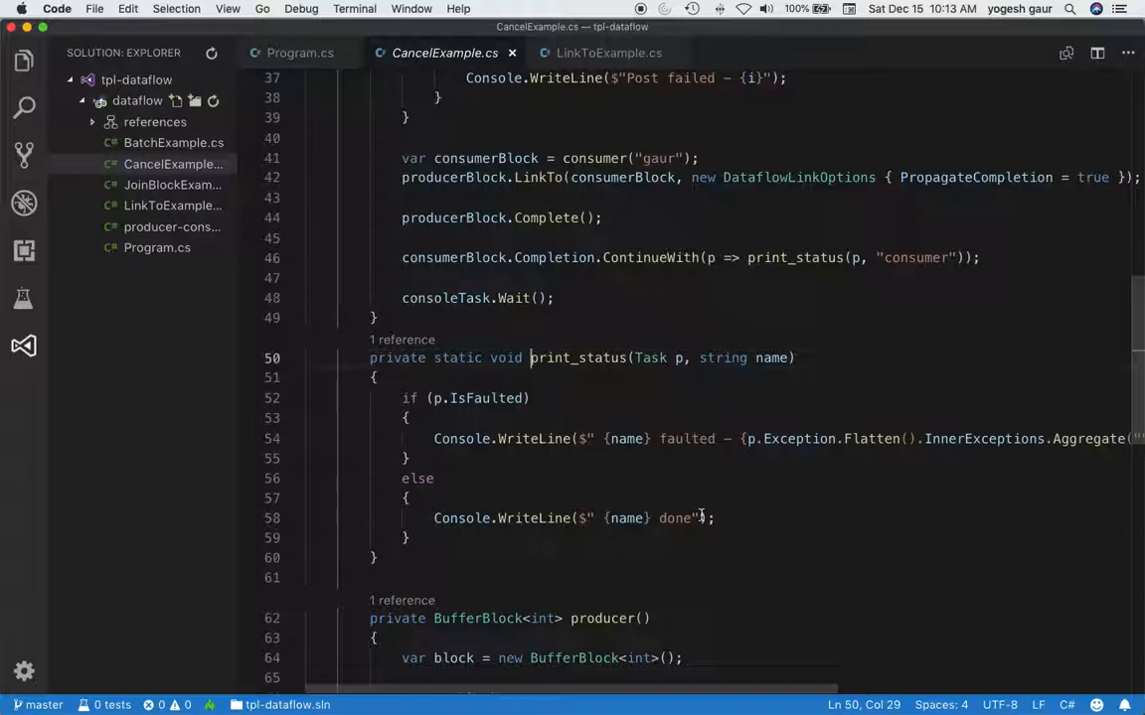
scroll(down, 3)
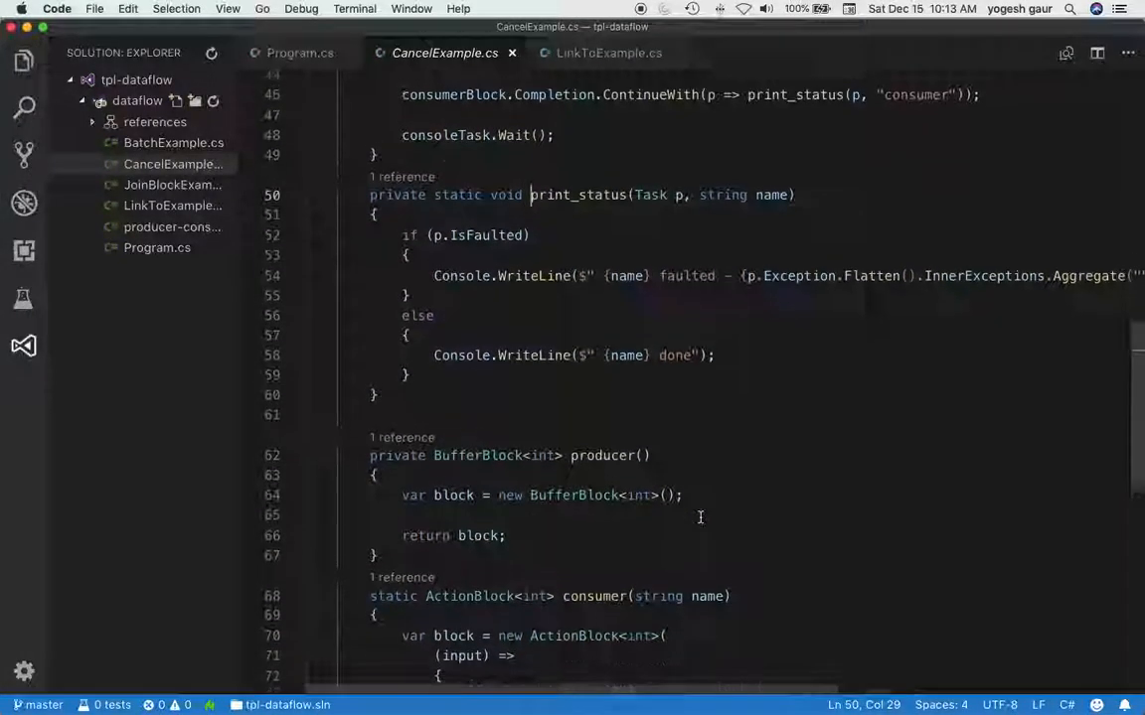
Step: Run the dataflow project in a new terminal, see the action-block and cancel output, then clear the terminal
click(354, 8)
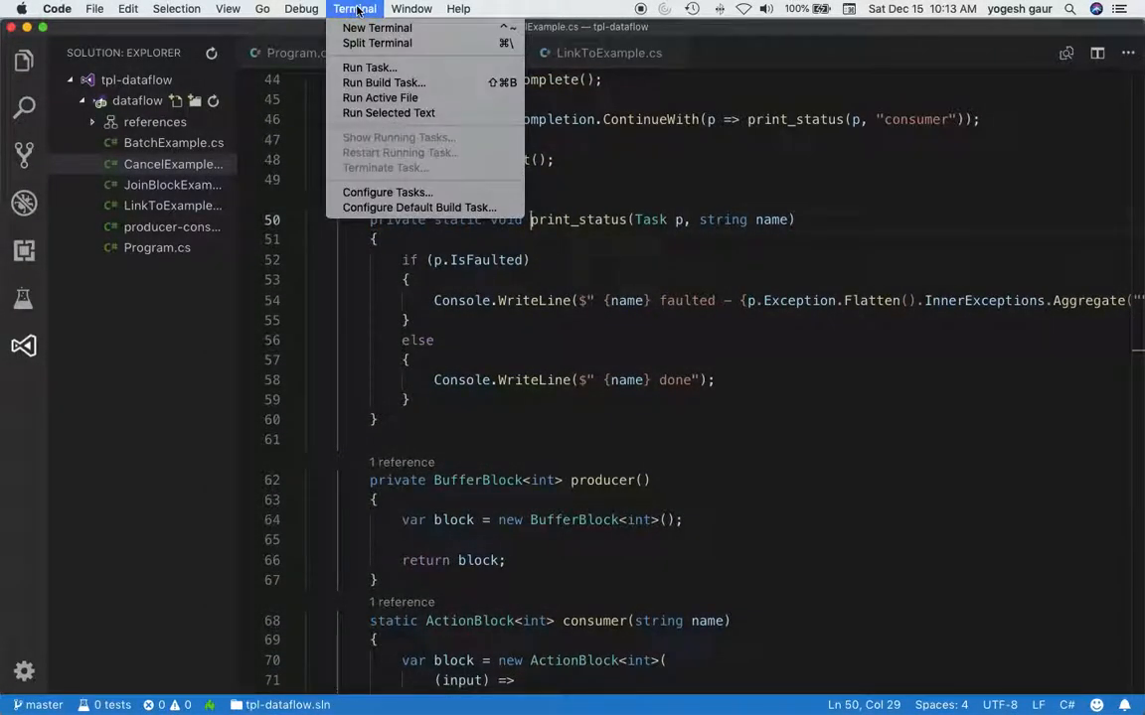
click(377, 28)
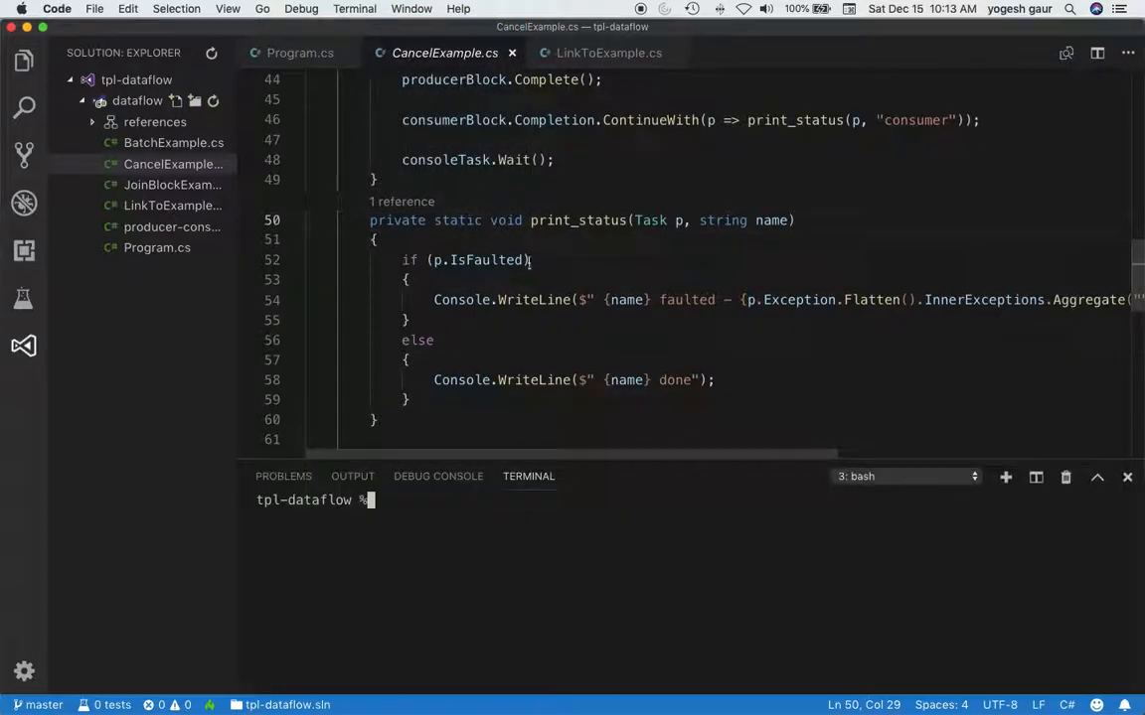
right_click(138, 99)
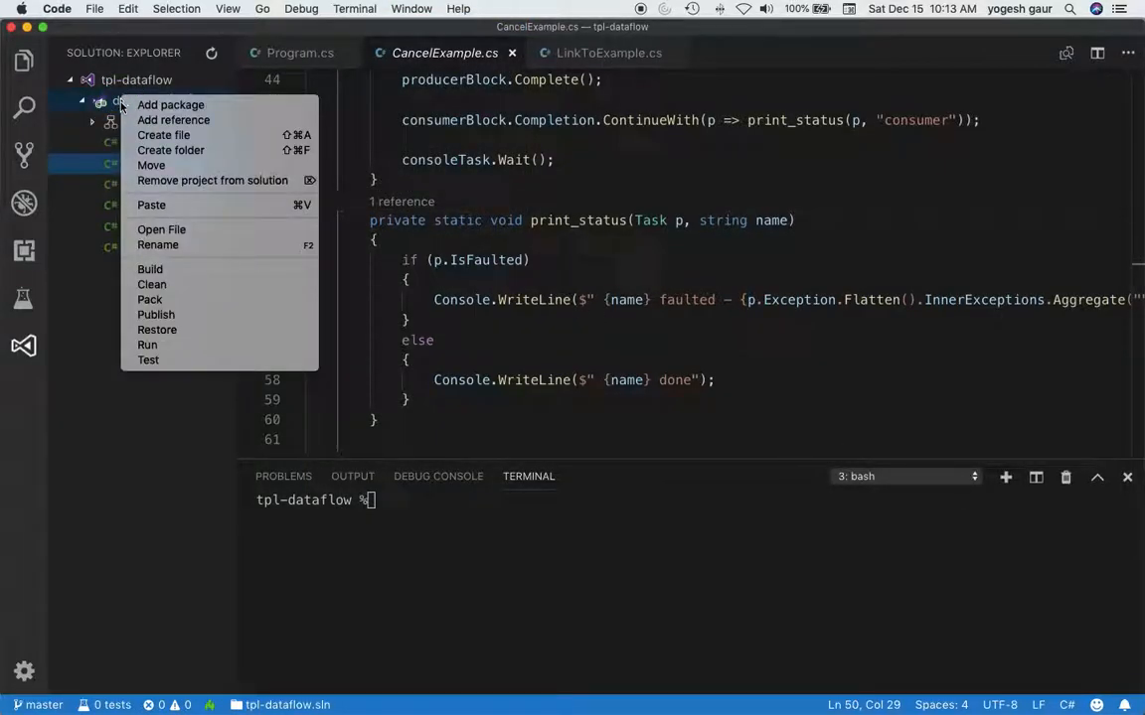
click(147, 346)
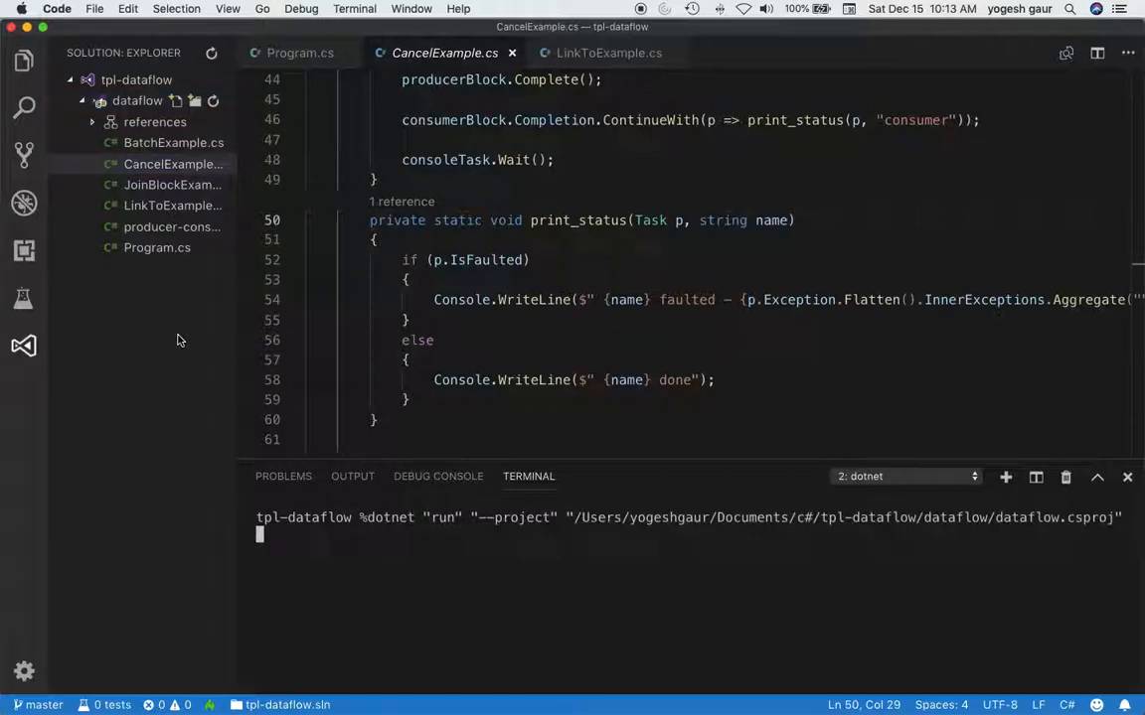
mouse_move(508, 600)
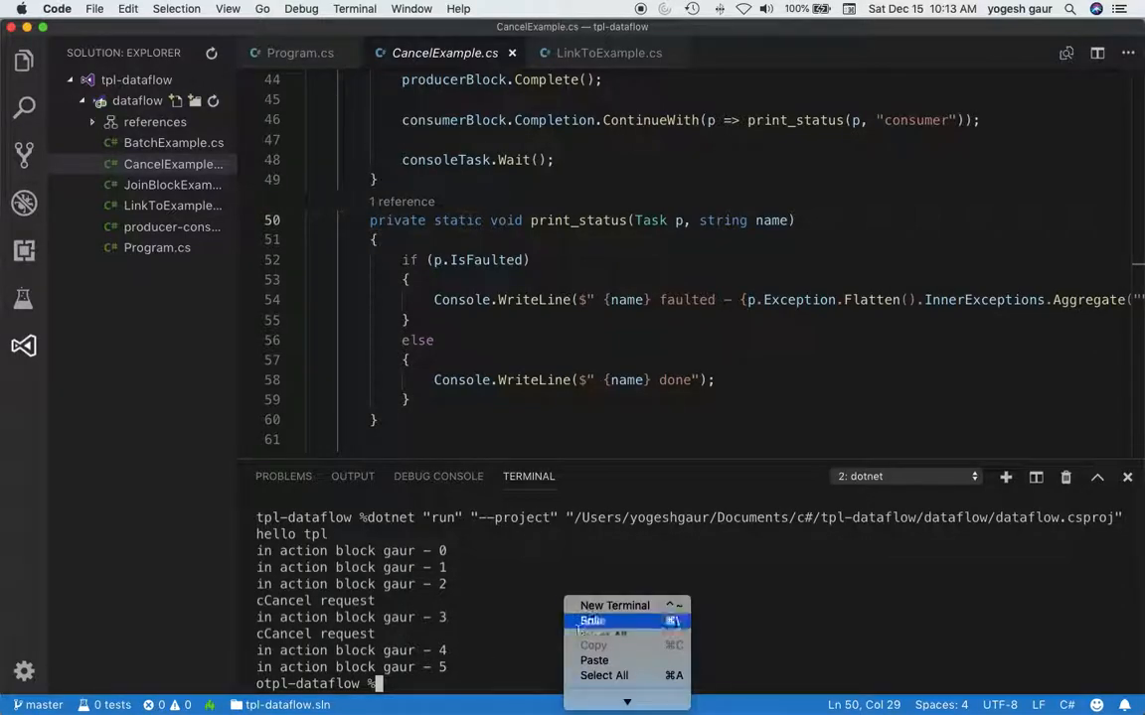
click(592, 620)
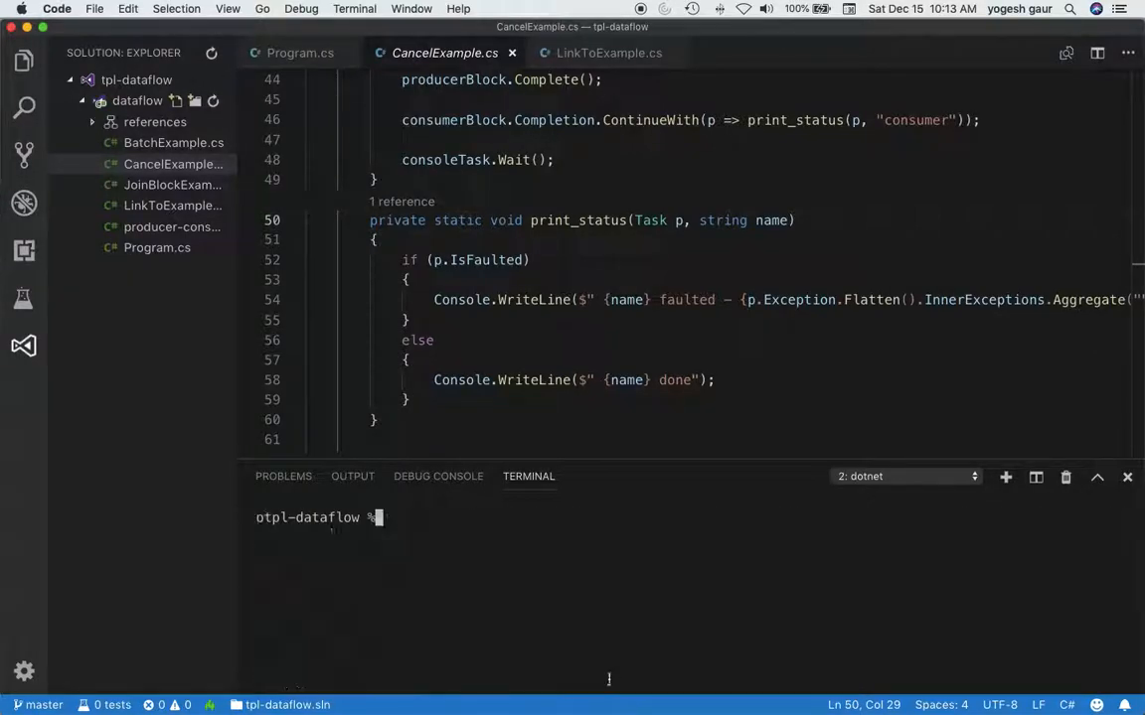
Step: Declare static CancellationTokenSource cancel = new CancellationTokenSource(); above start()
scroll(up, 3)
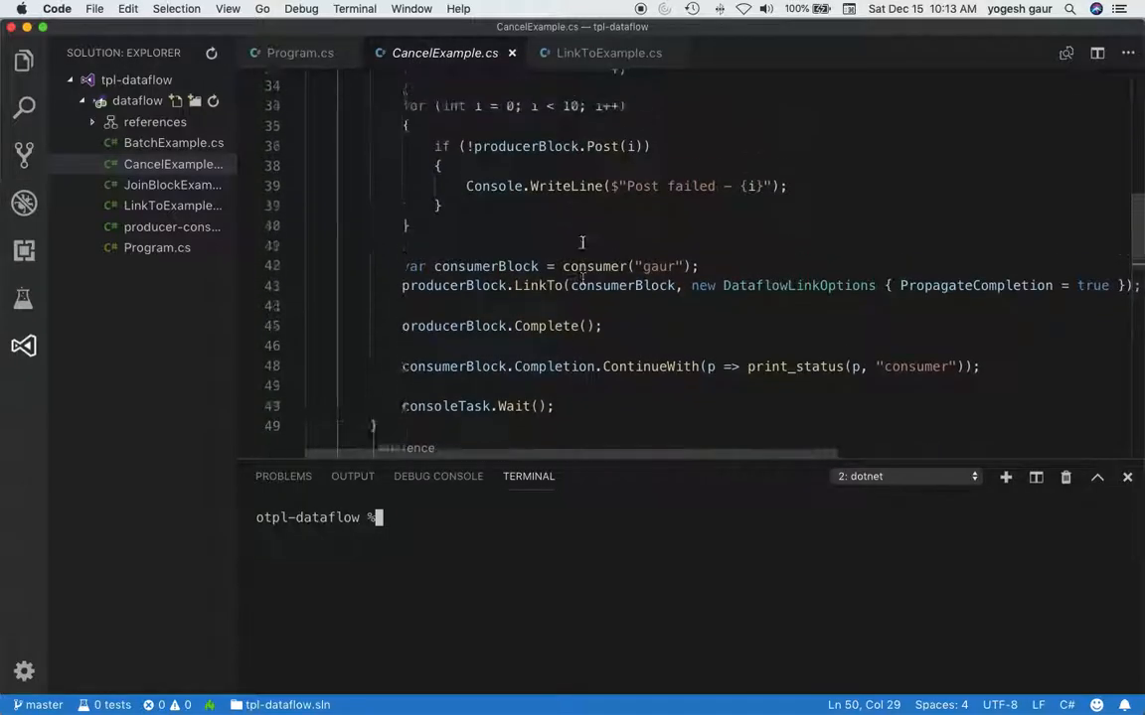
scroll(up, 3)
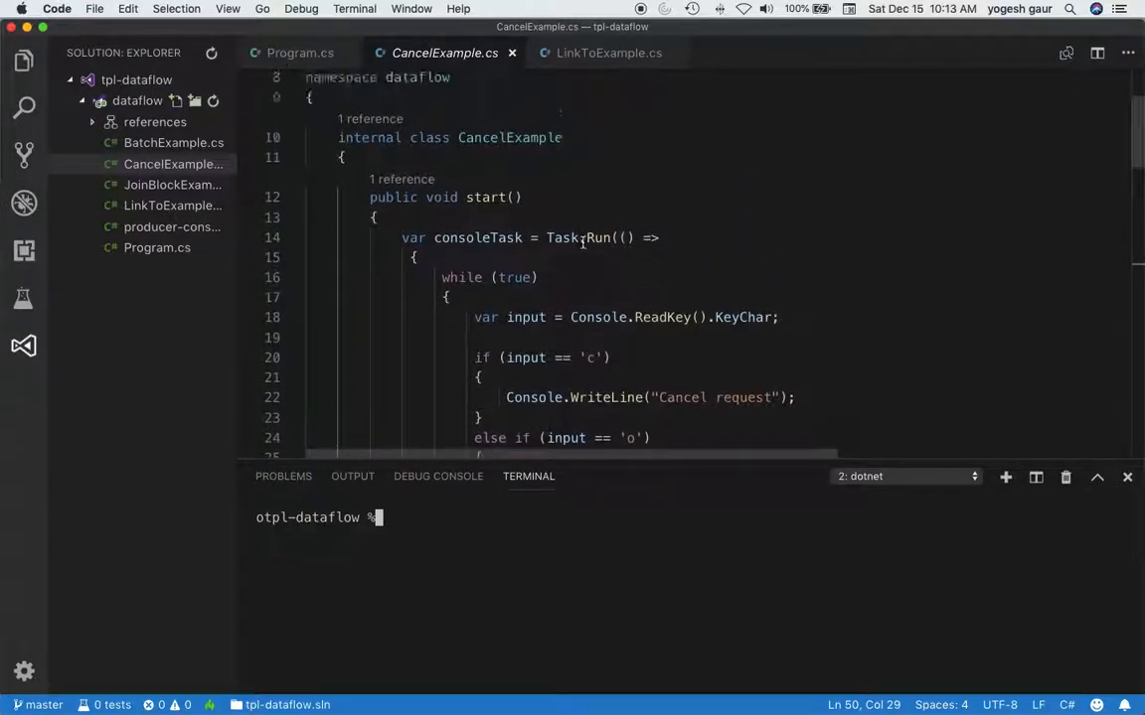
scroll(up, 3)
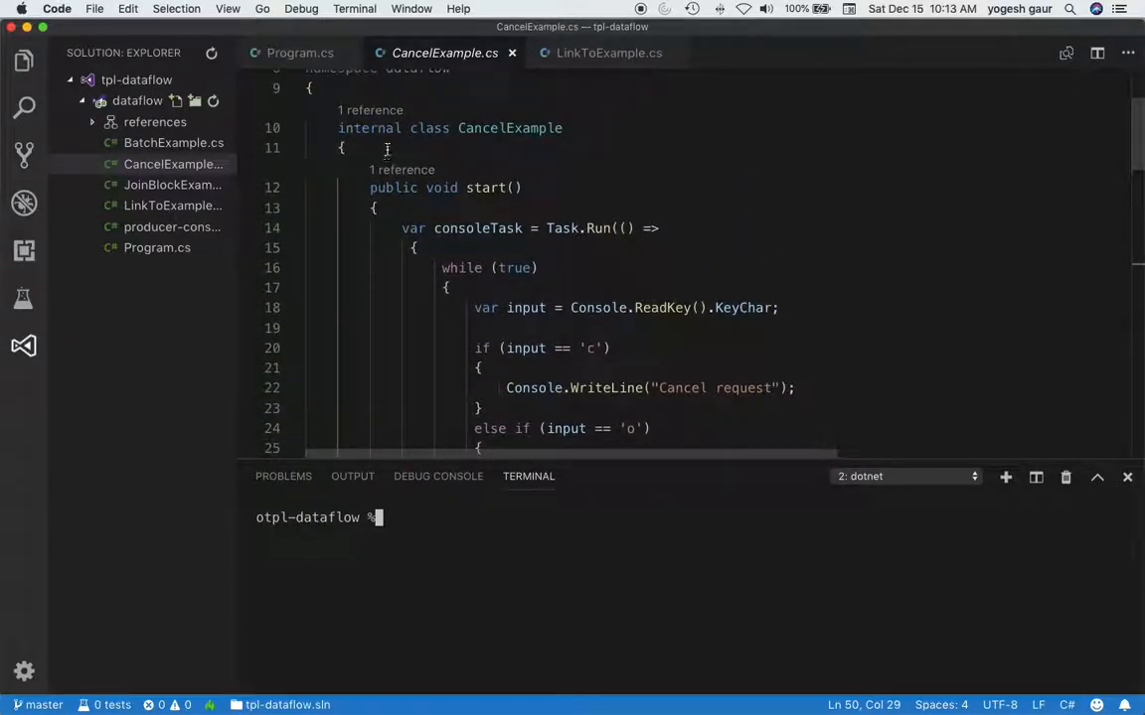
key(enter)
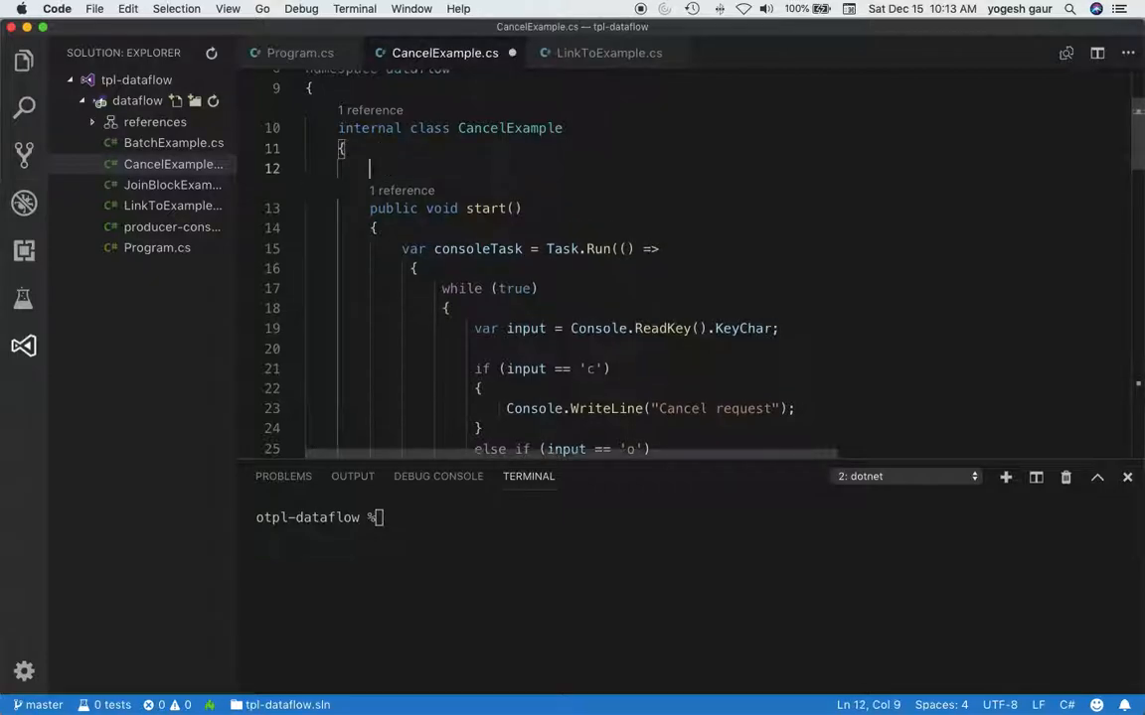
text(static)
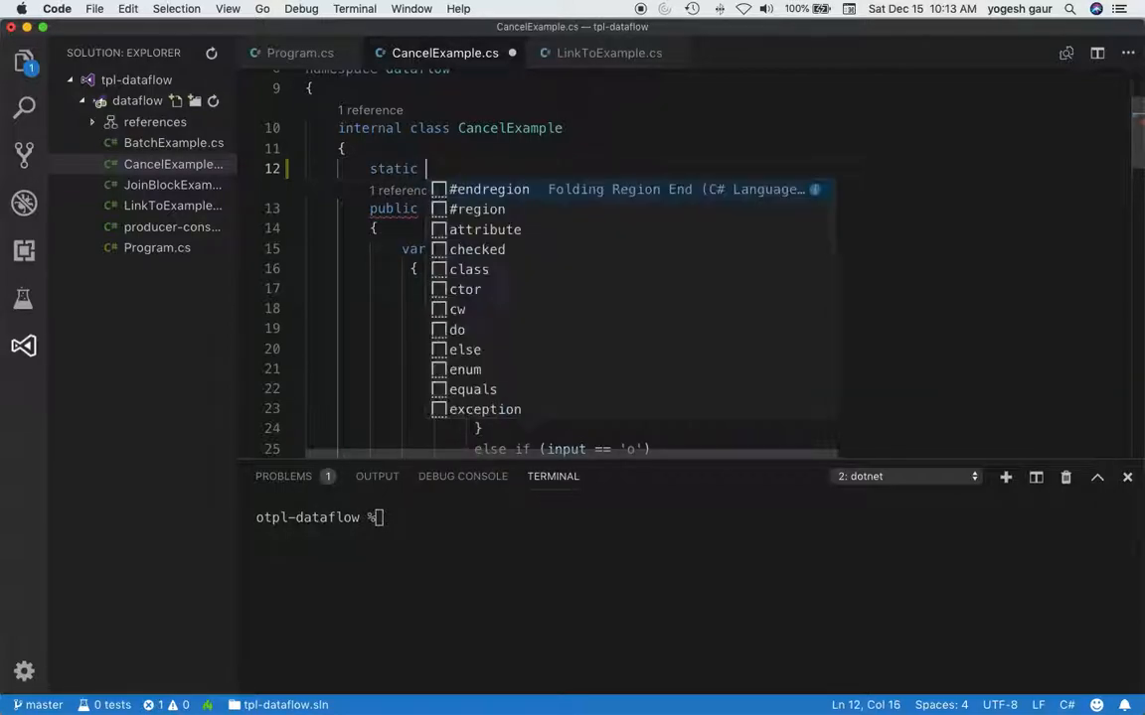
text(= new C)
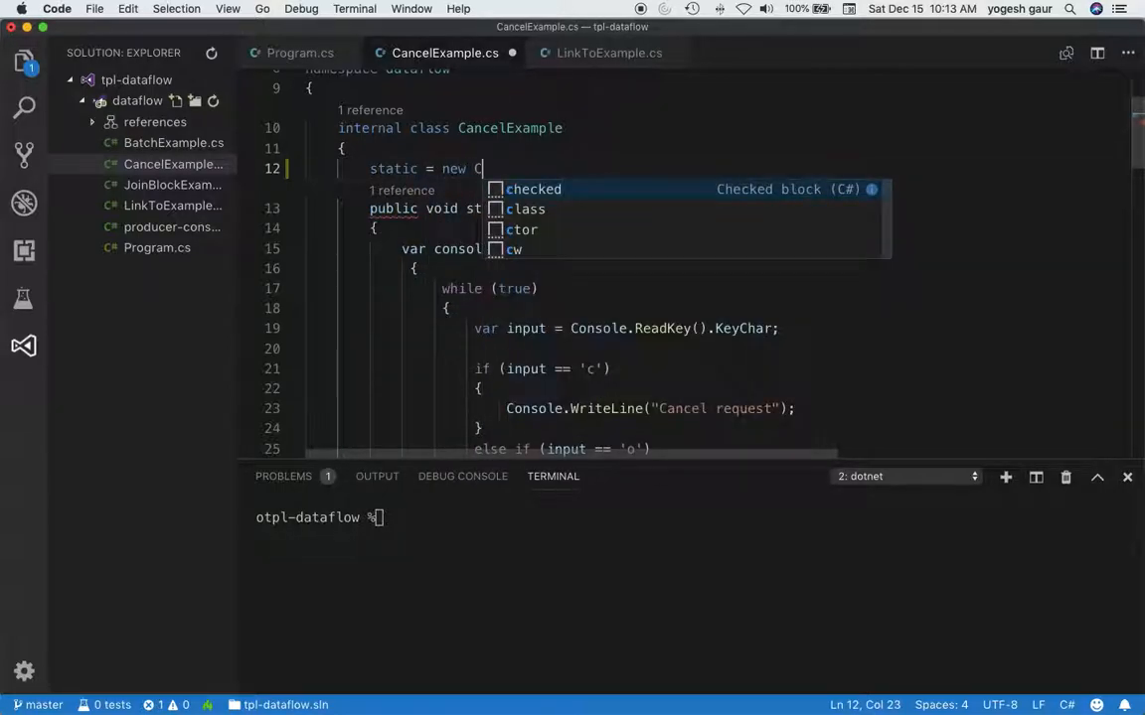
text(ancellationTokenSource)
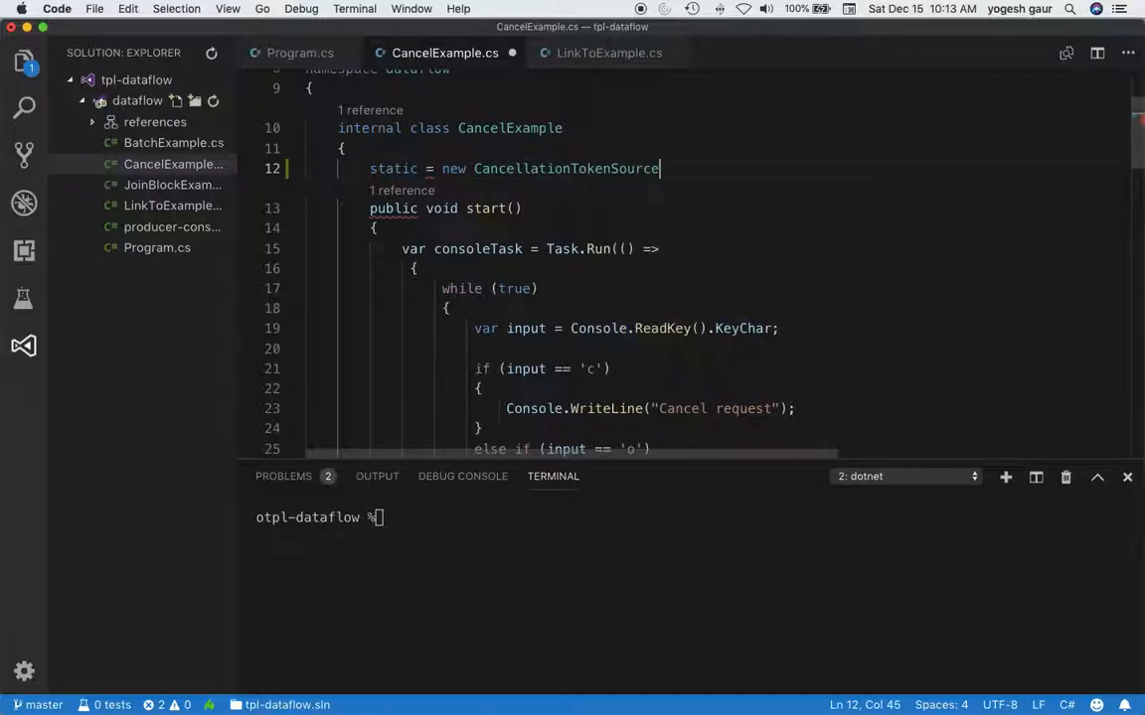
text(();)
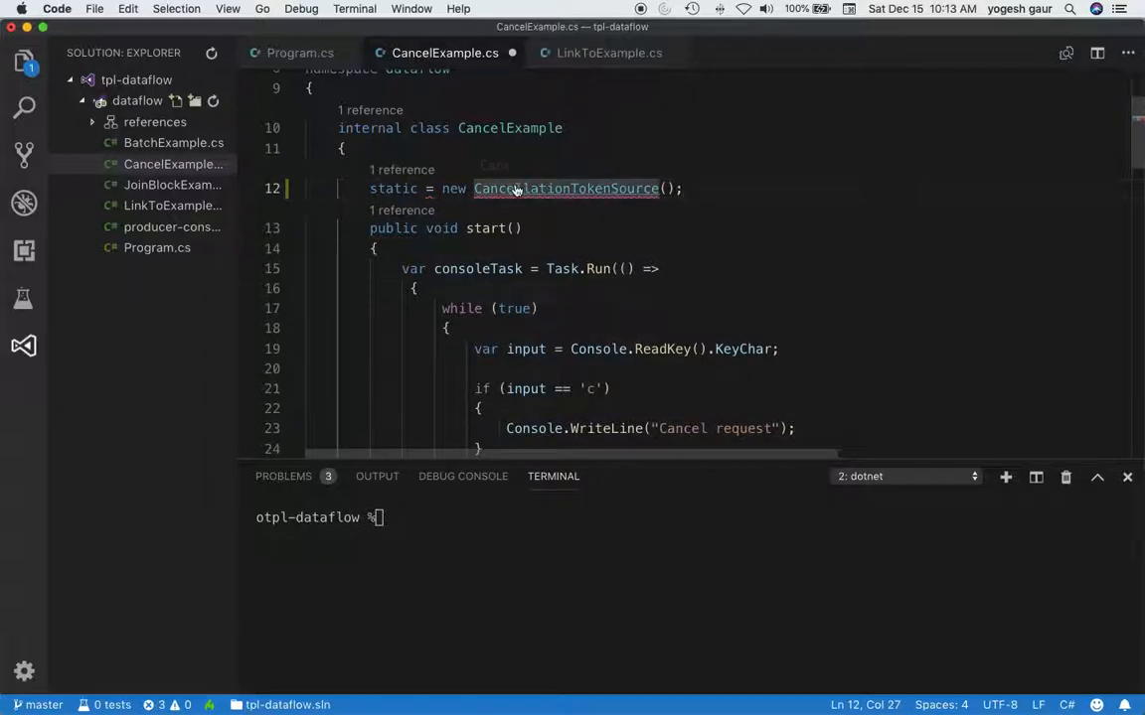
click(421, 189)
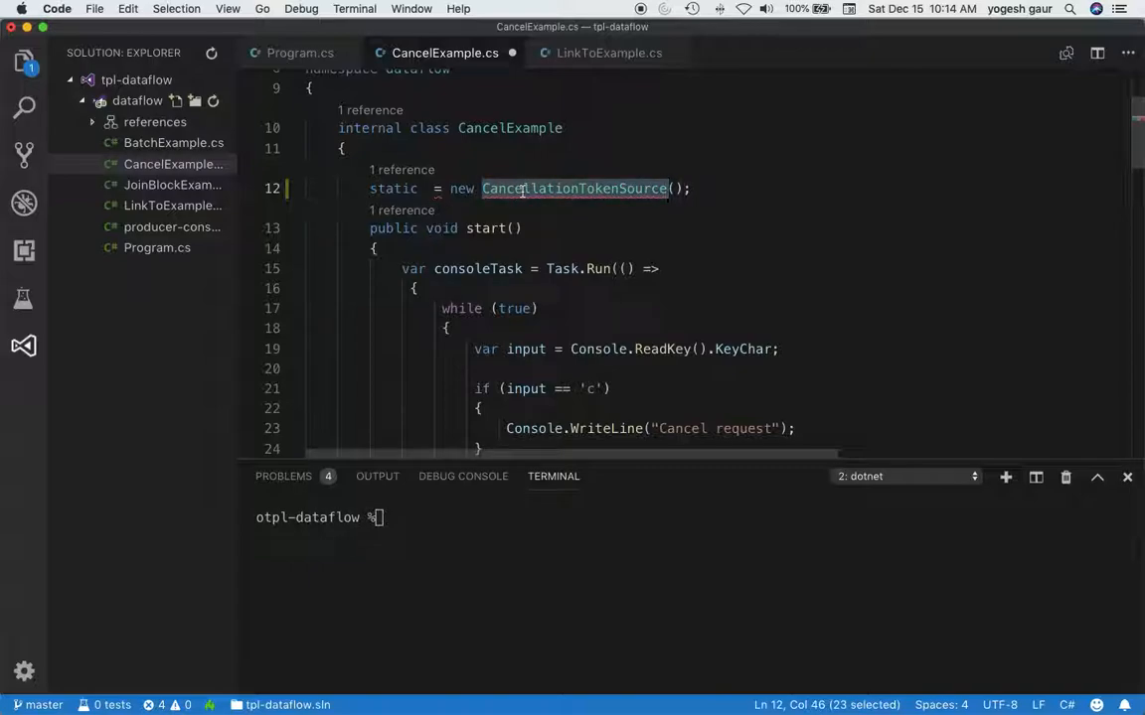
click(427, 186)
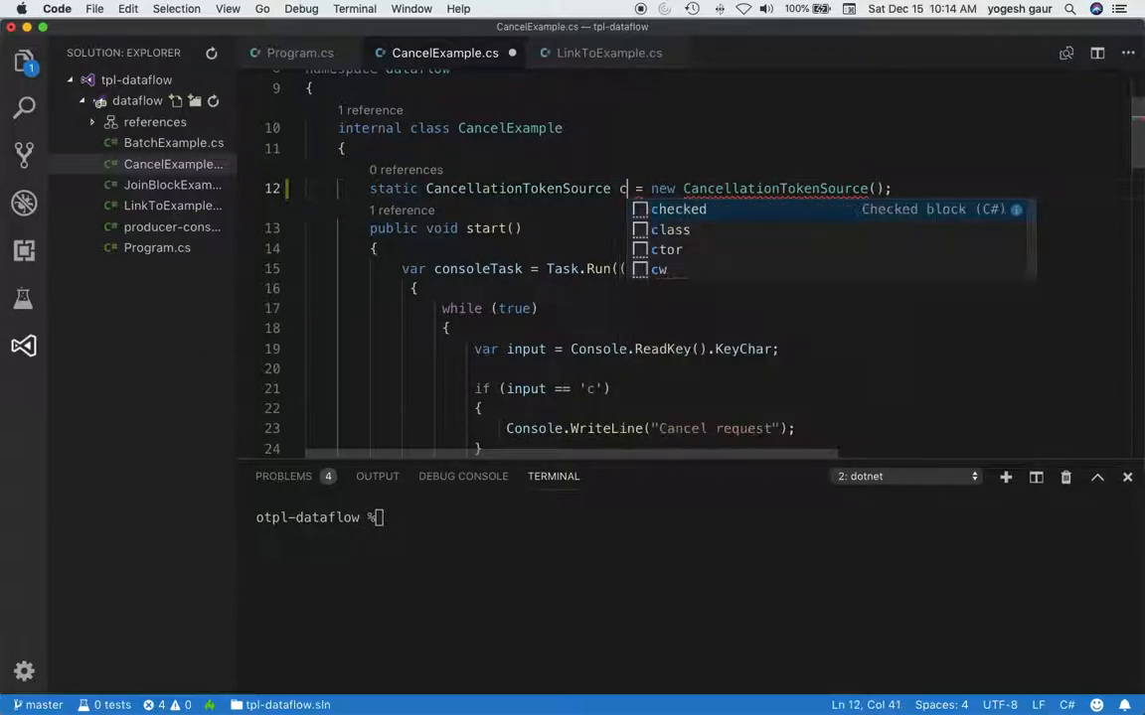
text(ancel)
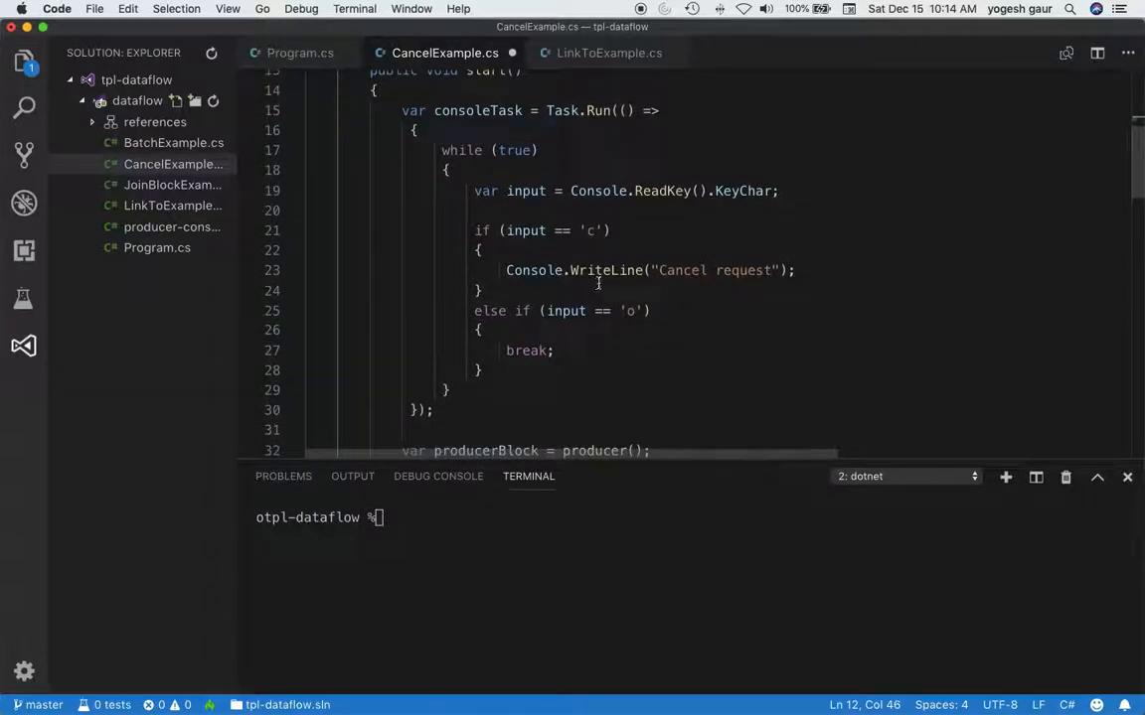
Step: Add cancel.Cancel(); right after the Console.WriteLine("Cancel request") line for the 'c' key
click(794, 271)
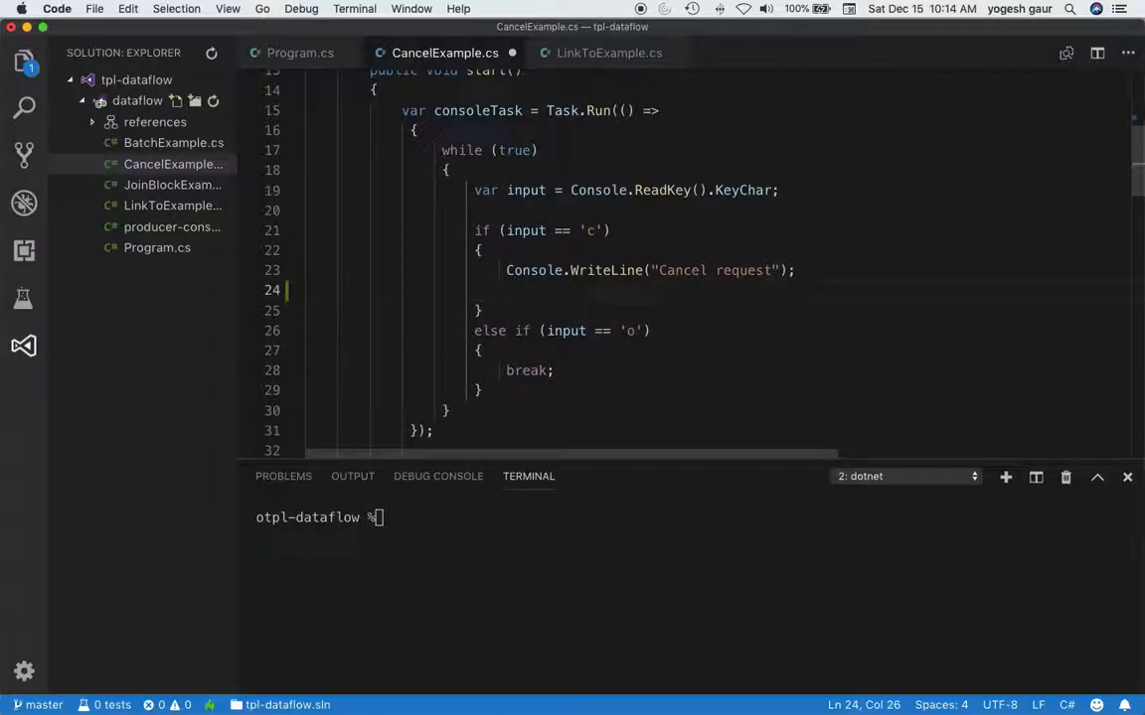
text(cancel)
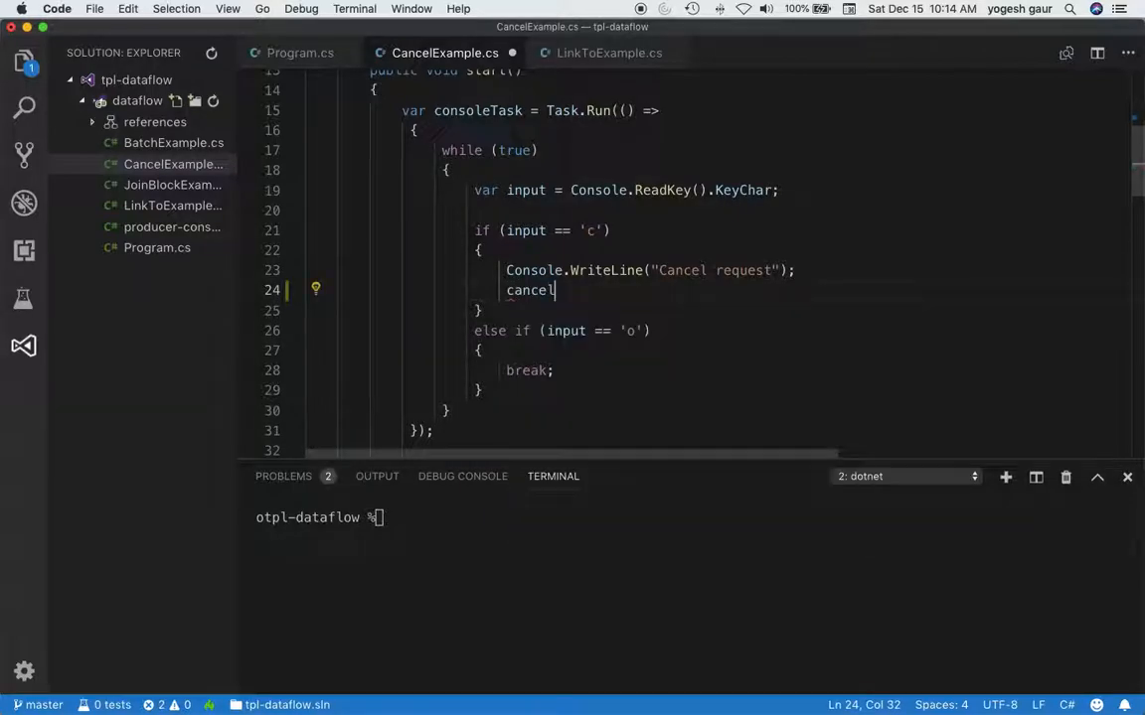
text(.Cancel)
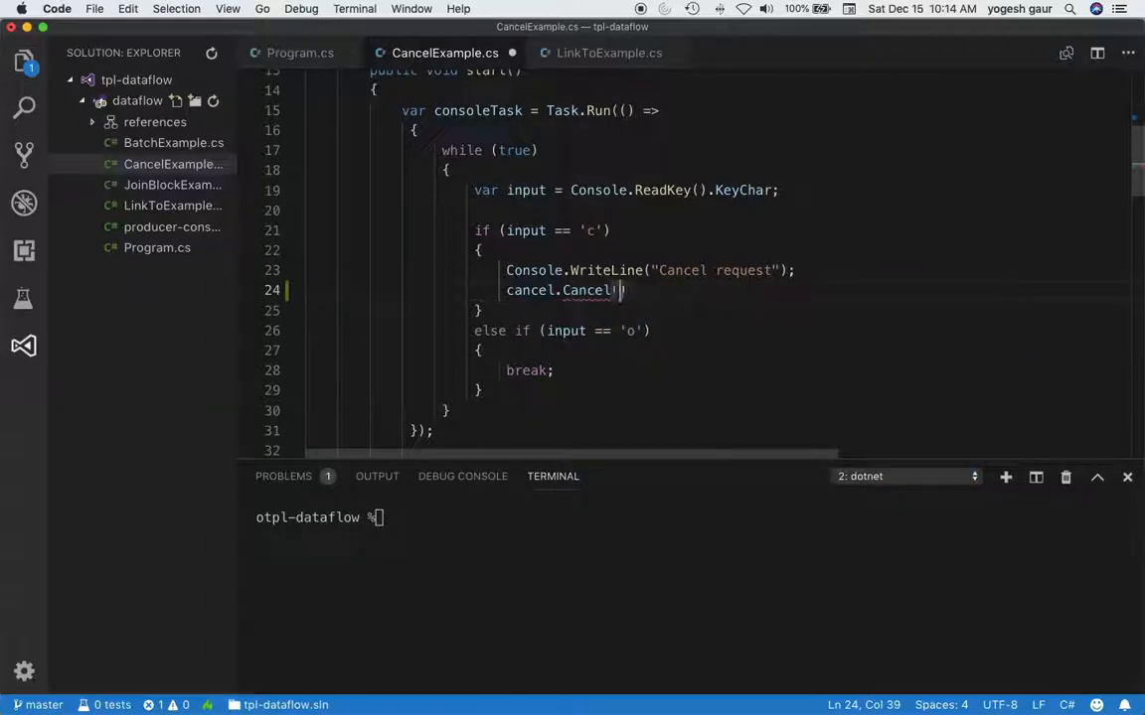
text(())
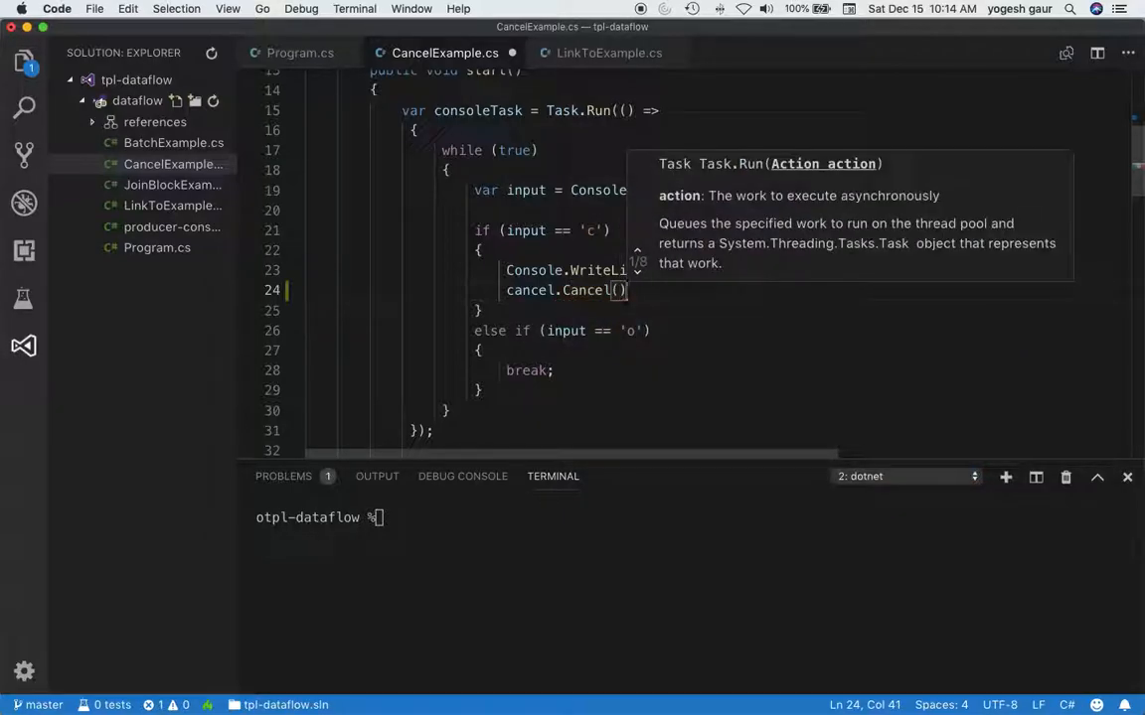
text(;)
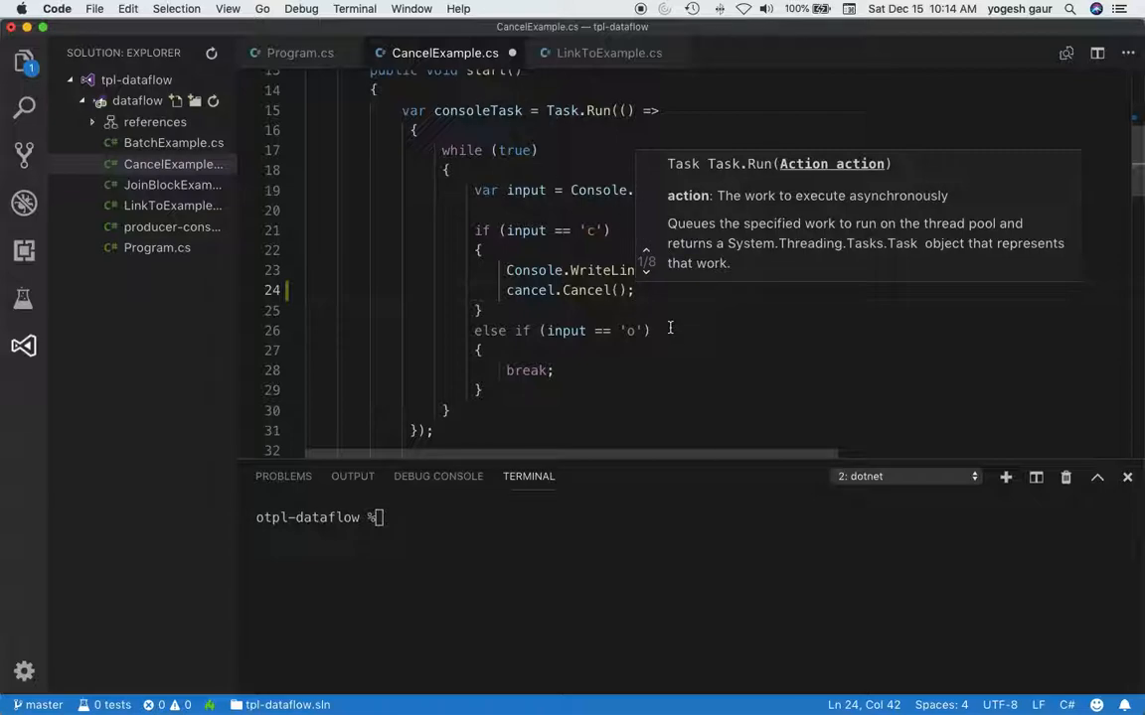
Step: Pass new ExecutionDataflowBlockOptions{ CancellationToken = cancel.Token } as the ActionBlock's second argument
scroll(down, 3)
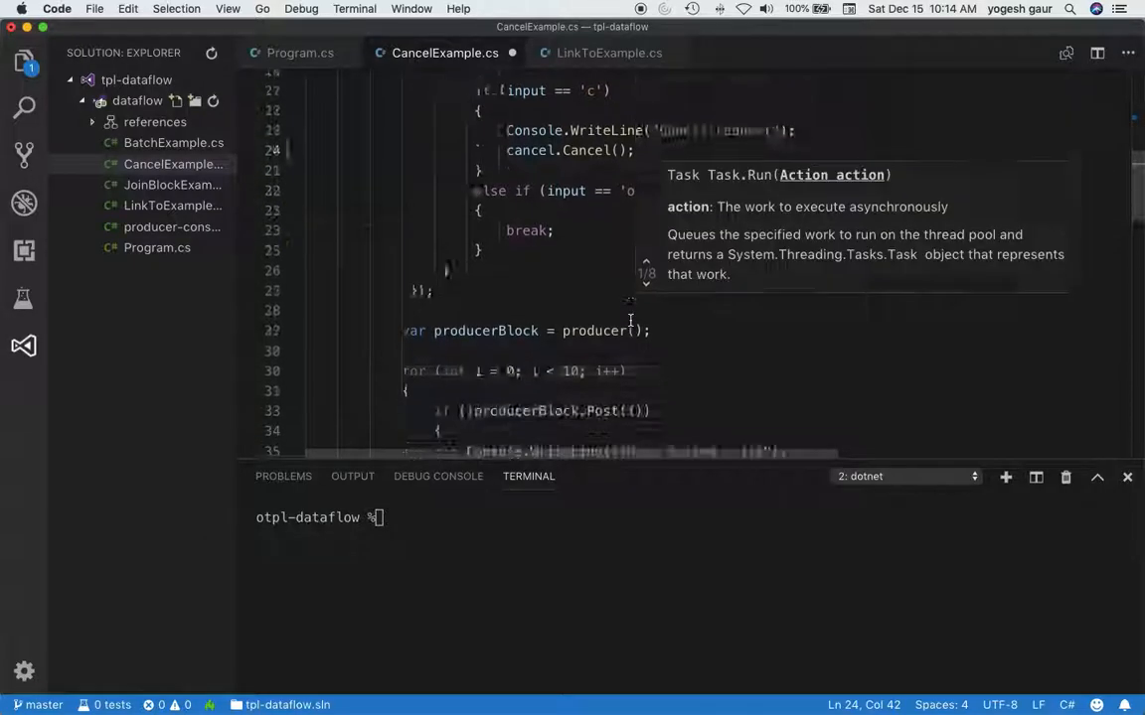
scroll(down, 3)
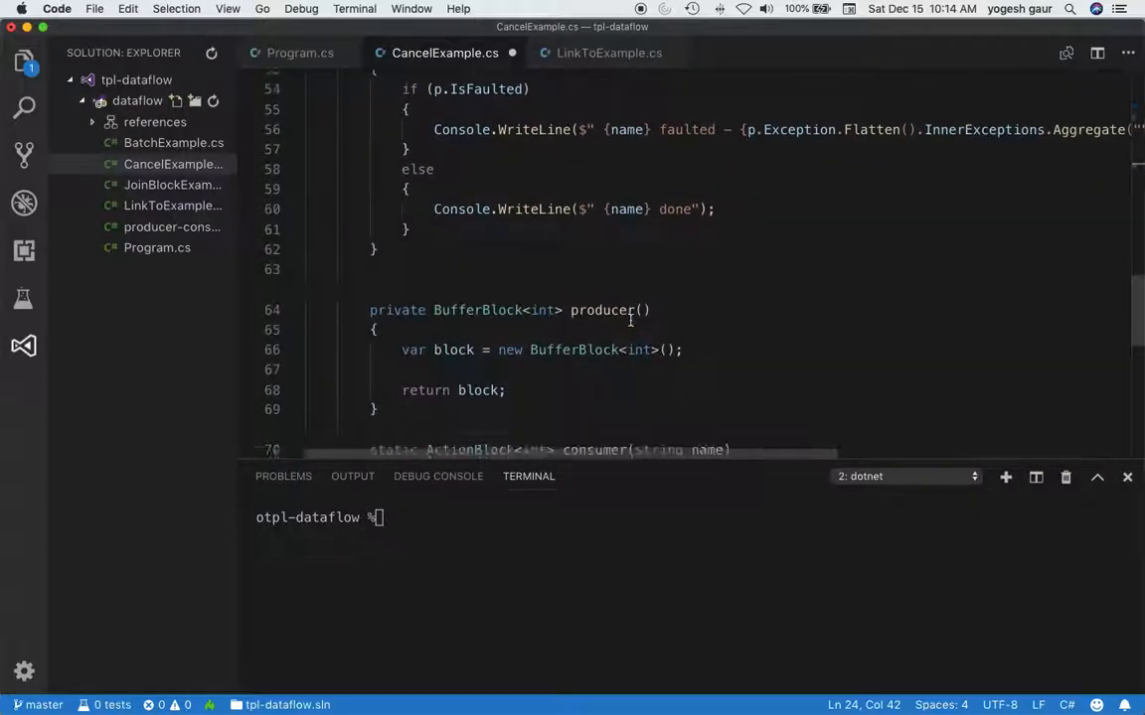
scroll(down, 3)
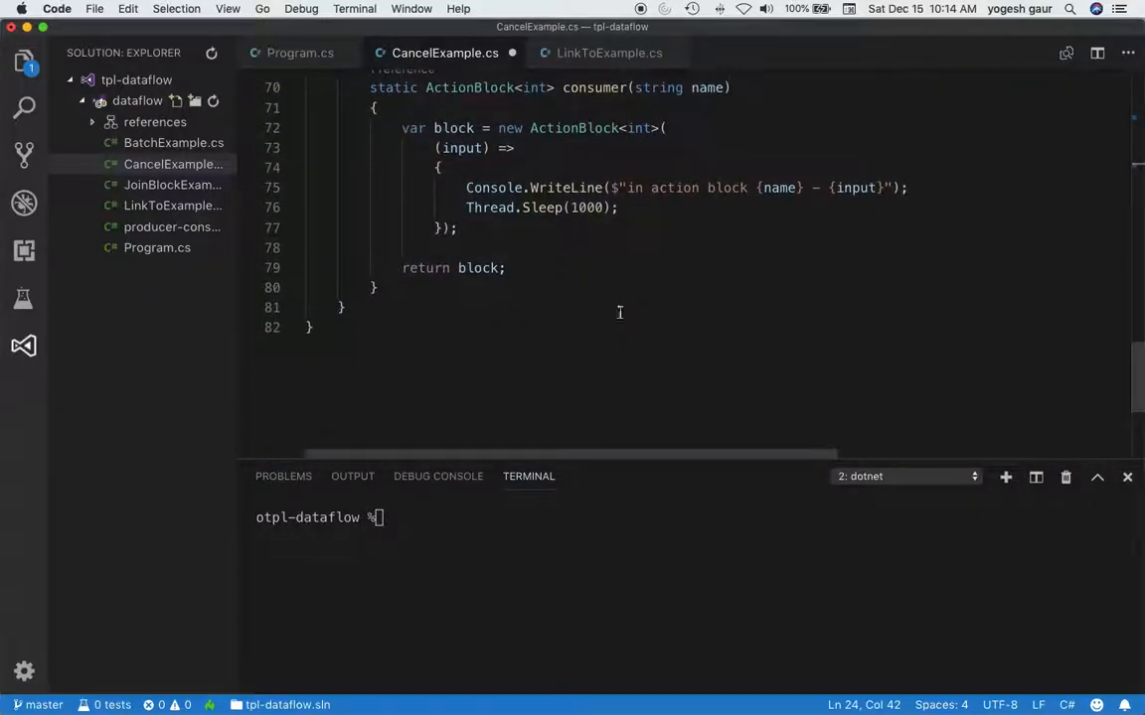
mouse_move(441, 231)
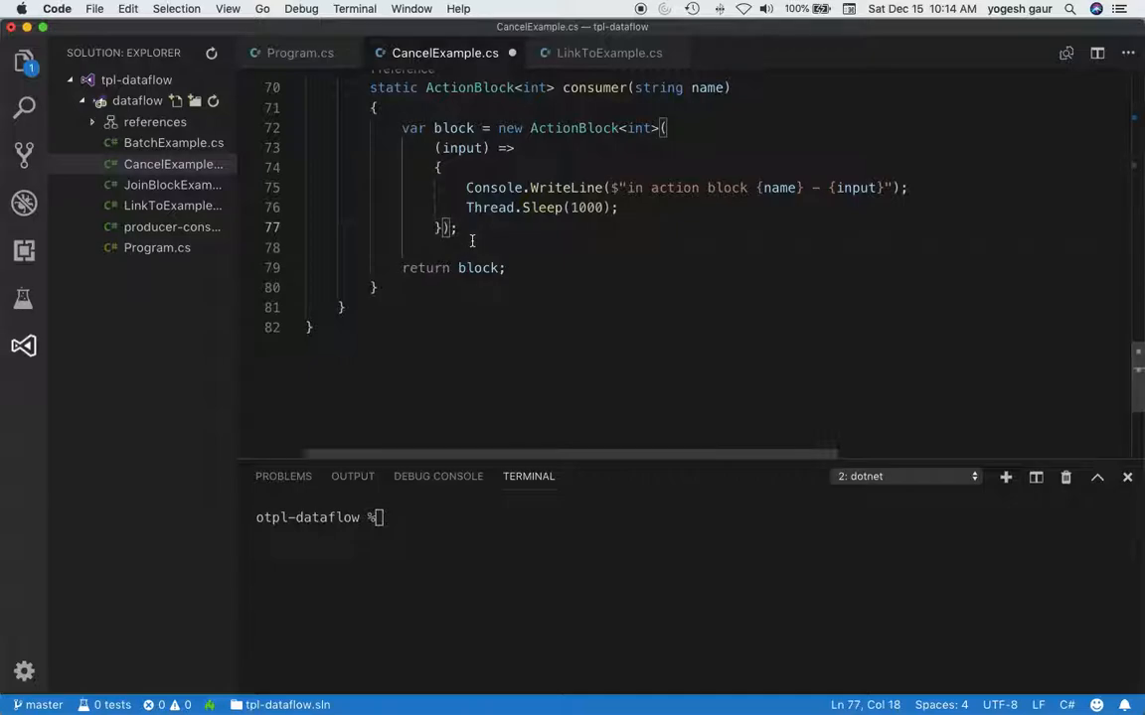
text(, new)
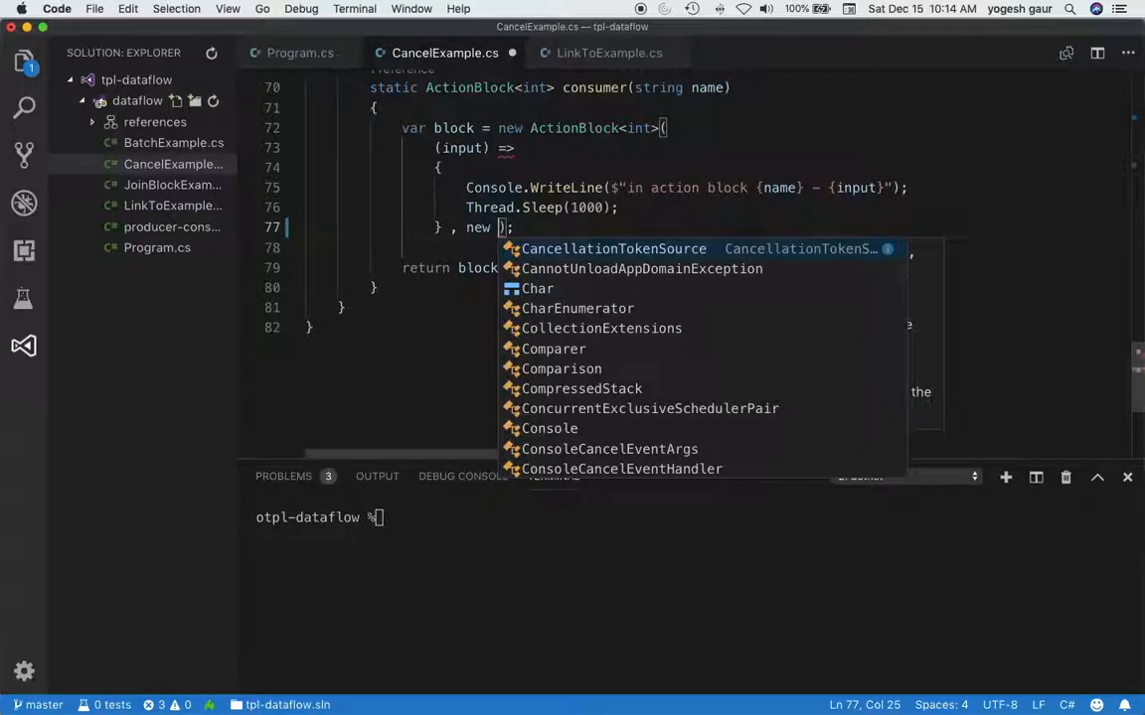
text(ExecutionDataflowBlockOptions)
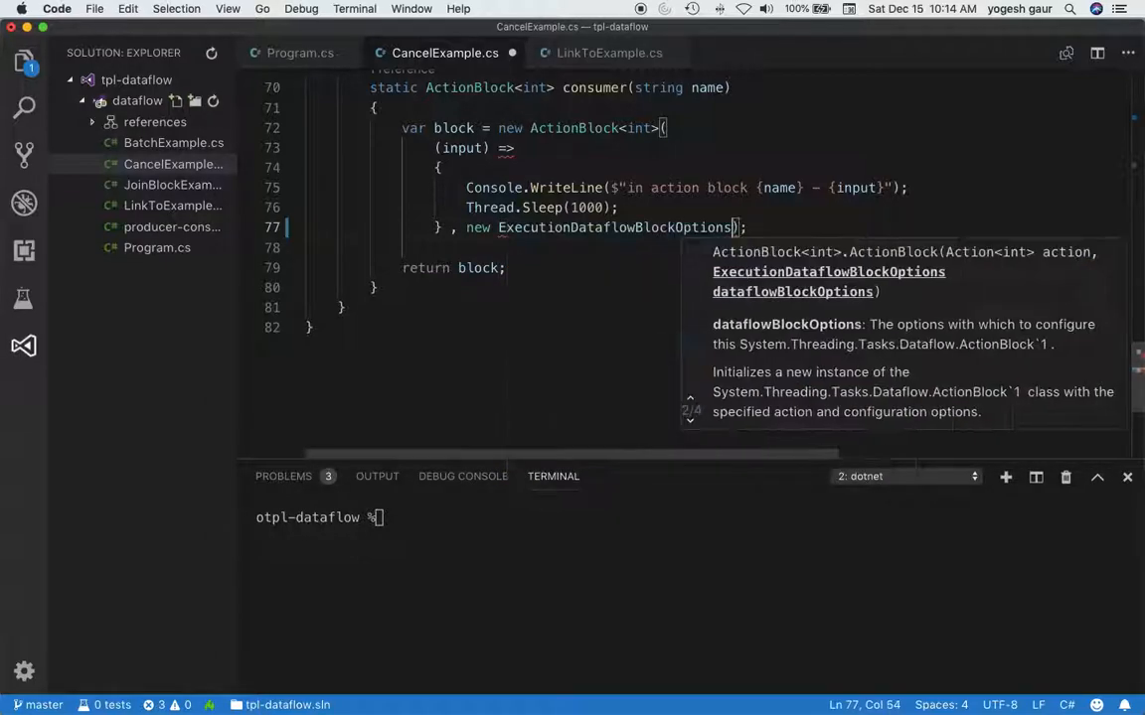
text({})
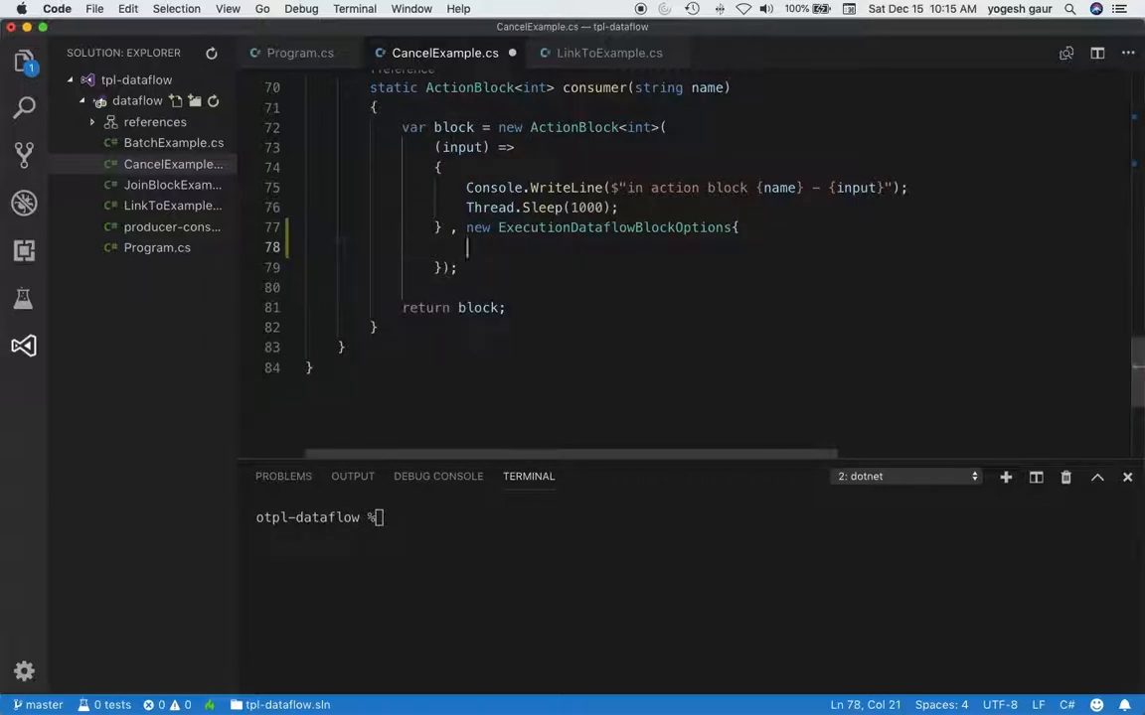
text(CancellationToken)
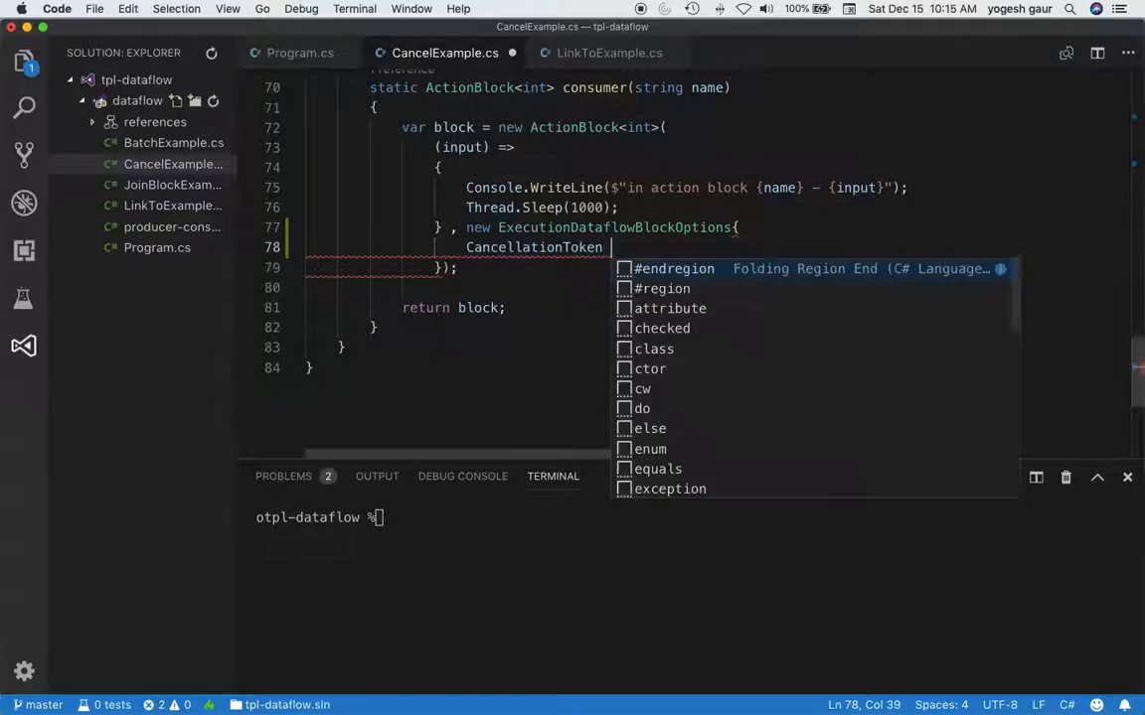
text(= c)
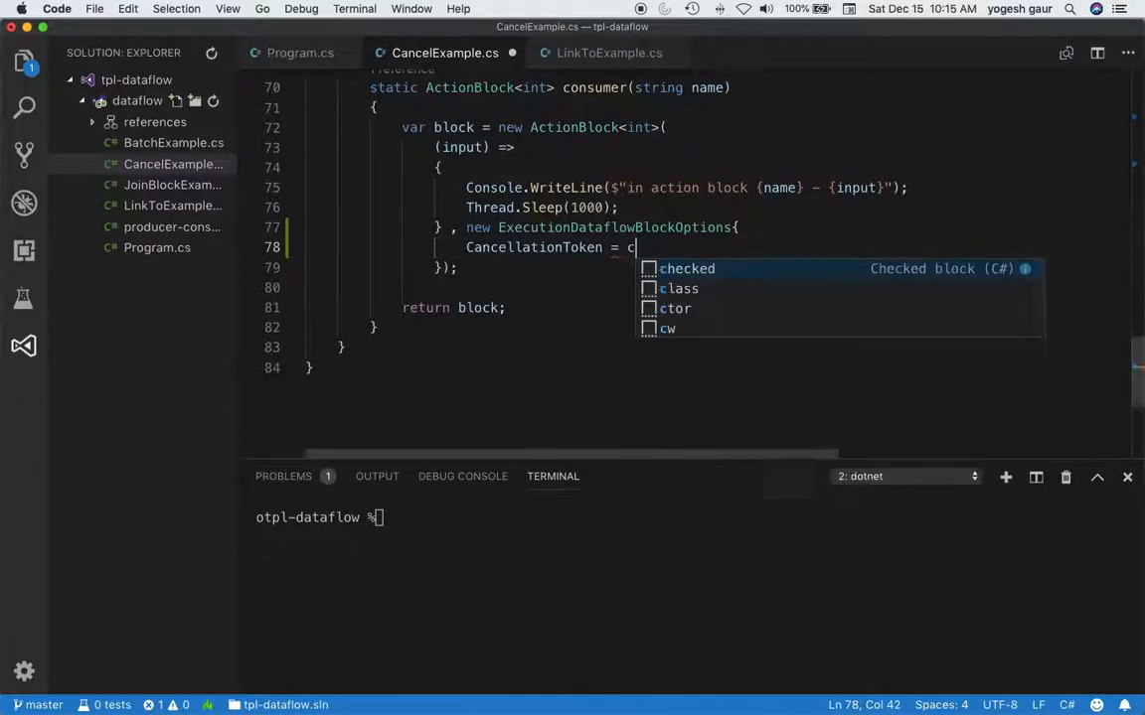
text(an)
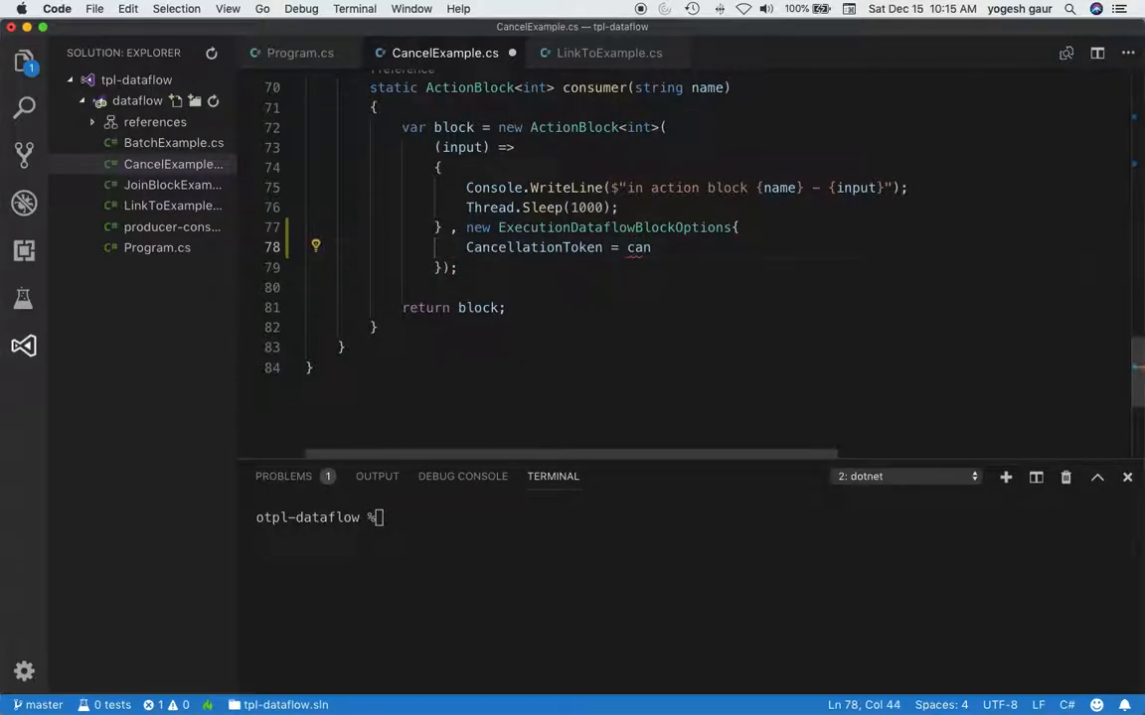
text(el)
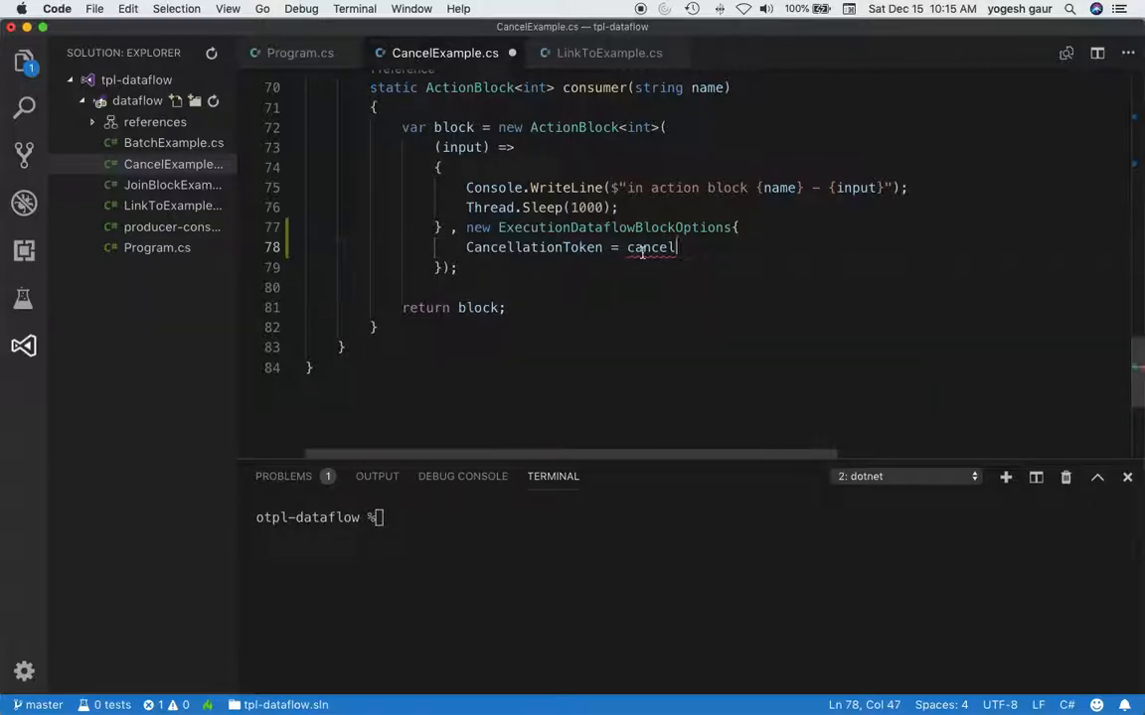
text(.)
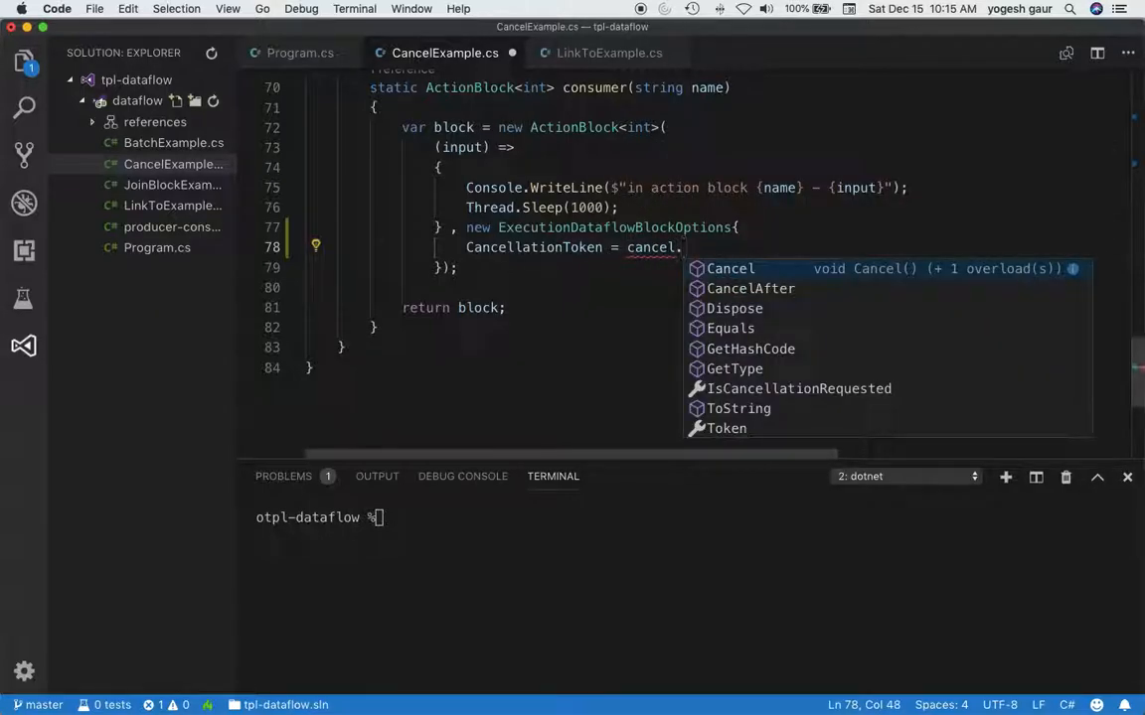
text(Token)
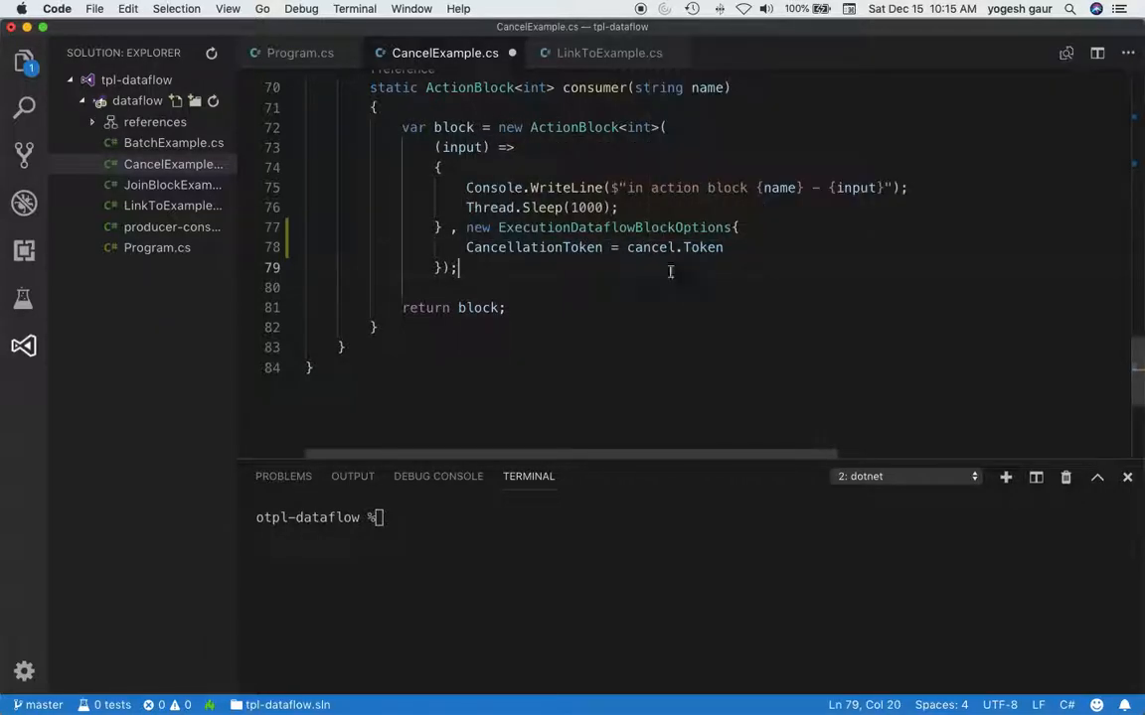
scroll(up, 3)
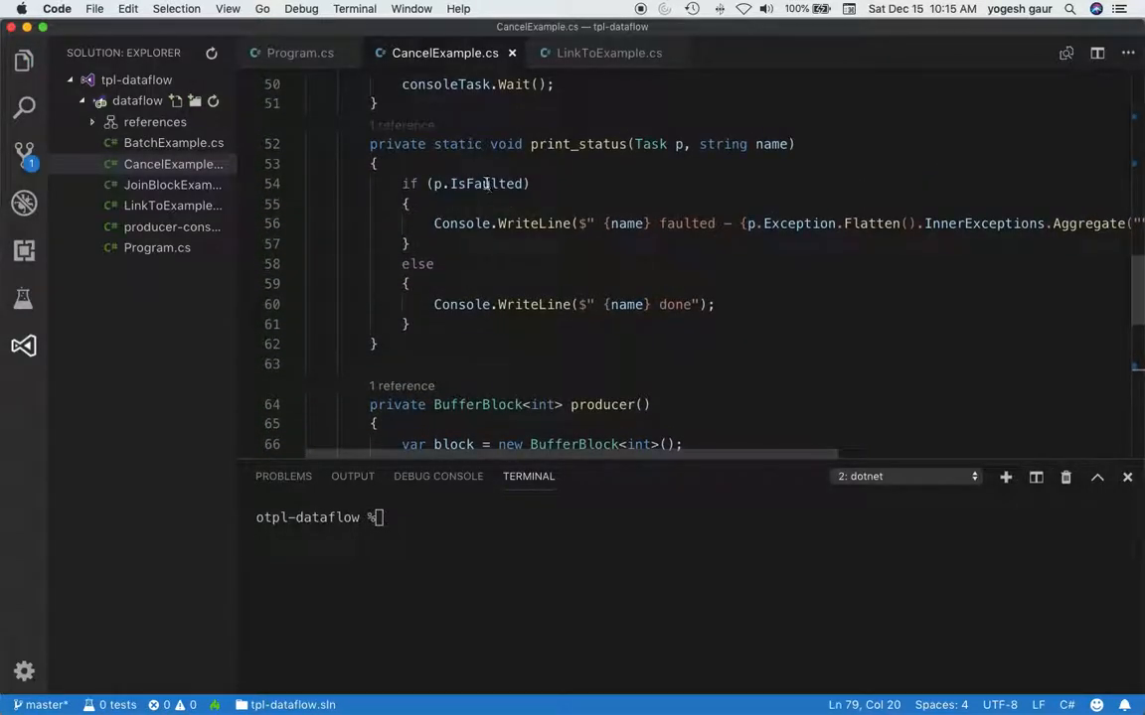
mouse_move(673, 143)
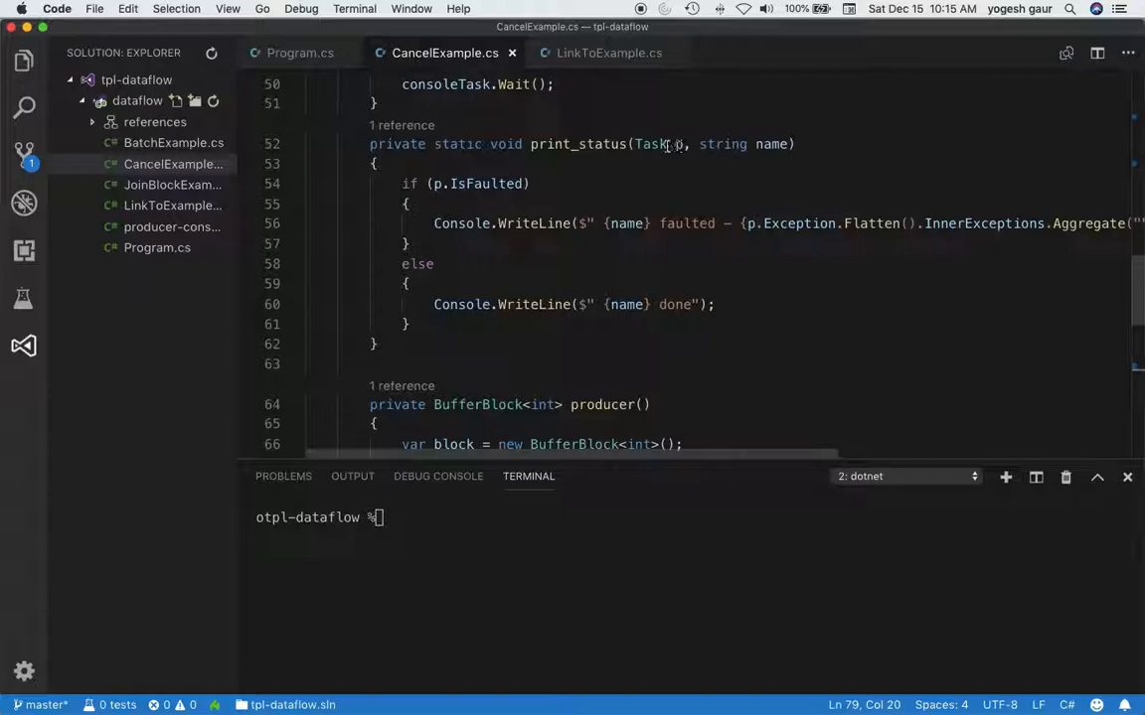
Step: Insert else if (p.IsCanceled){ Console.WriteLine($"{name} - canceled"); } after the faulted branch
click(417, 244)
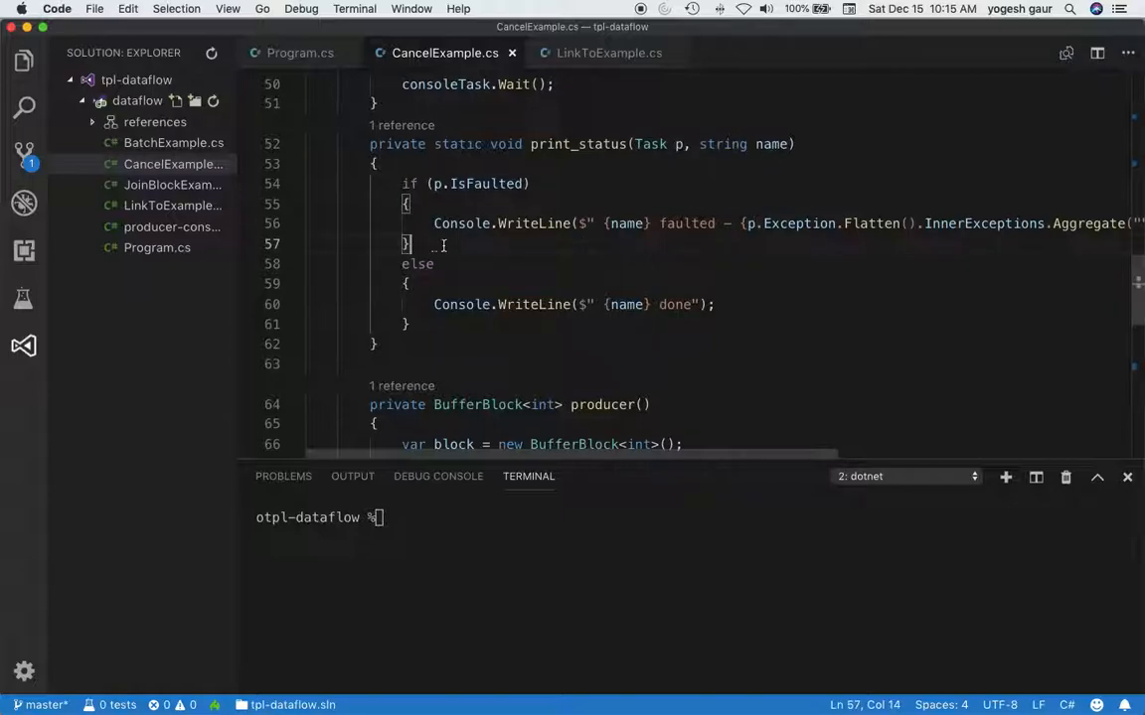
text(e)
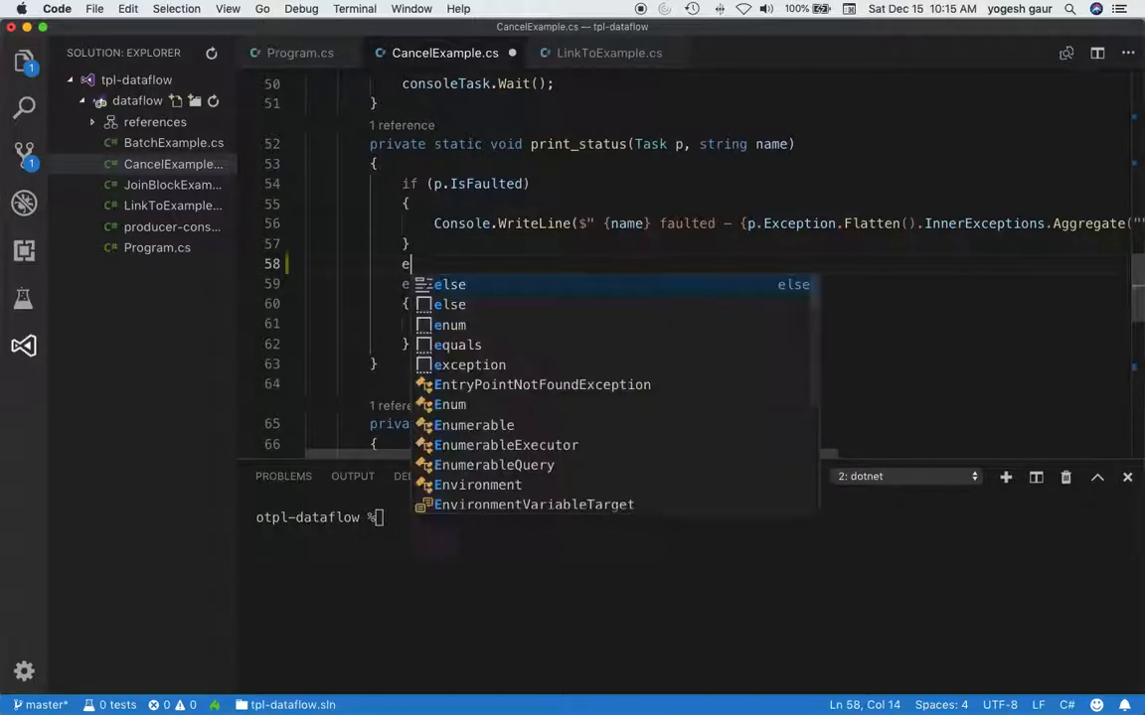
text(lse if)
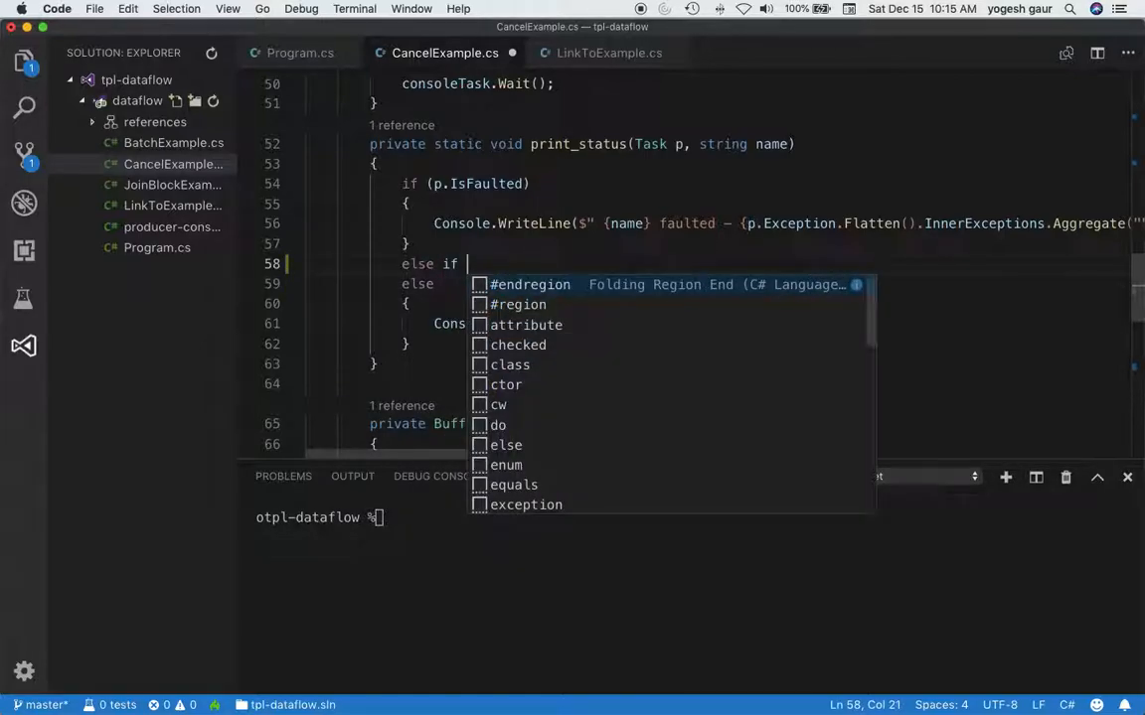
text((p.)
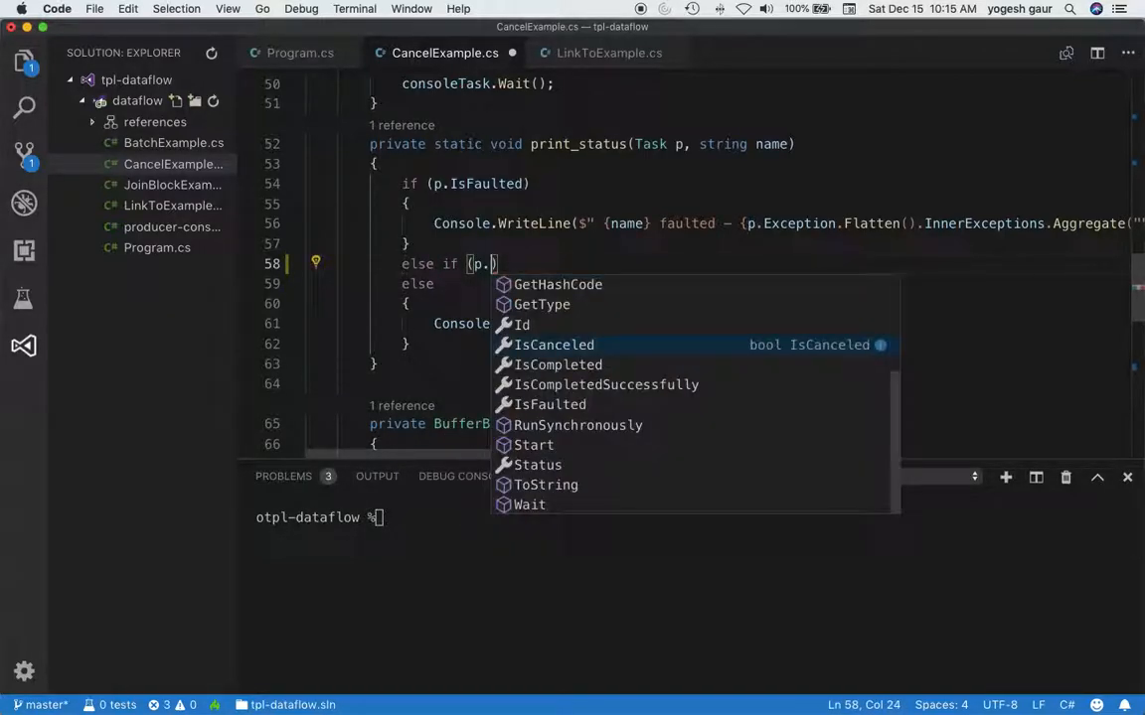
text(IsCanceled)
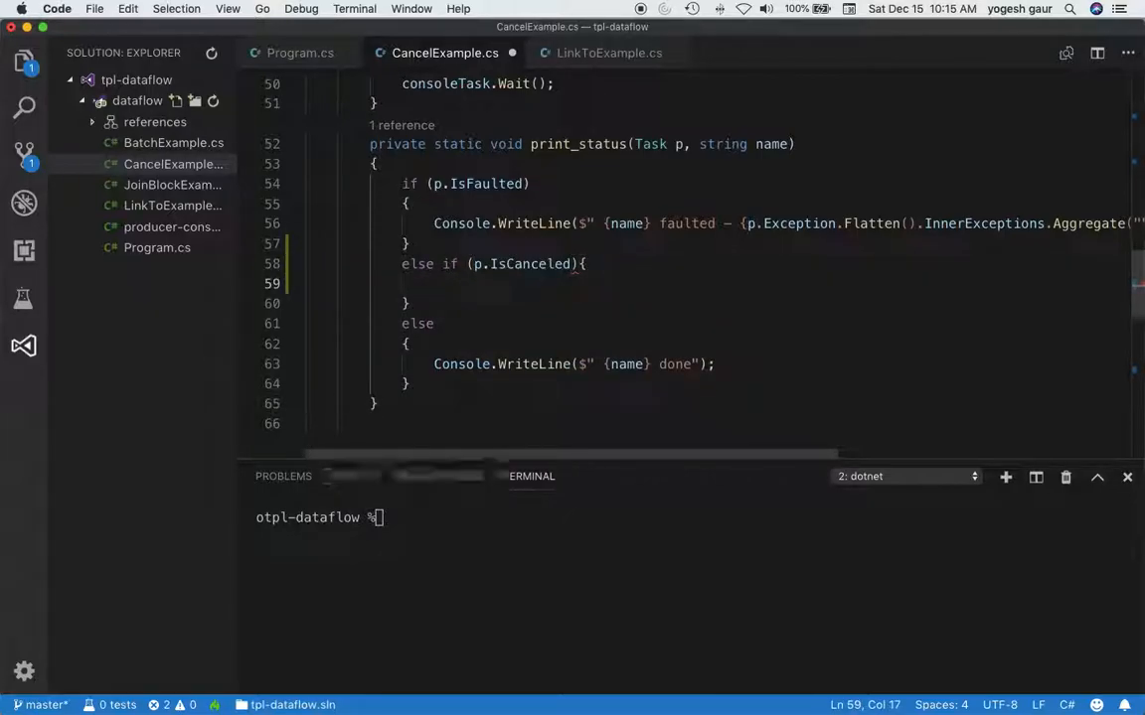
text(Console.WriteLine(")
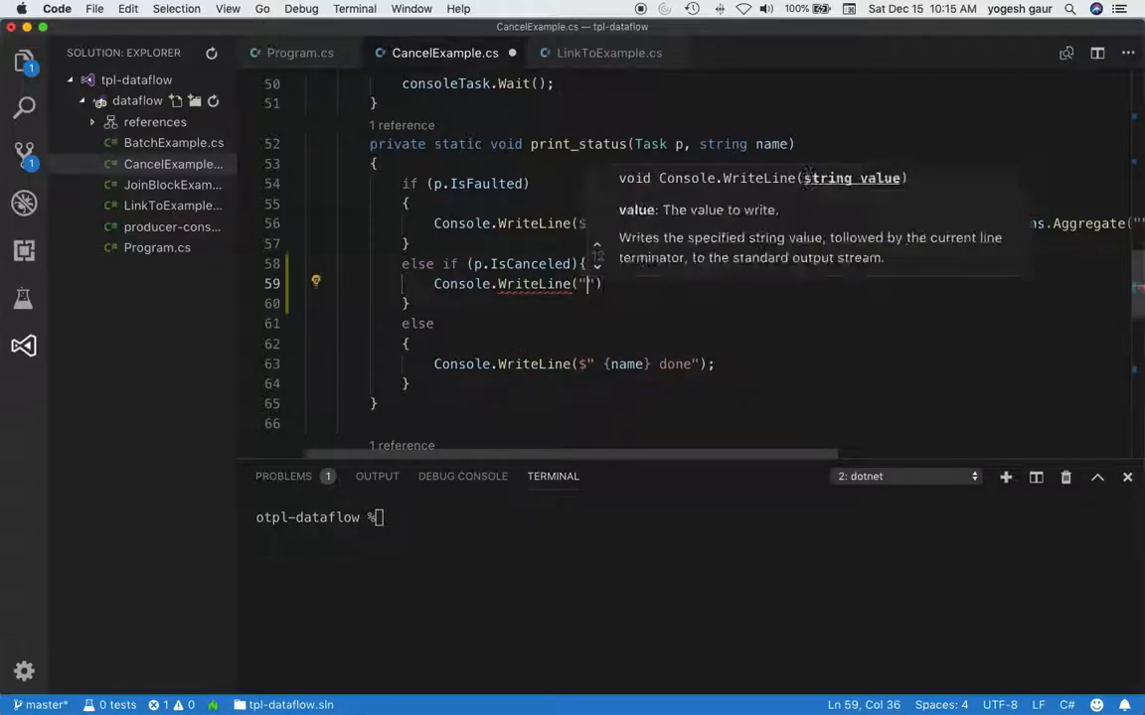
text($)
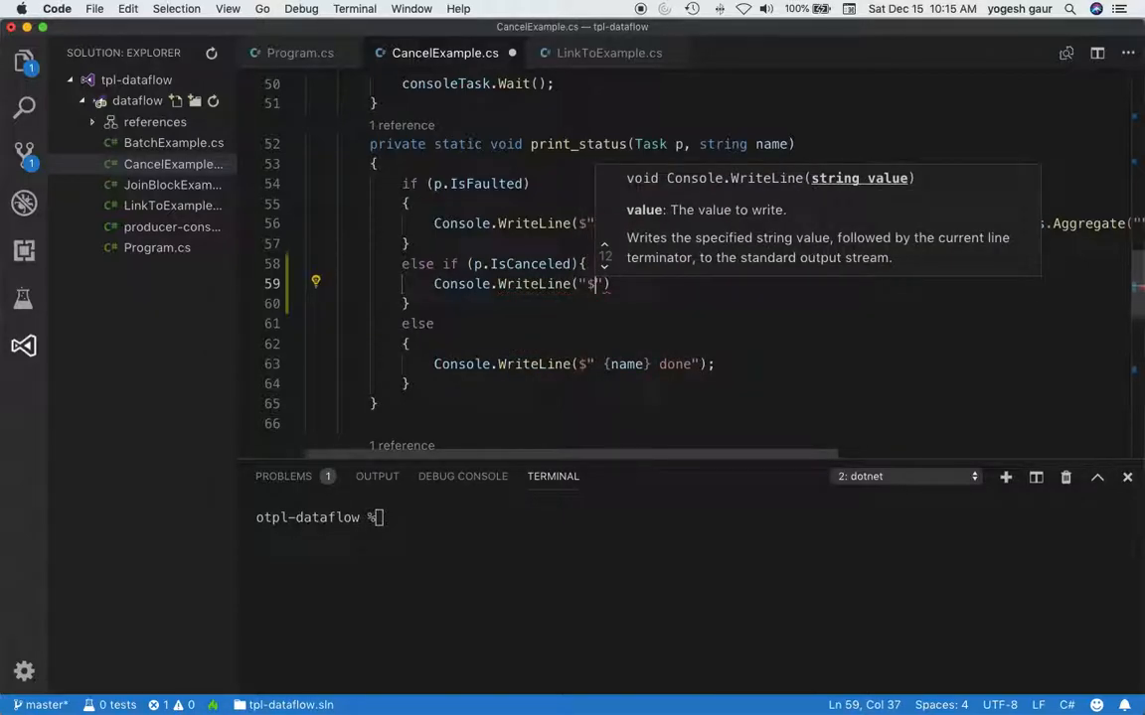
key(backspace)
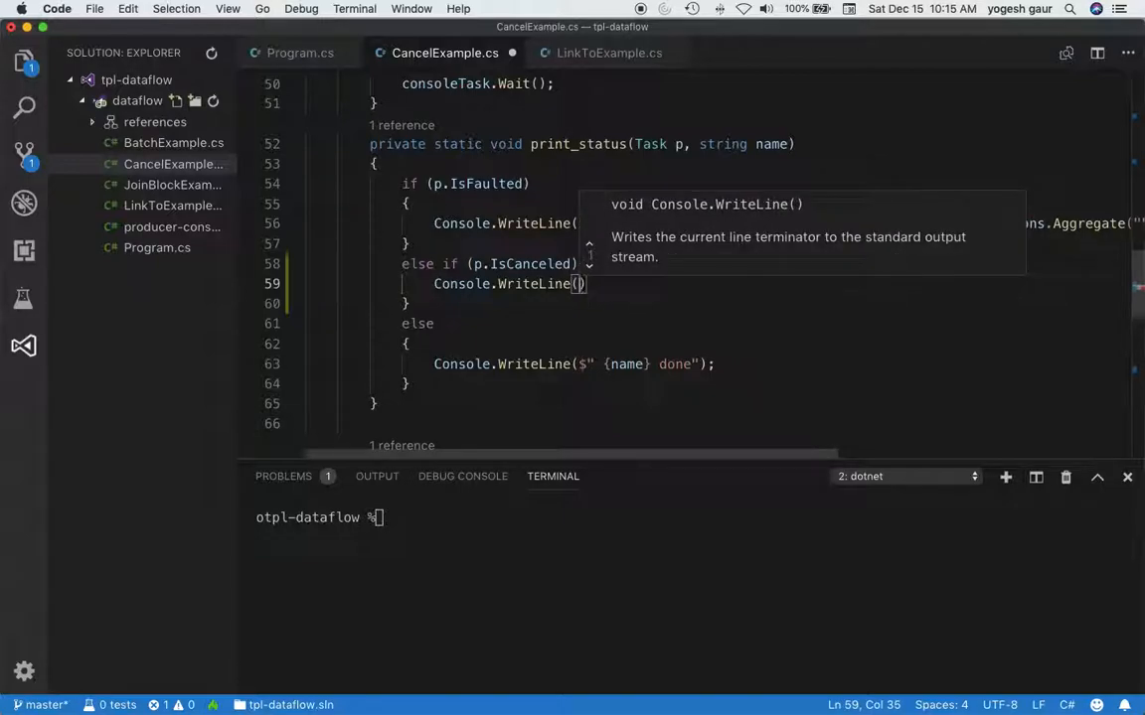
text($")
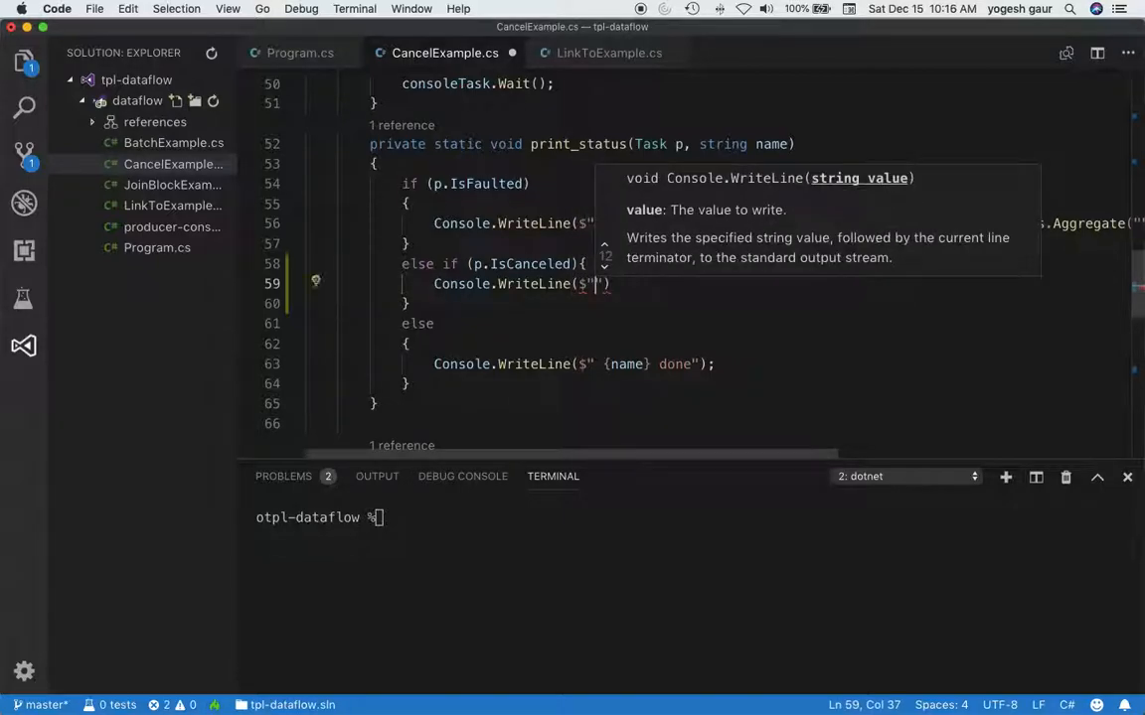
text({name} - canceled)
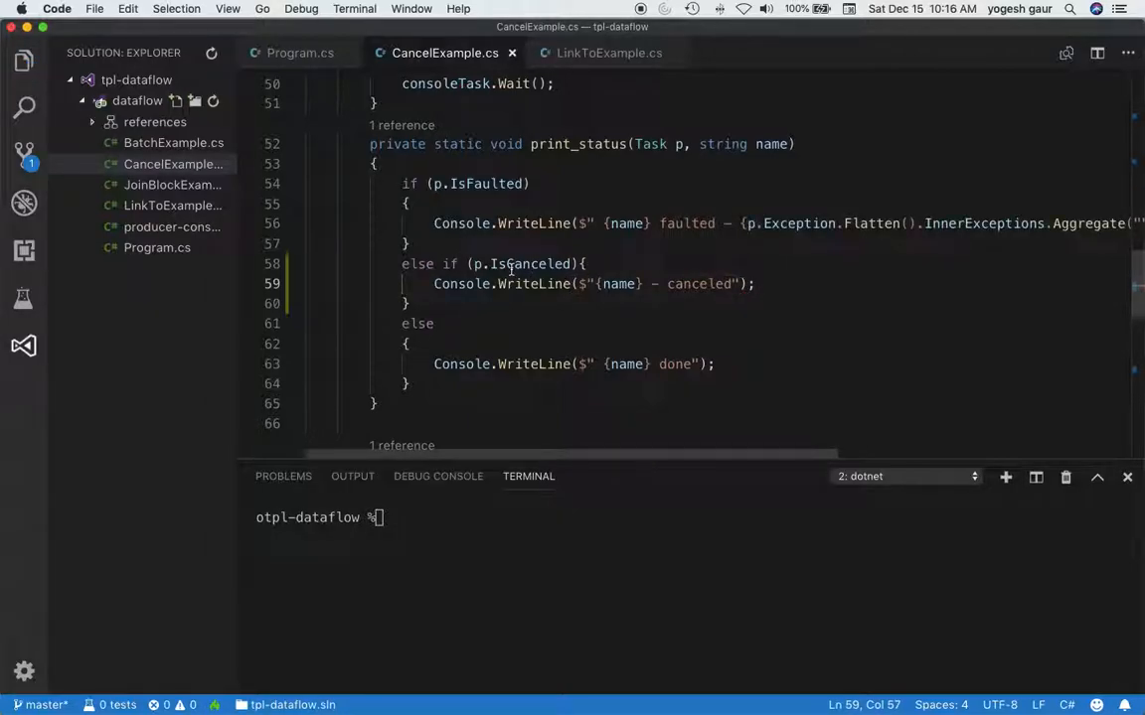
mouse_move(528, 262)
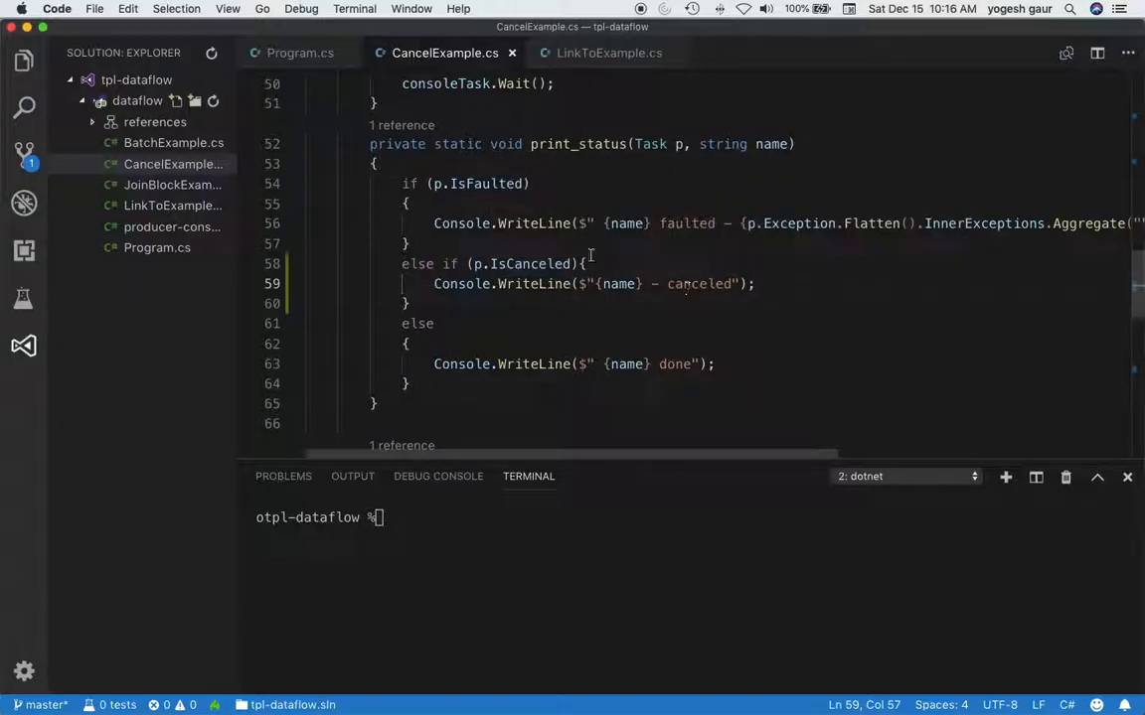
Step: Rerun the dataflow project and confirm the terminal prints 'consumer - canceled' after the cancel request
right_click(137, 99)
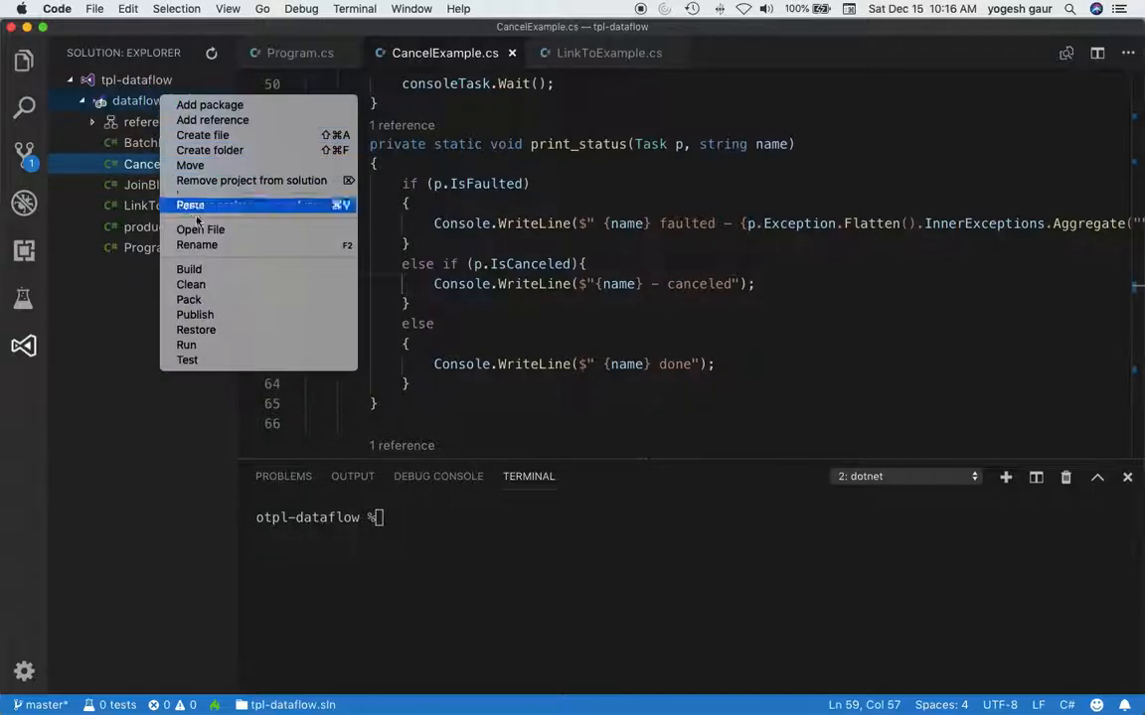
click(187, 346)
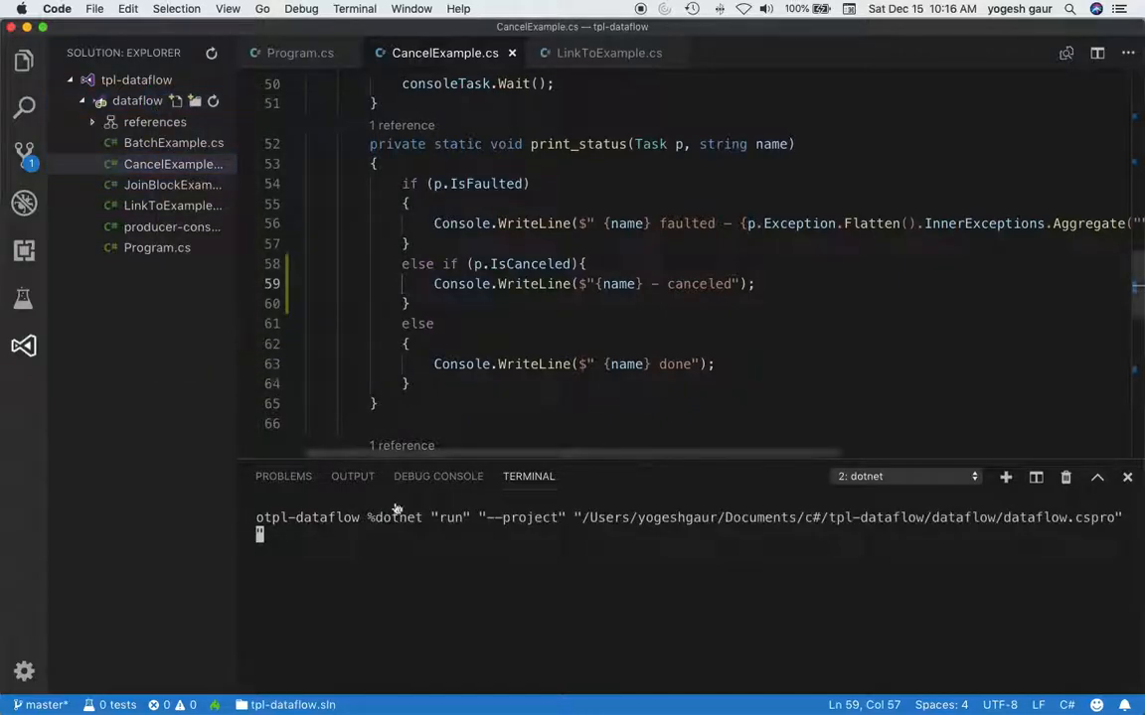
mouse_move(482, 581)
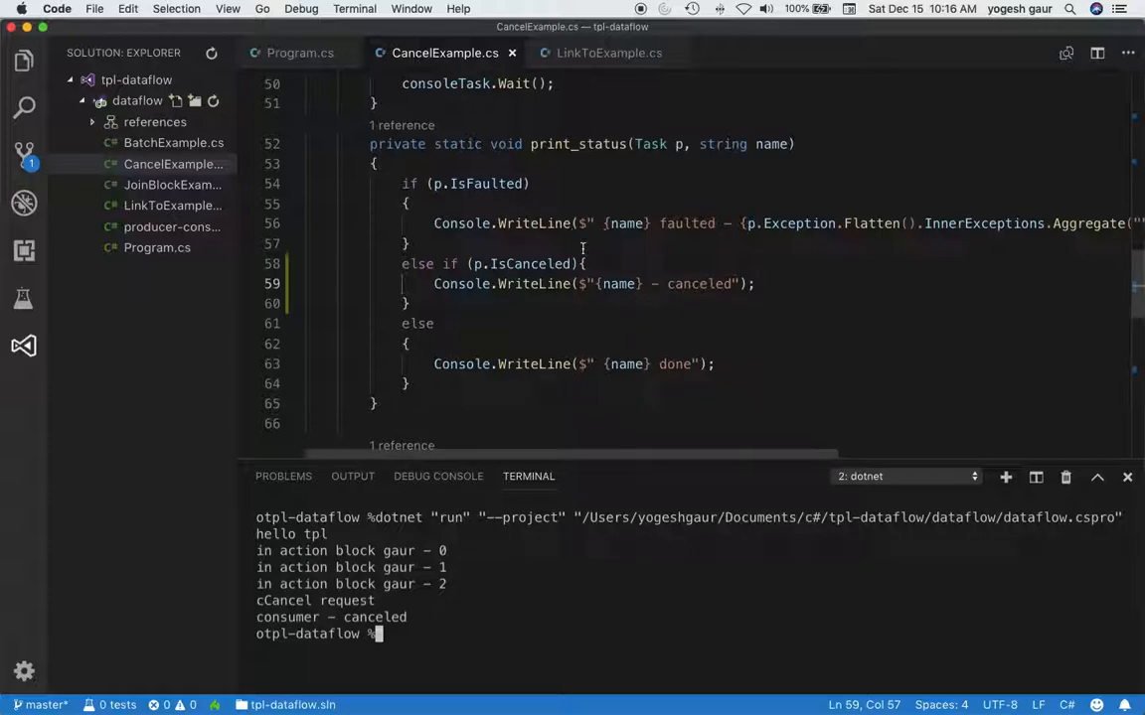
scroll(up, 3)
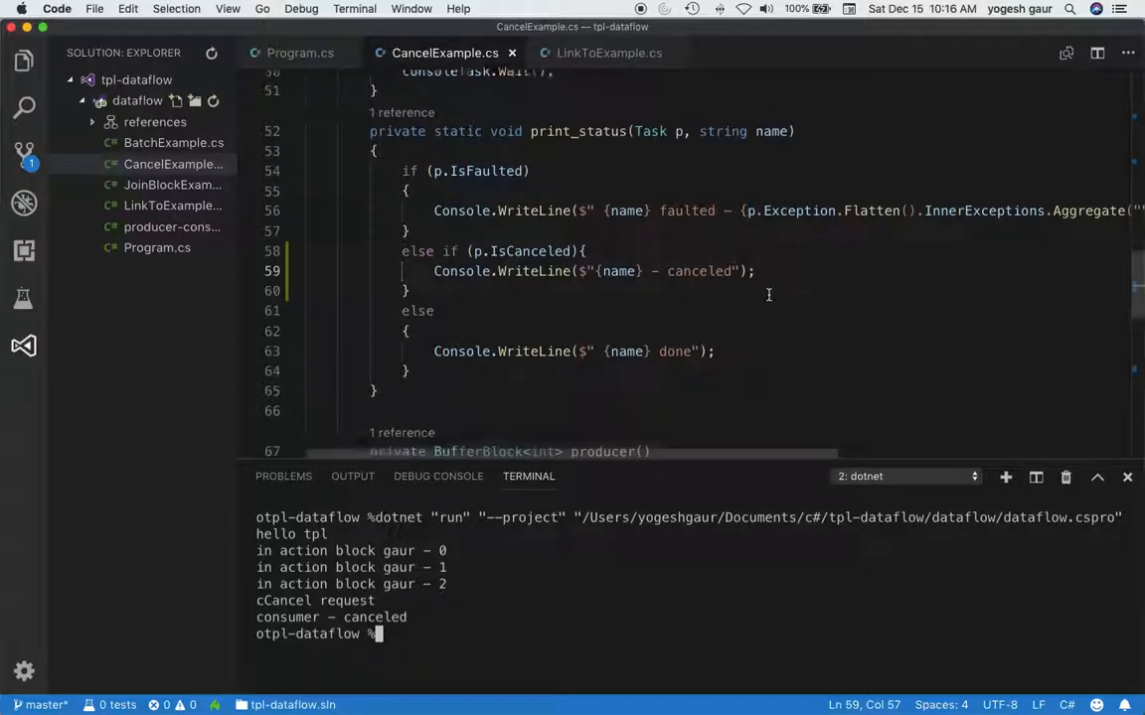
scroll(down, 3)
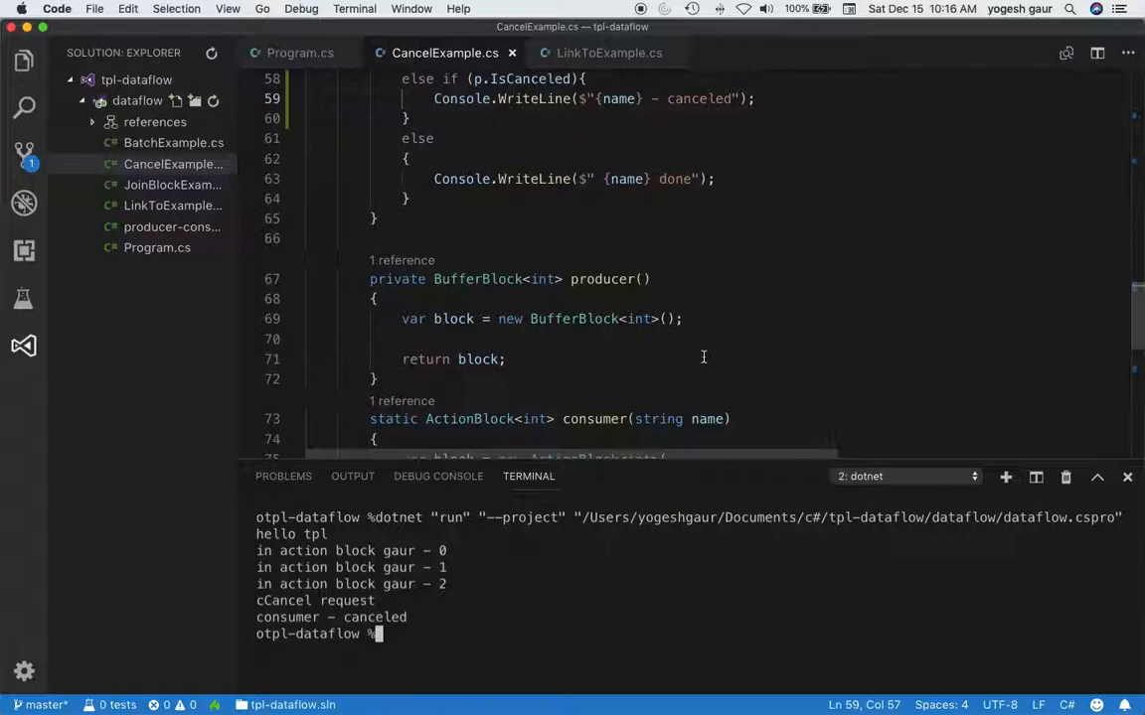
scroll(up, 3)
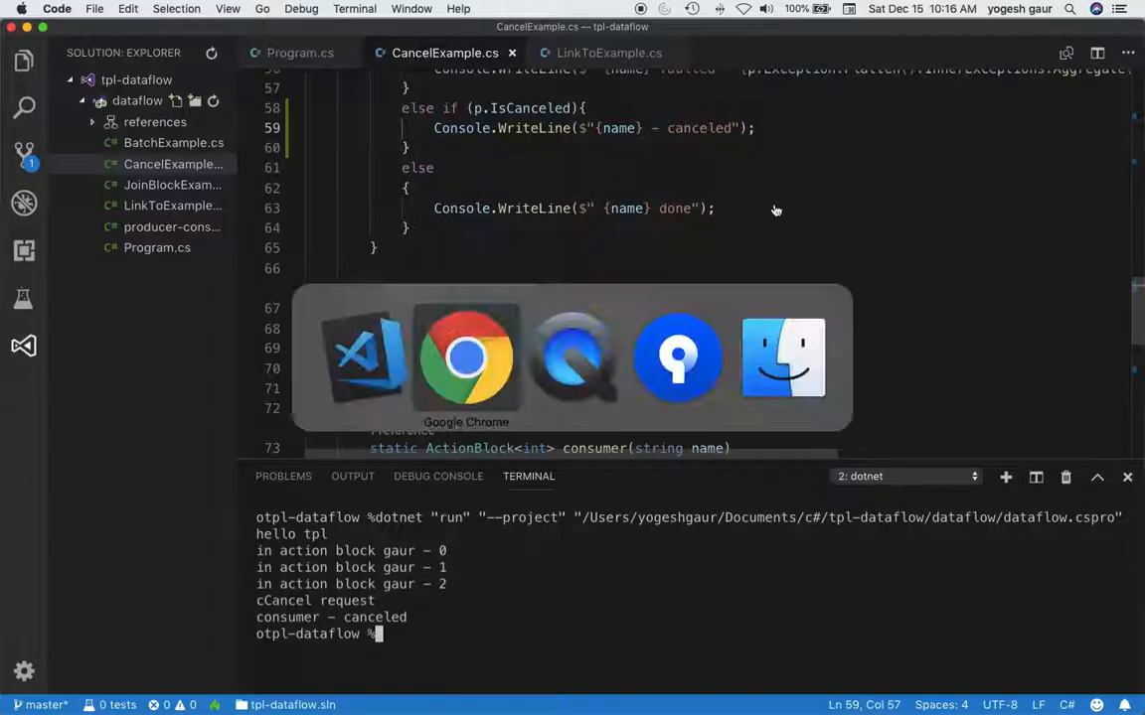
Step: Switch to Chrome showing the site's 'tpl' search with TPL Dataflow video suggestions
click(465, 358)
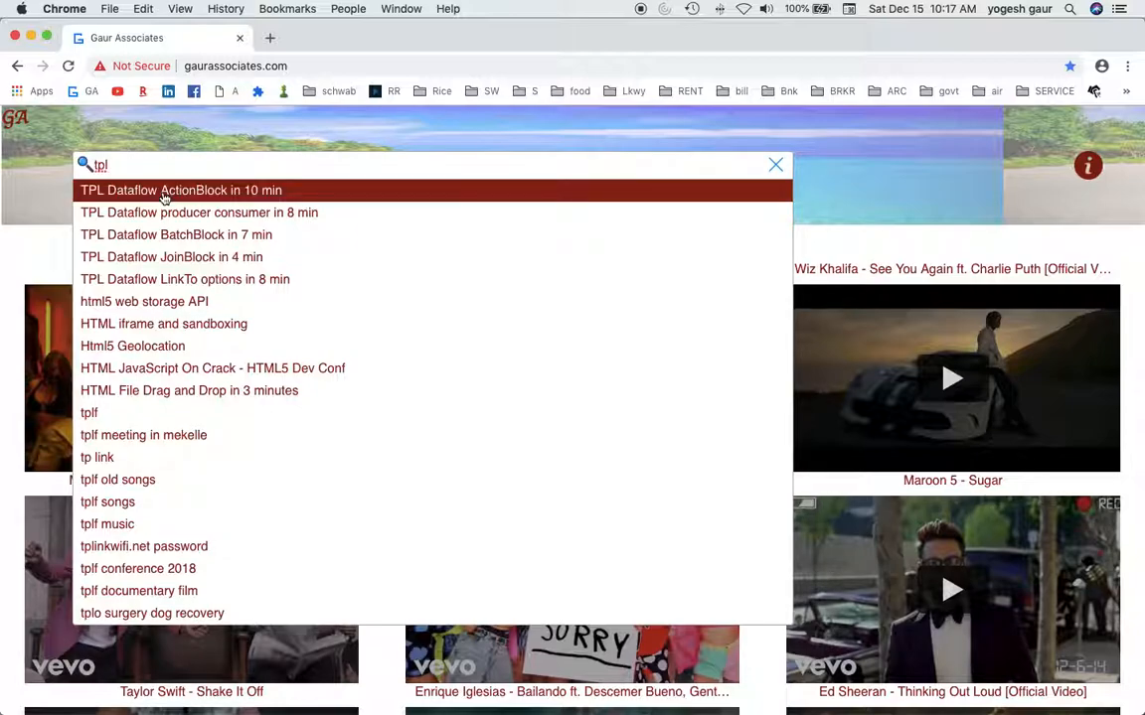
mouse_move(640, 24)
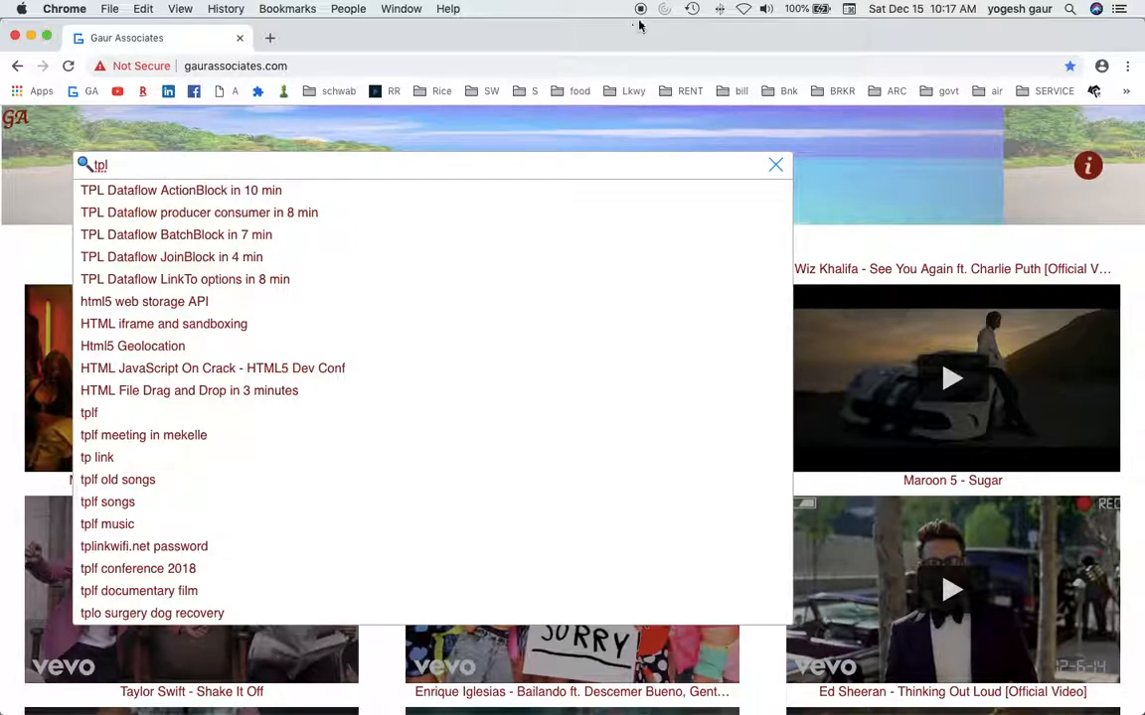